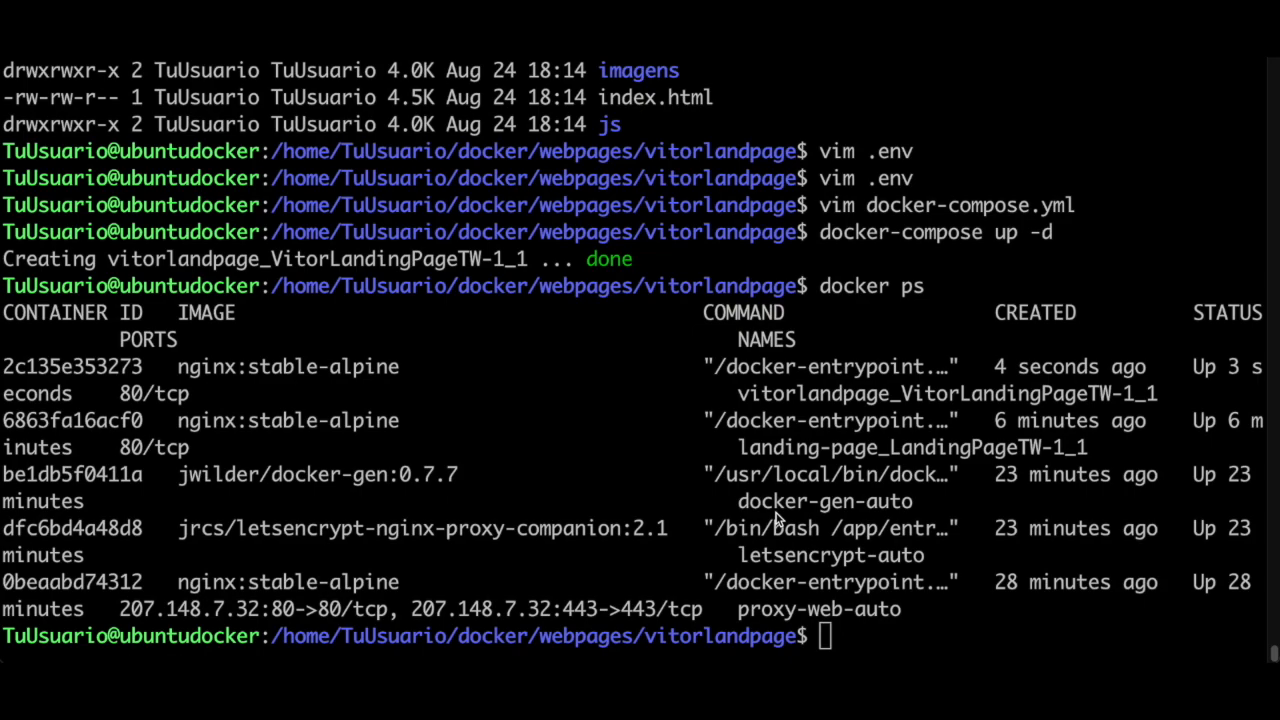
Move up to the docker directory, create and enter a wordpress folder, and list its contents
text(cd ../../)
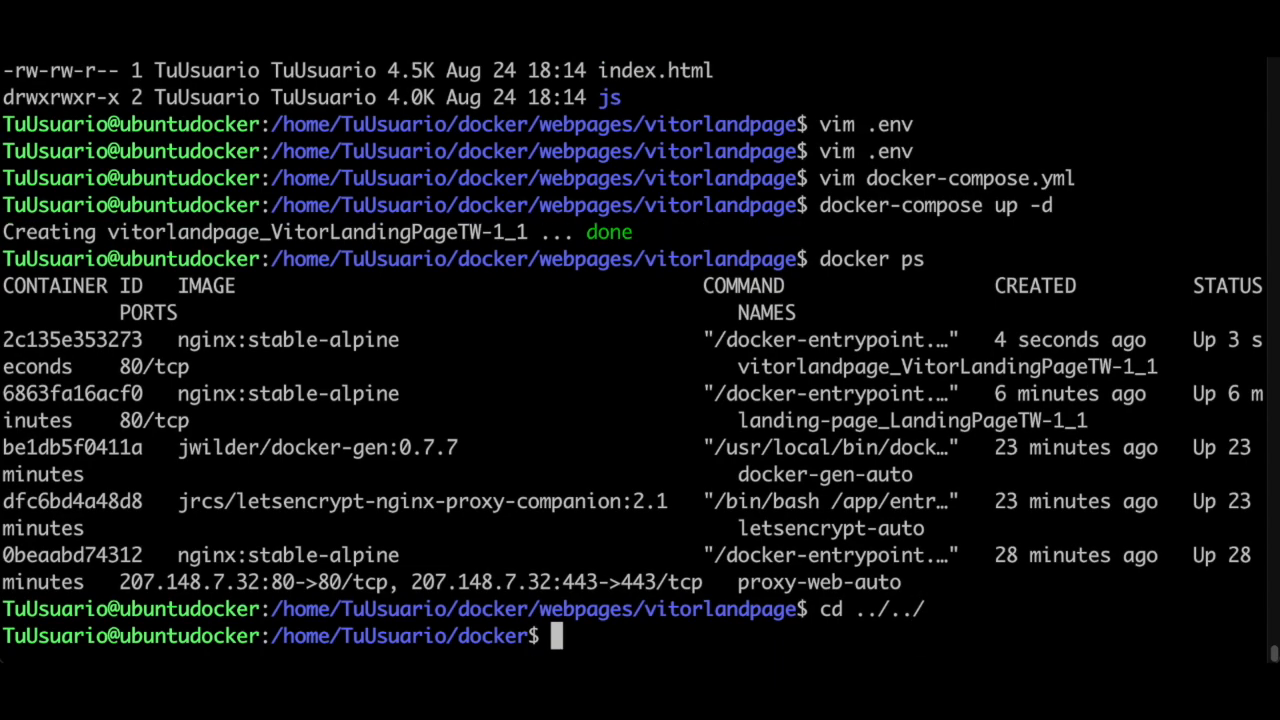
text(mkdir wordpress && cd wordpress)
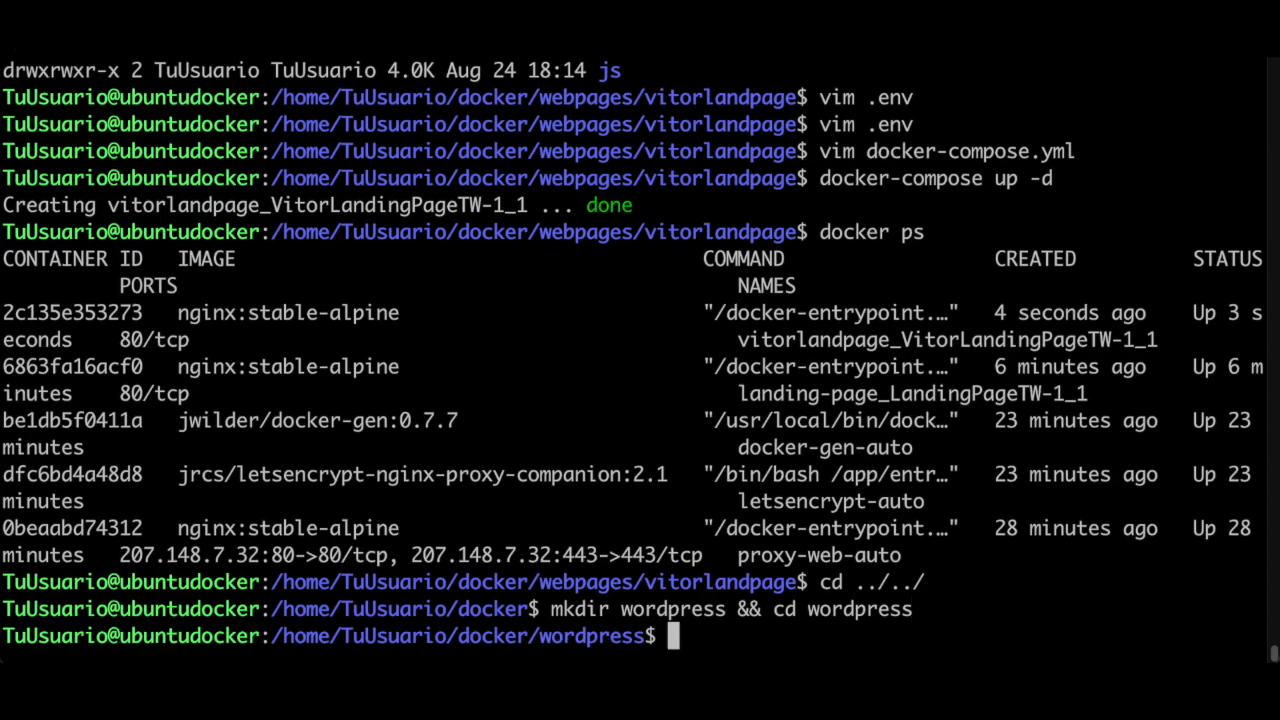
text(ls -lah)
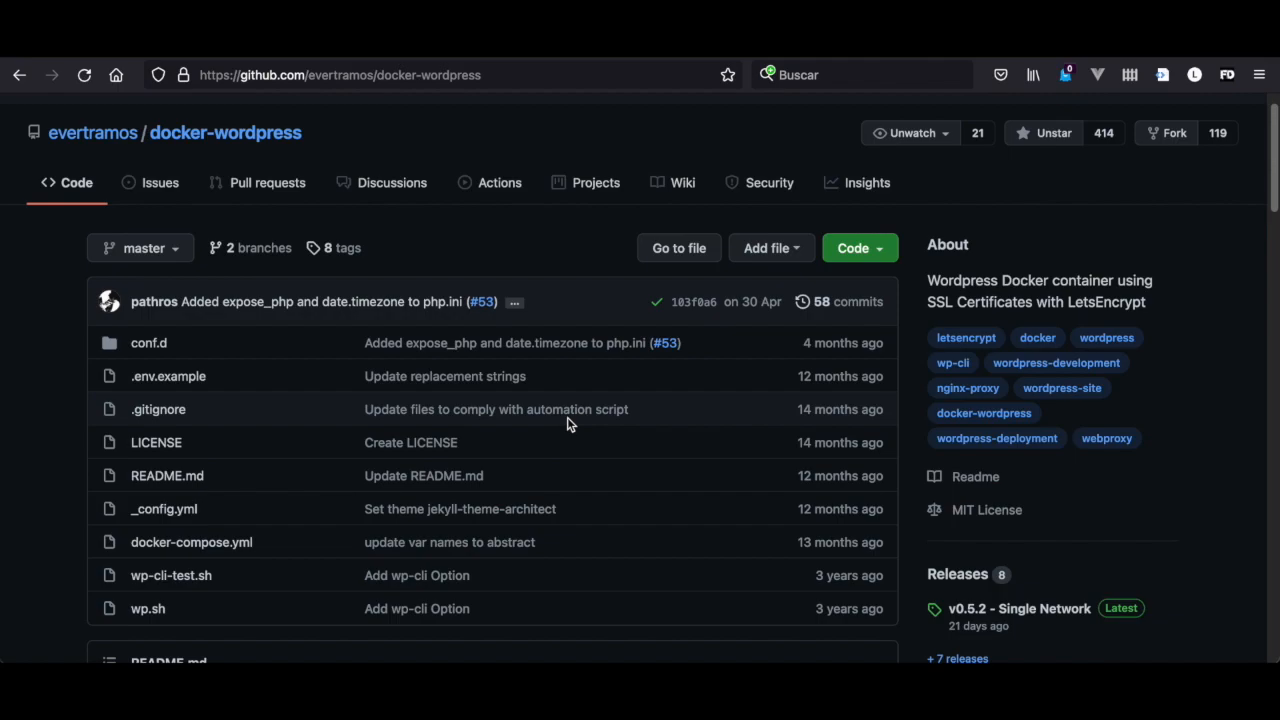
mouse_move(575, 420)
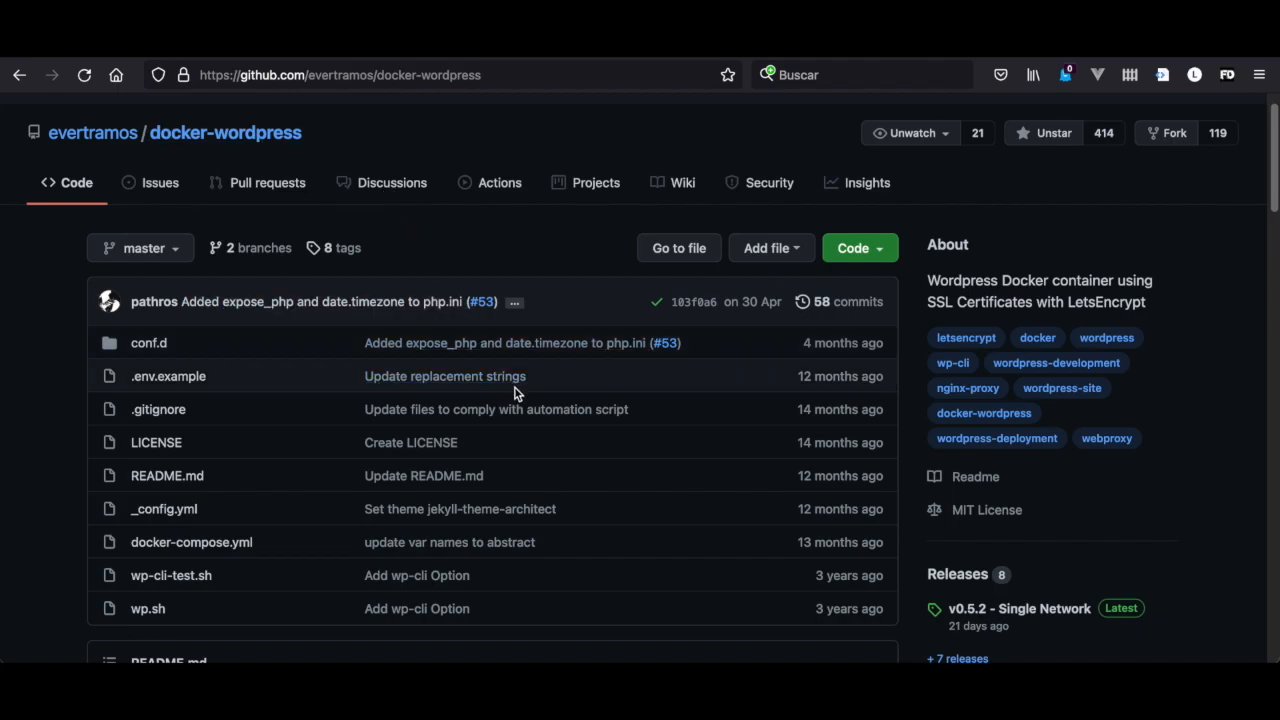
Reveal the docker-wordpress repository's HTTPS clone address on GitHub
click(853, 248)
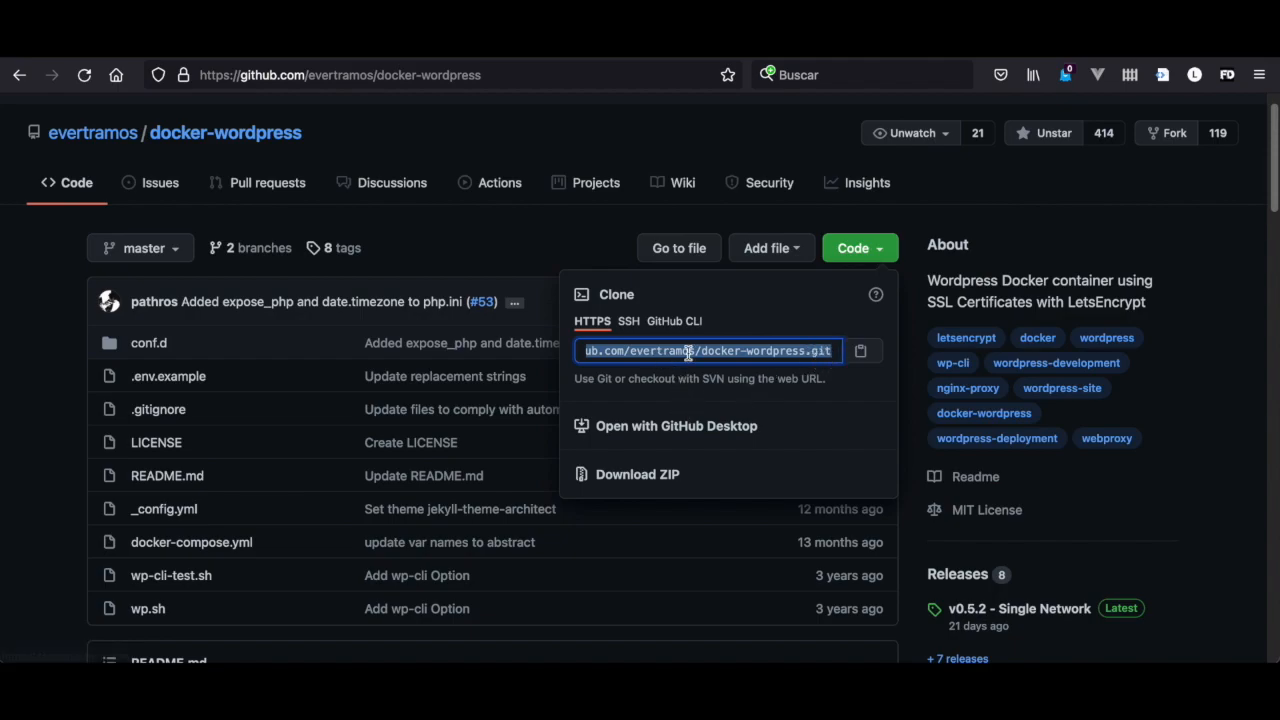
mouse_move(735, 377)
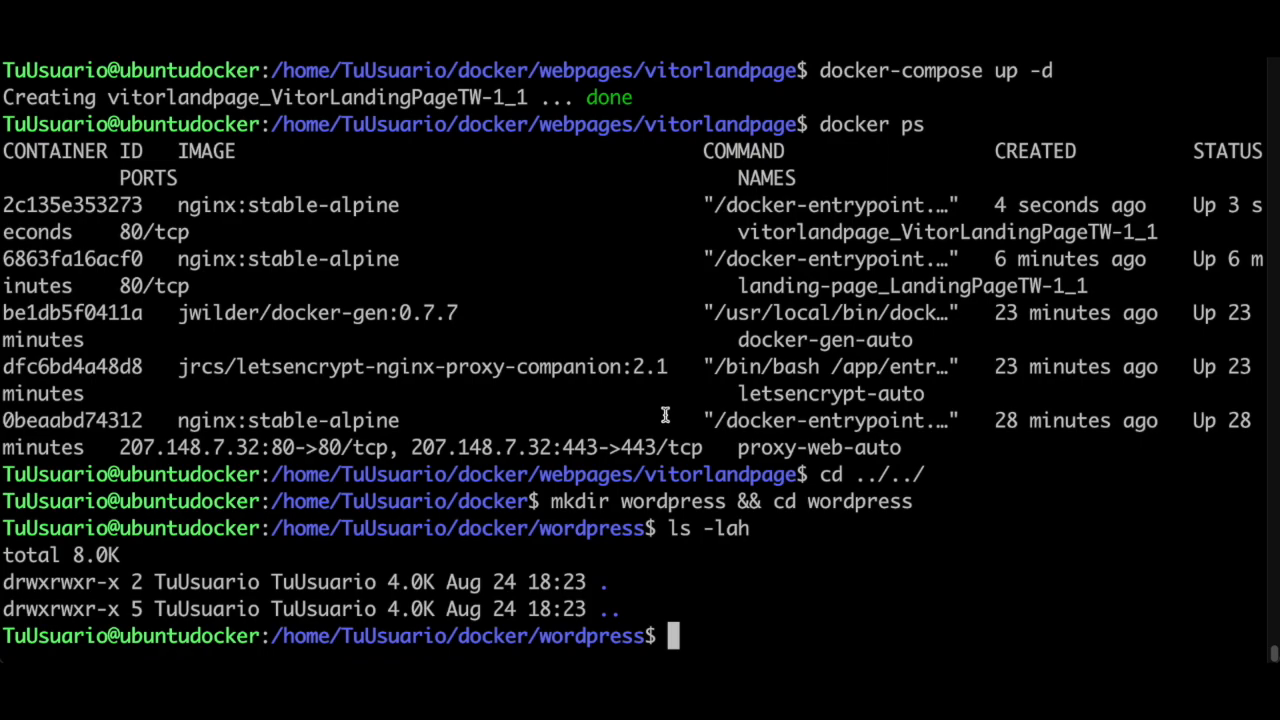
text(https://github.com/evertramos/docker-wordpress.git)
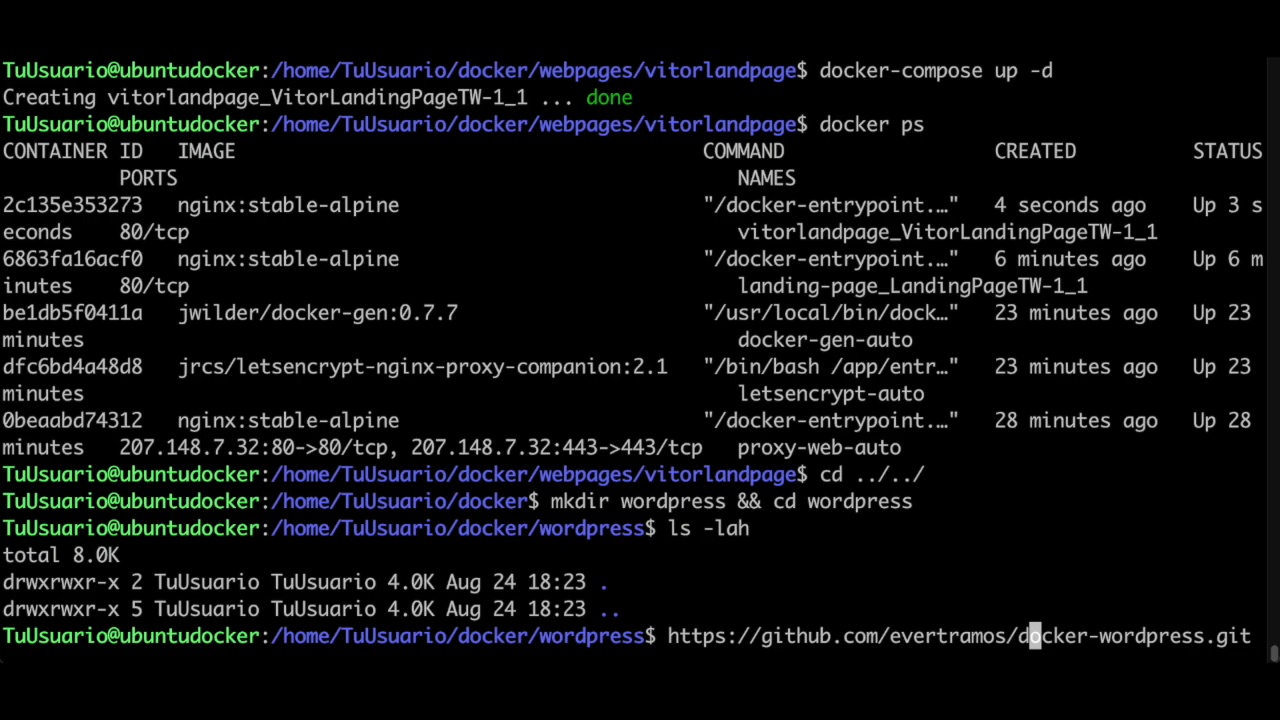
text(git)
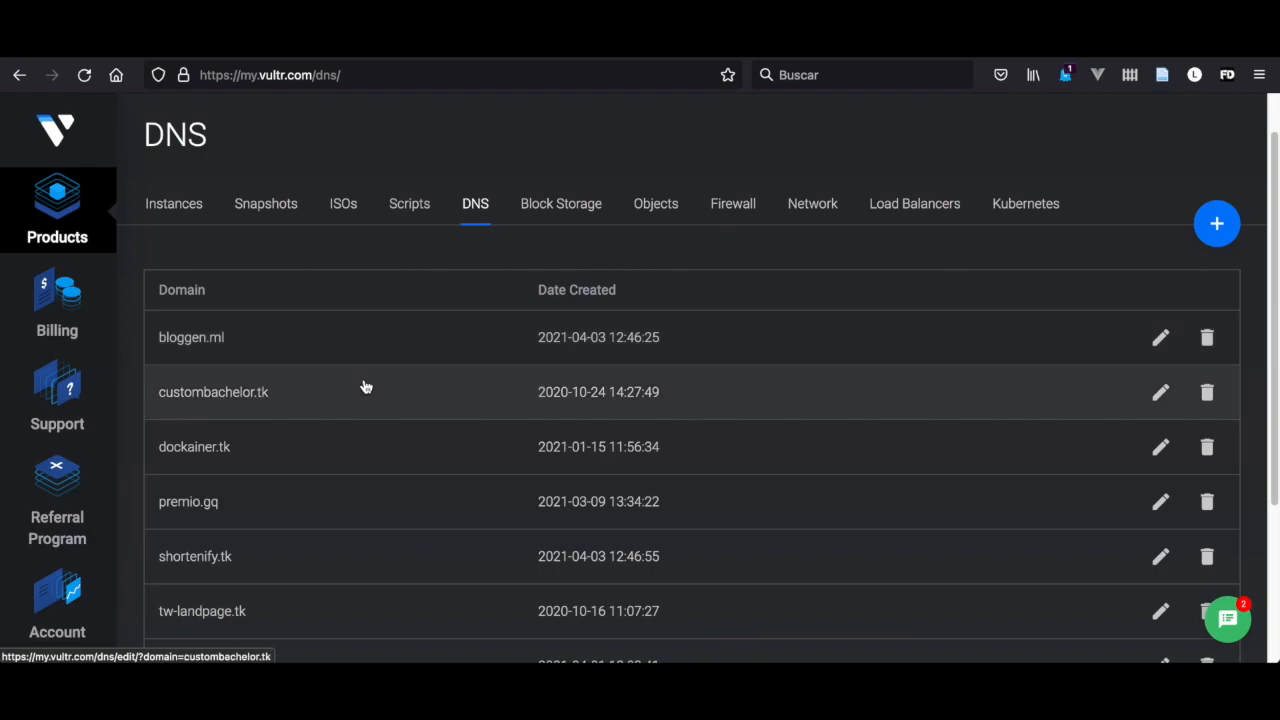
mouse_move(266, 399)
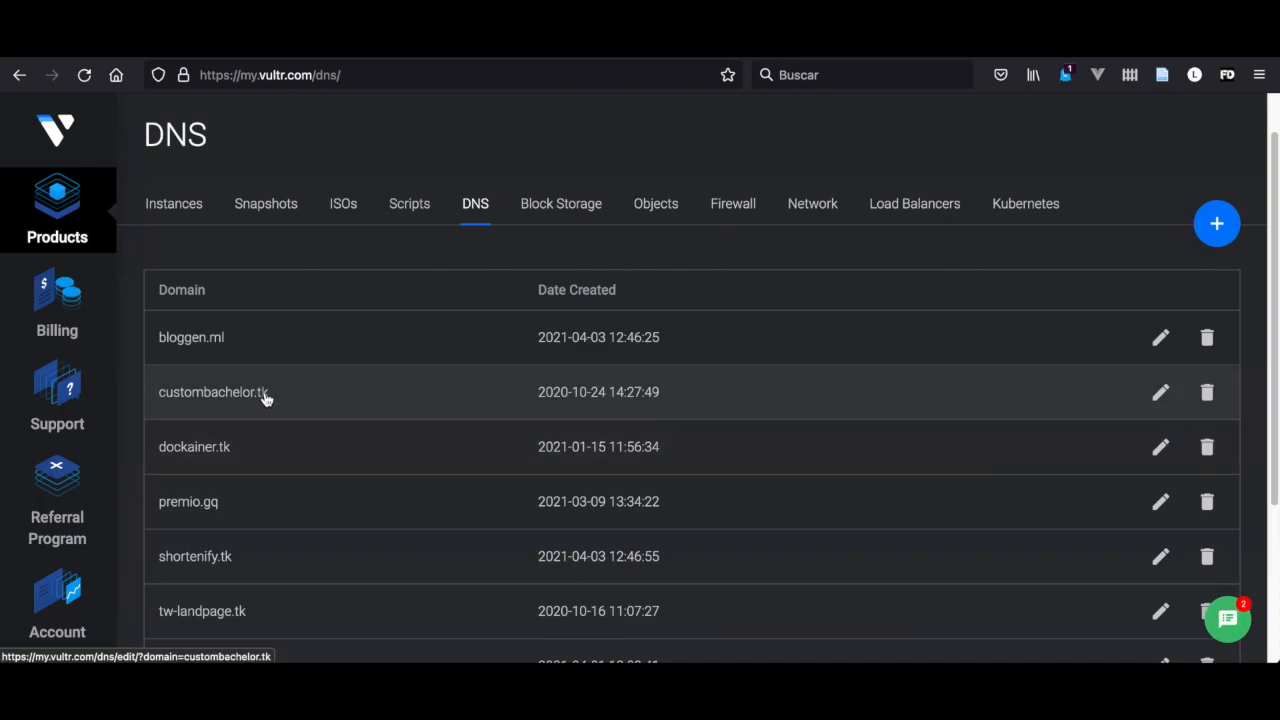
mouse_move(292, 424)
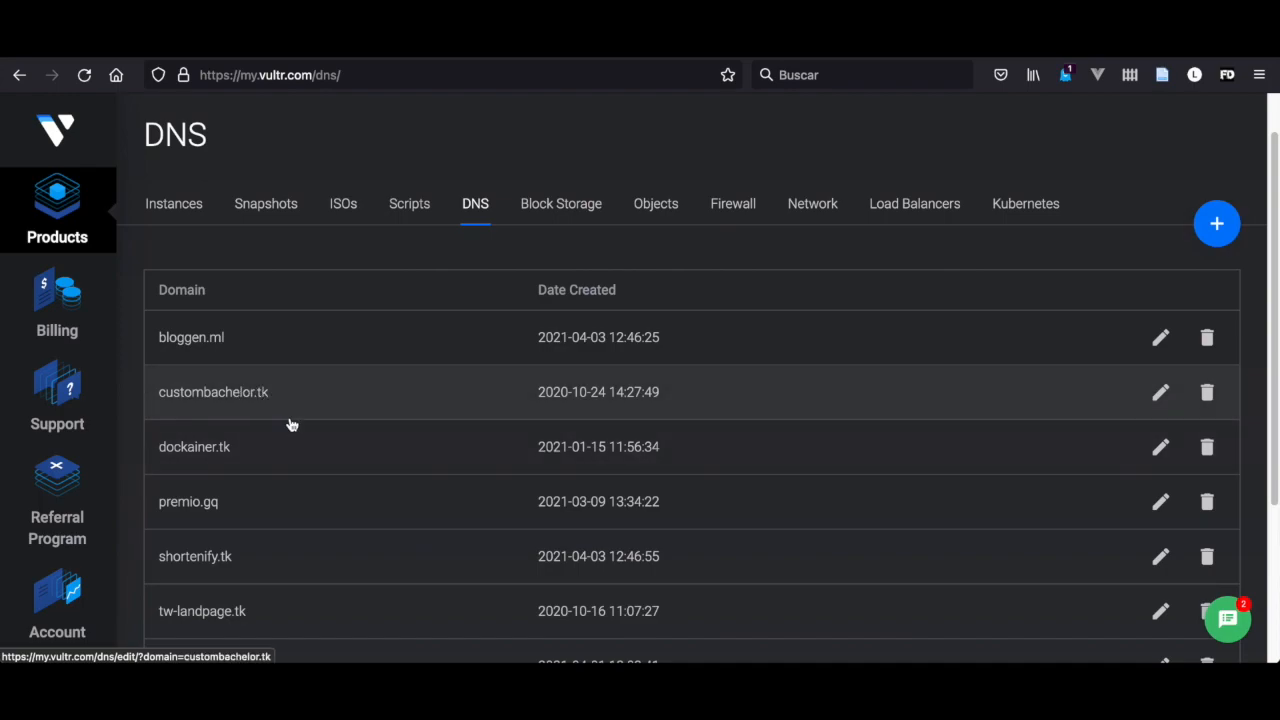
mouse_move(308, 446)
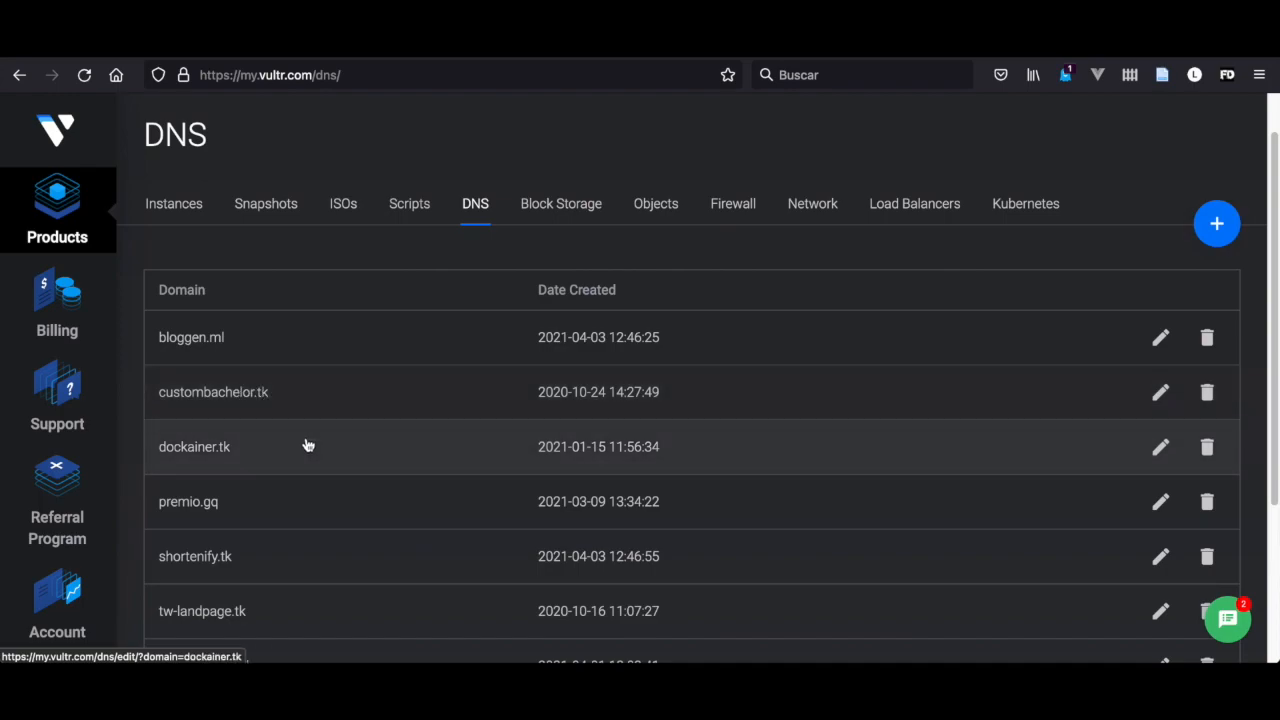
Point webpatriarch.tk's A record to 207.148.7.32
scroll(down, 3)
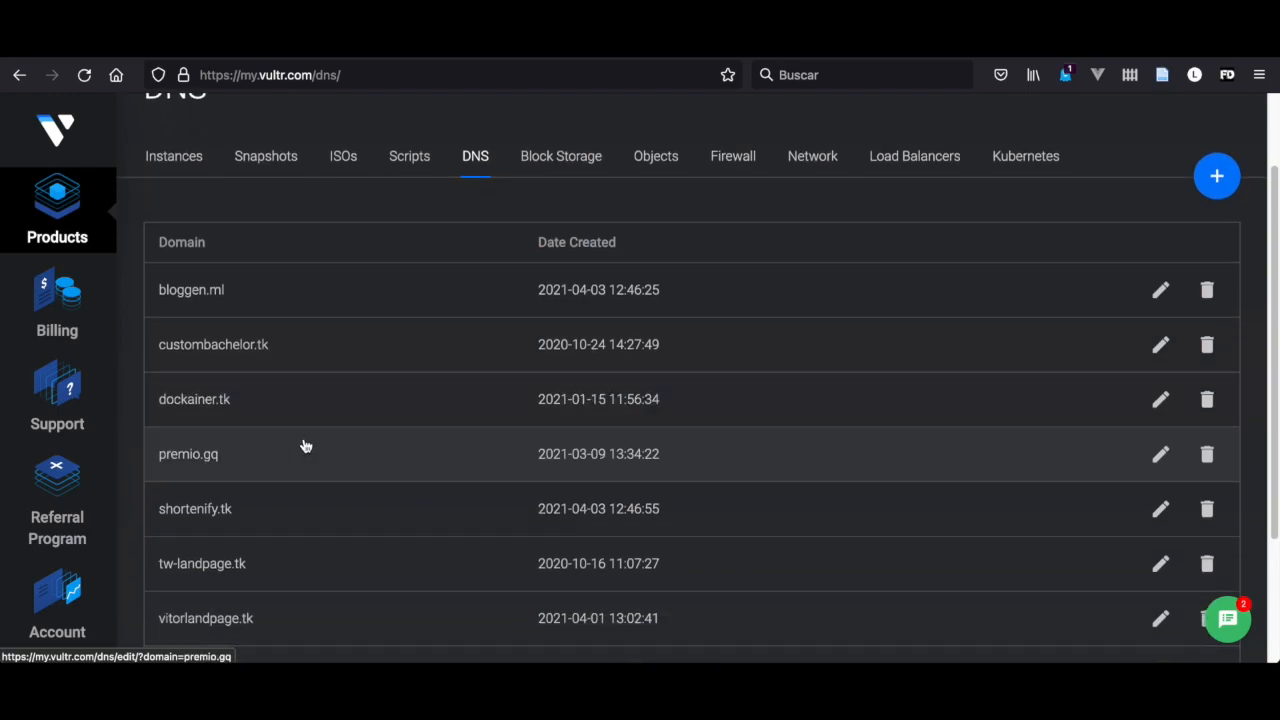
scroll(down, 3)
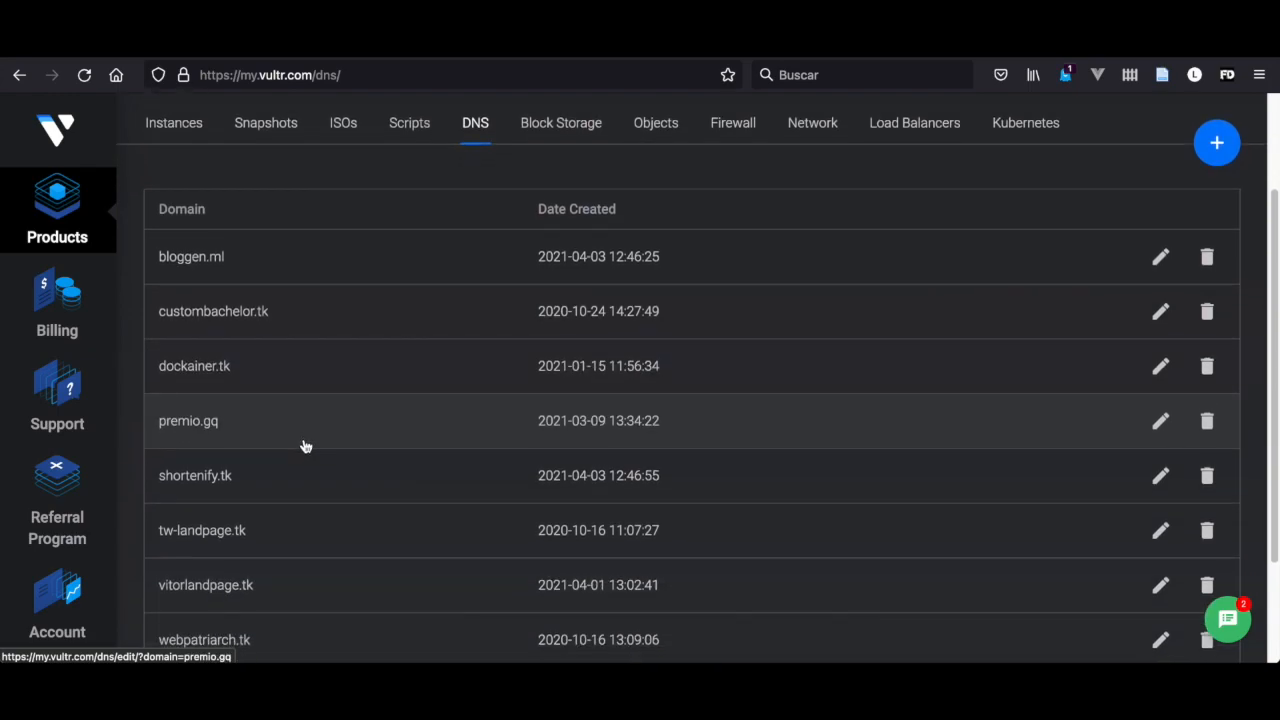
scroll(down, 3)
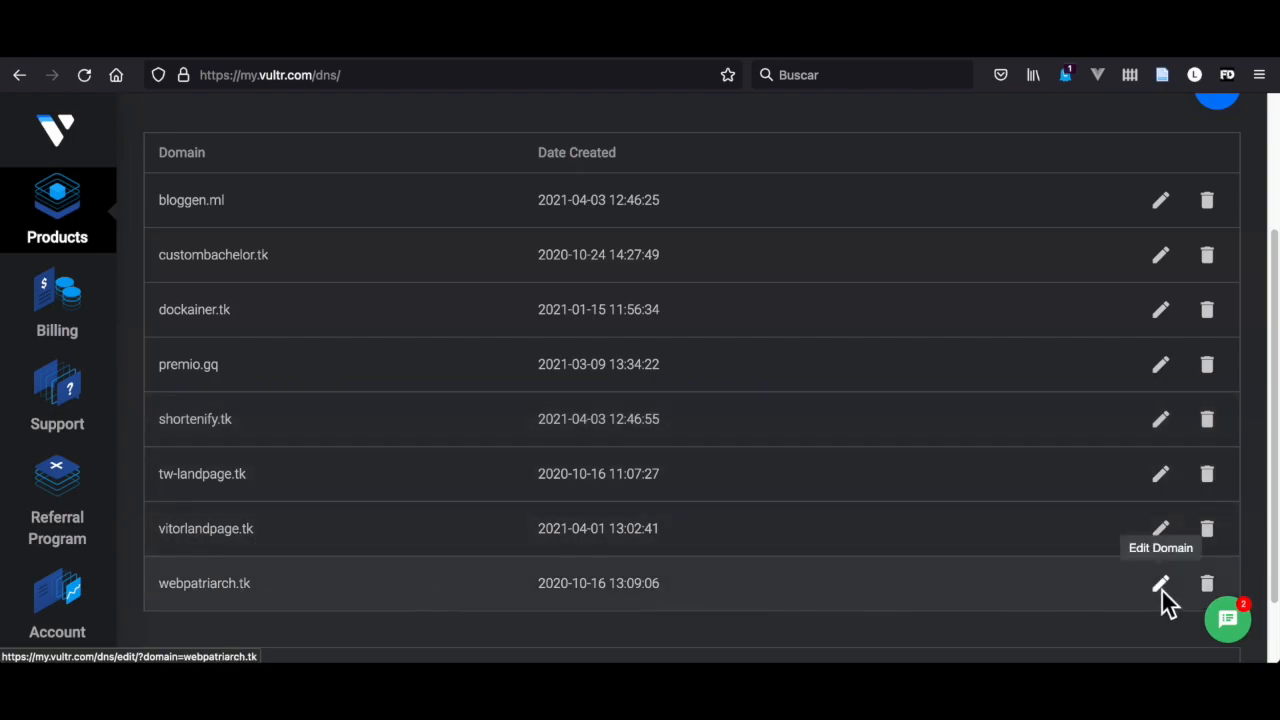
click(1160, 583)
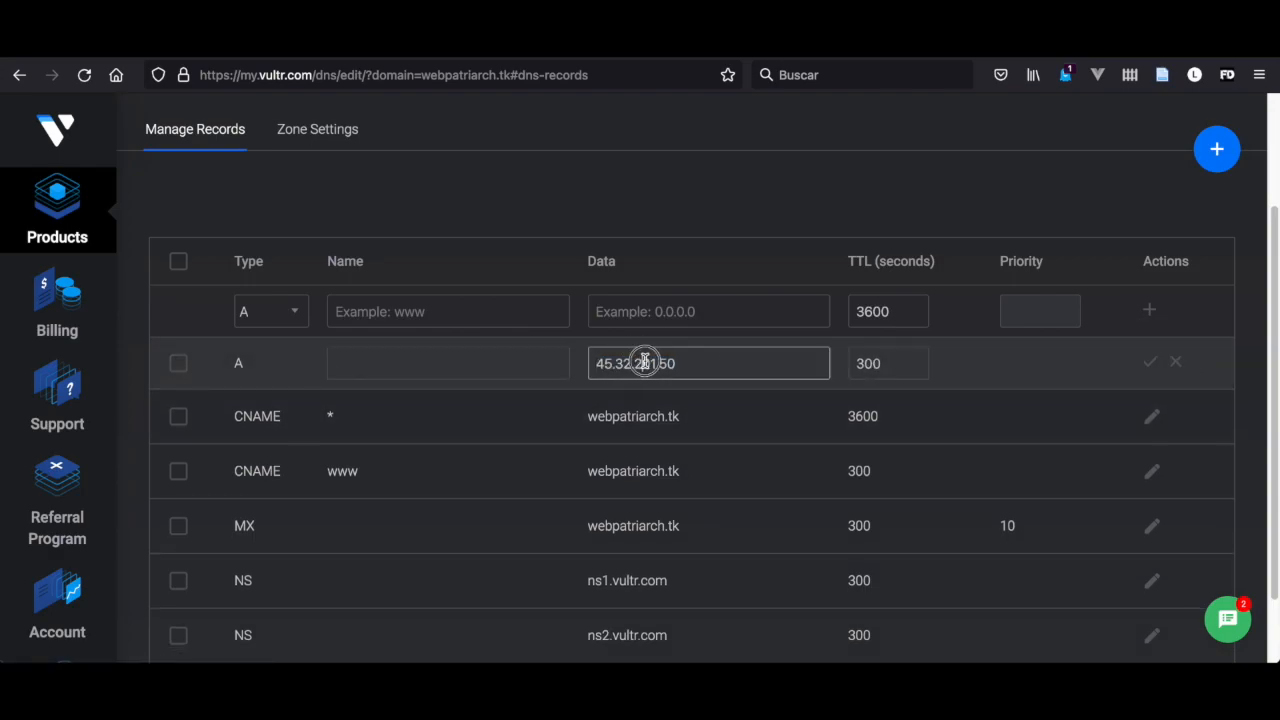
text(207.148.7.32)
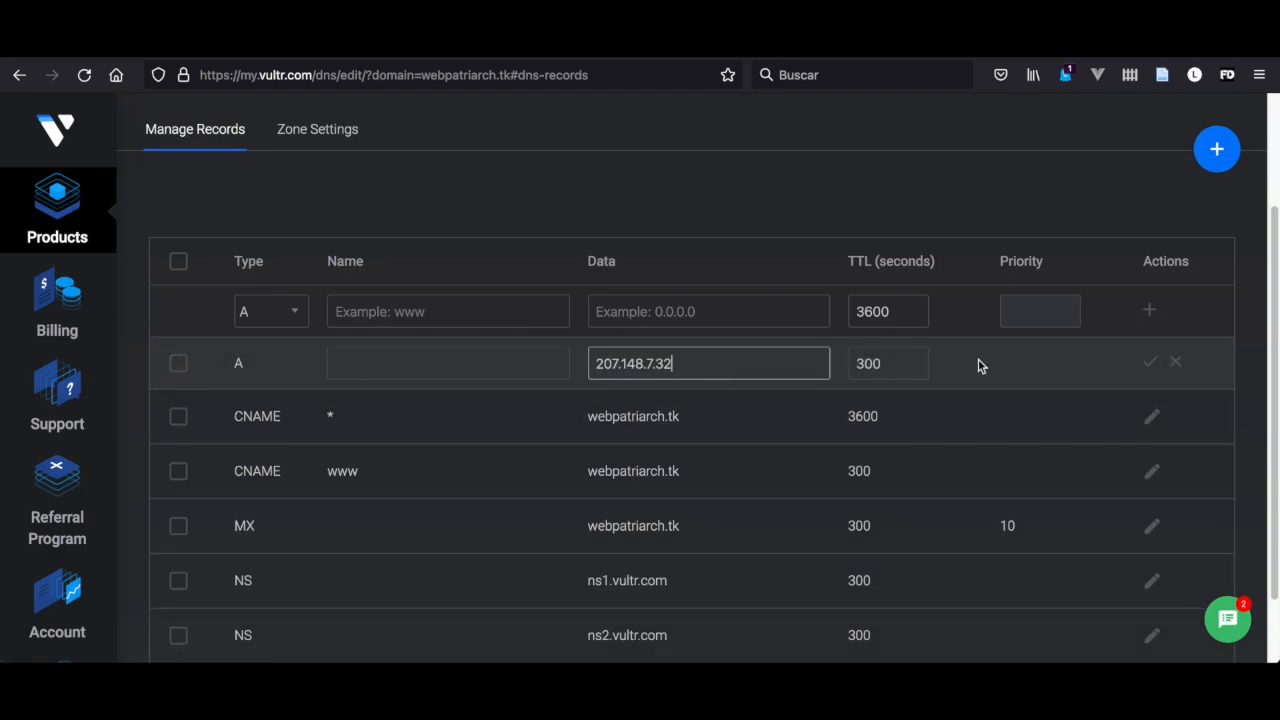
mouse_move(1150, 363)
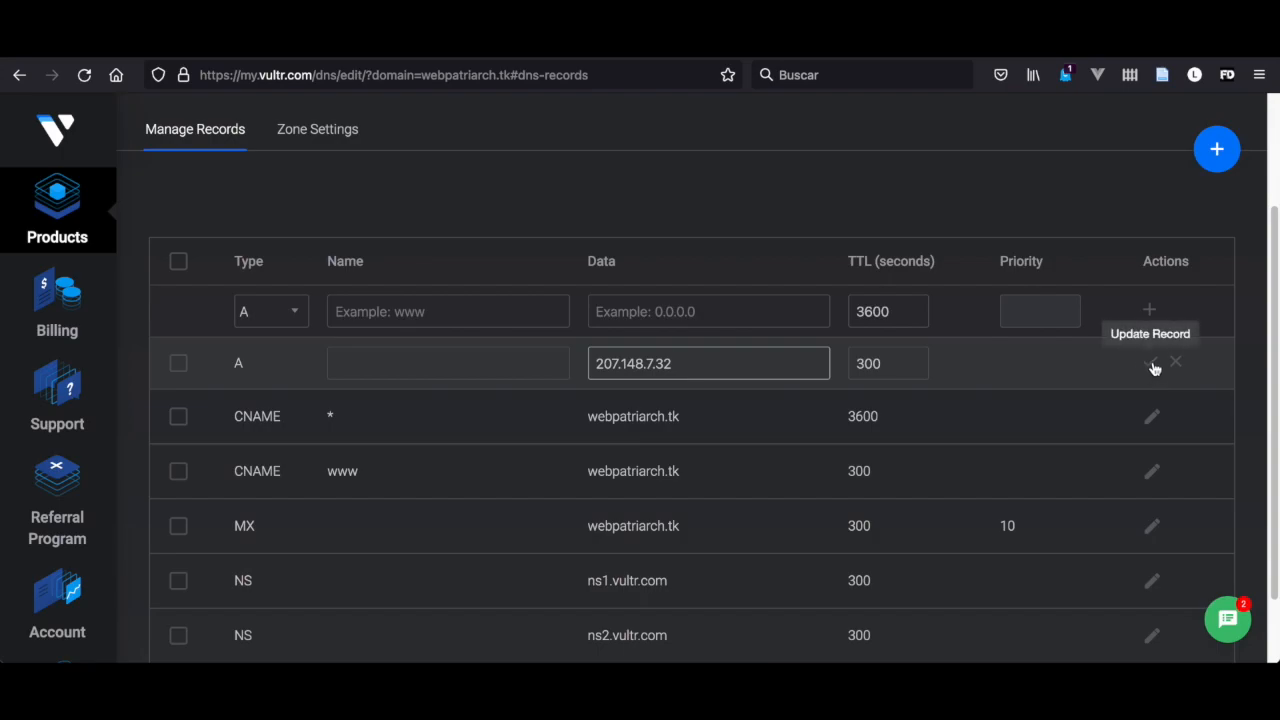
click(1151, 363)
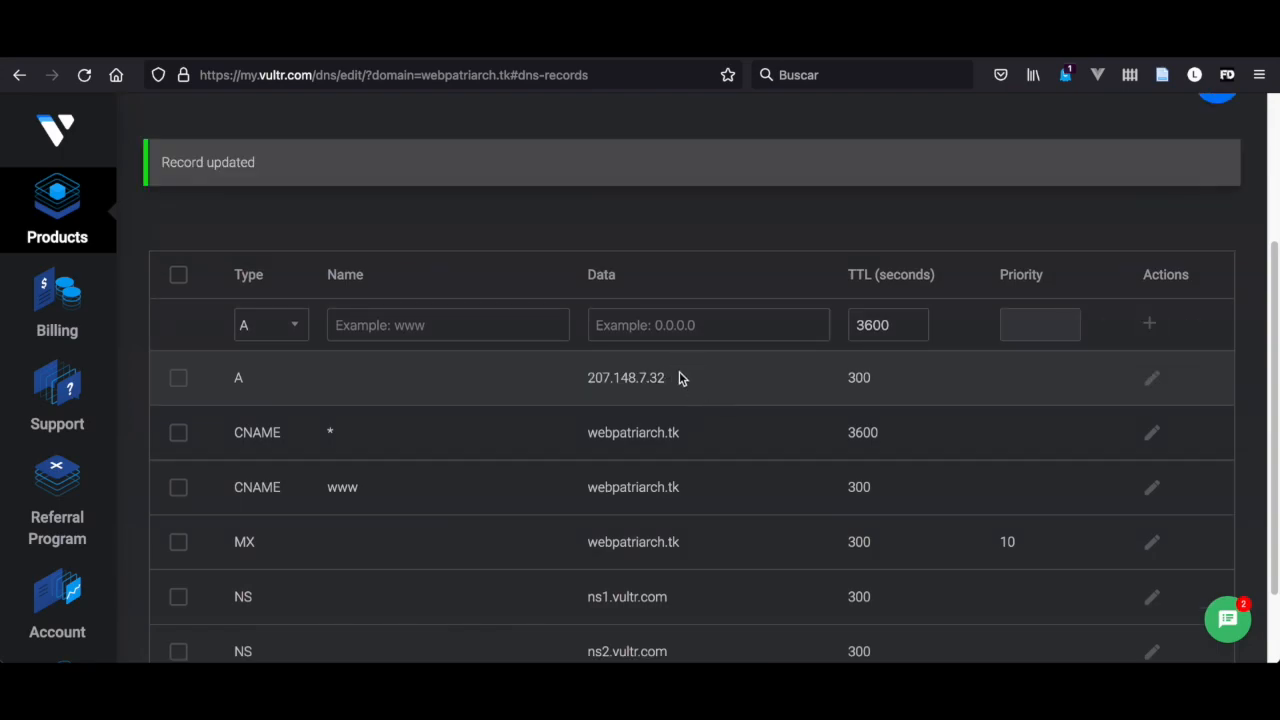
mouse_move(740, 393)
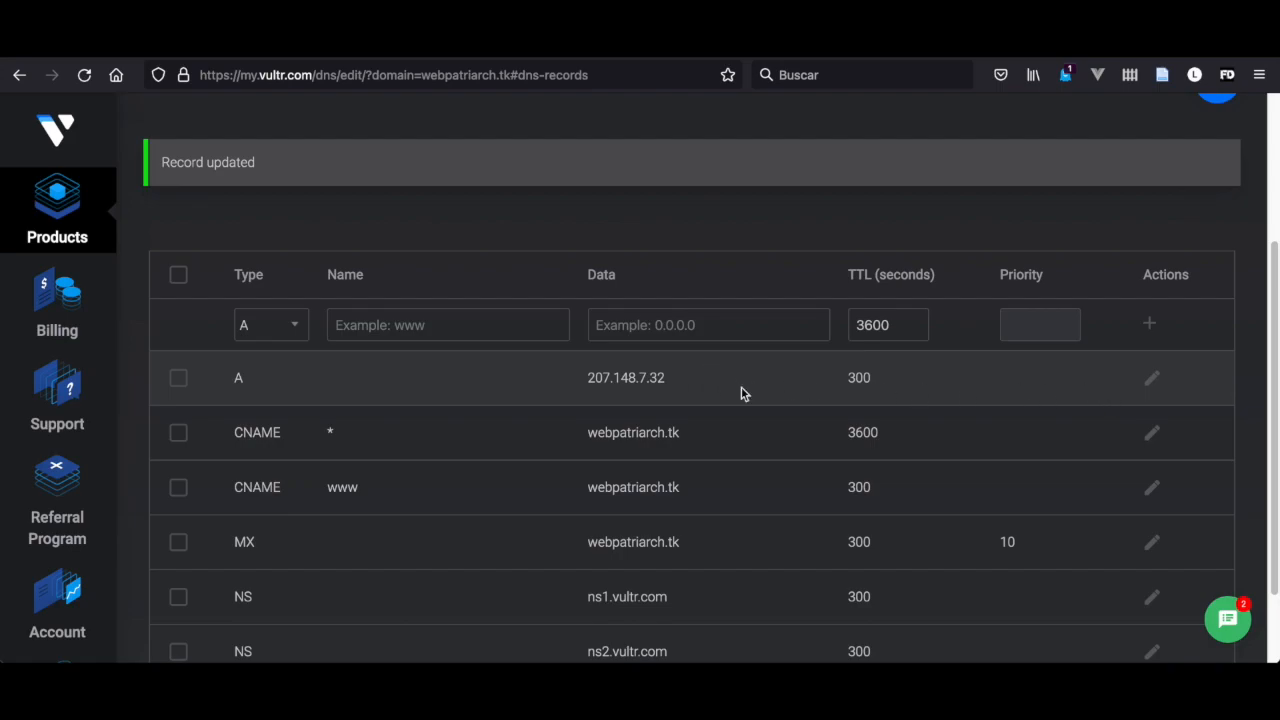
Point custombachelor.tk's A record to 207.148.7.32
click(1151, 377)
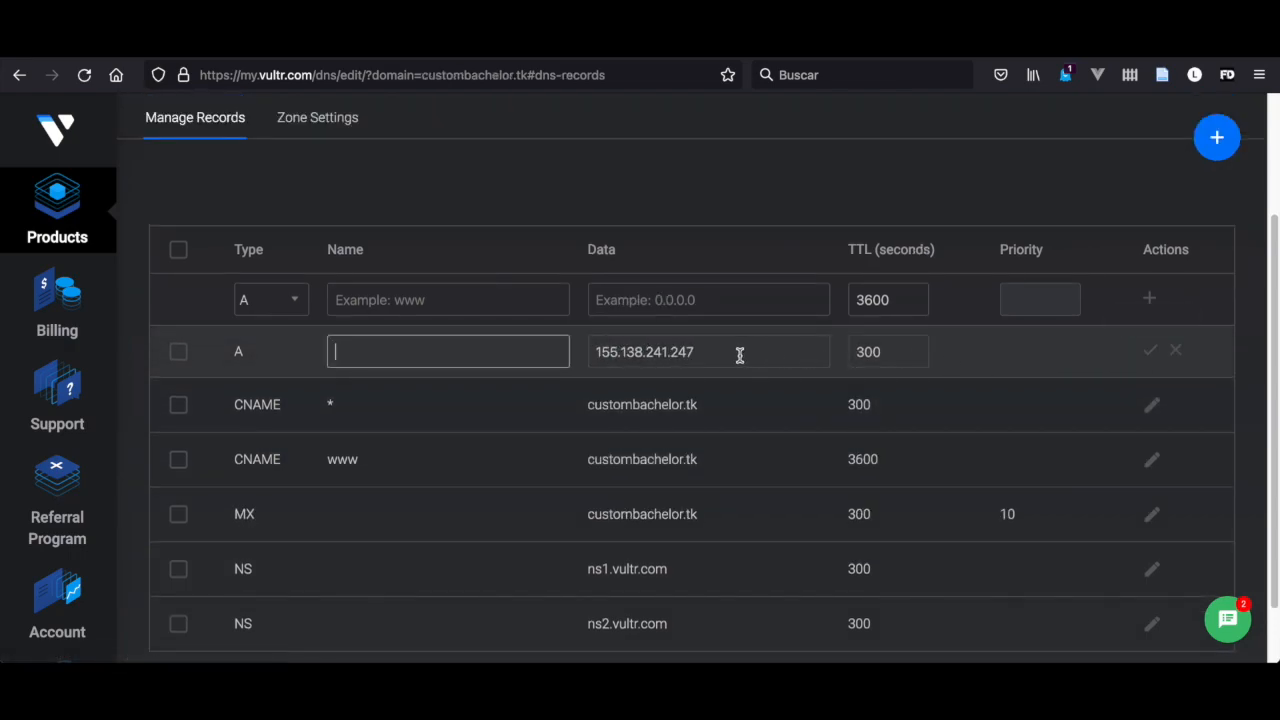
text(207.148.7.32)
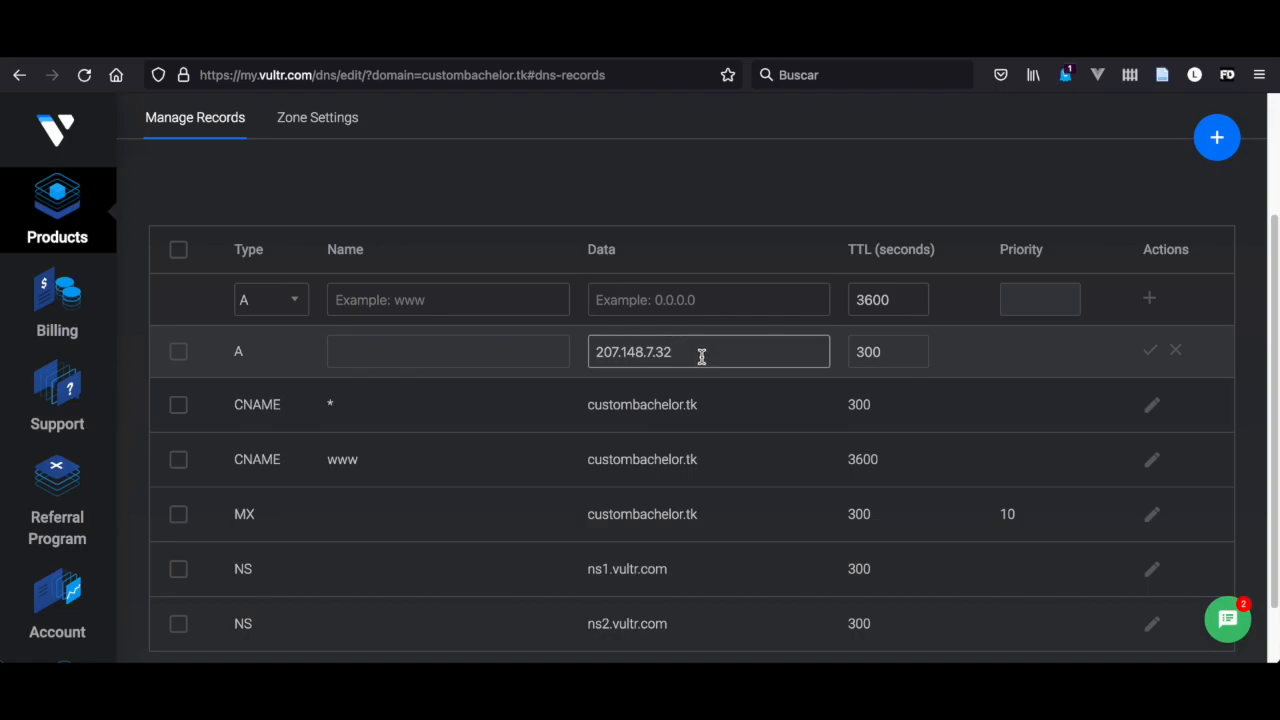
click(1150, 351)
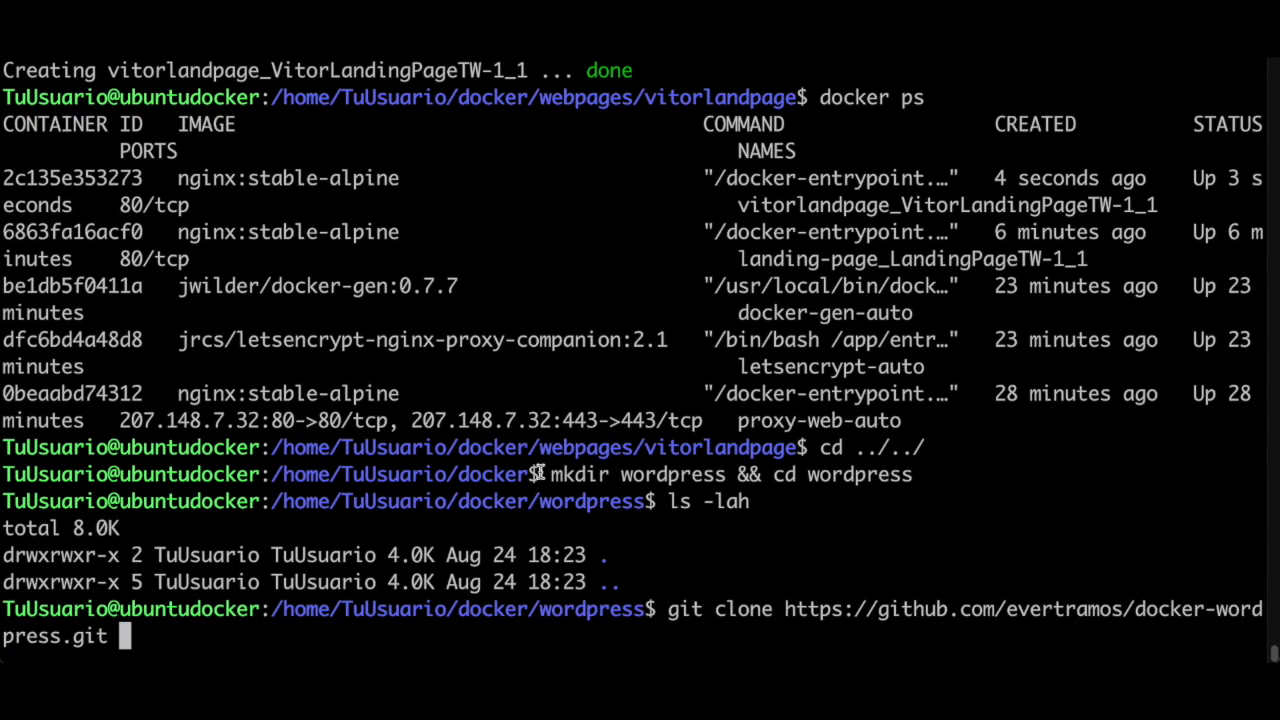
mouse_move(293, 582)
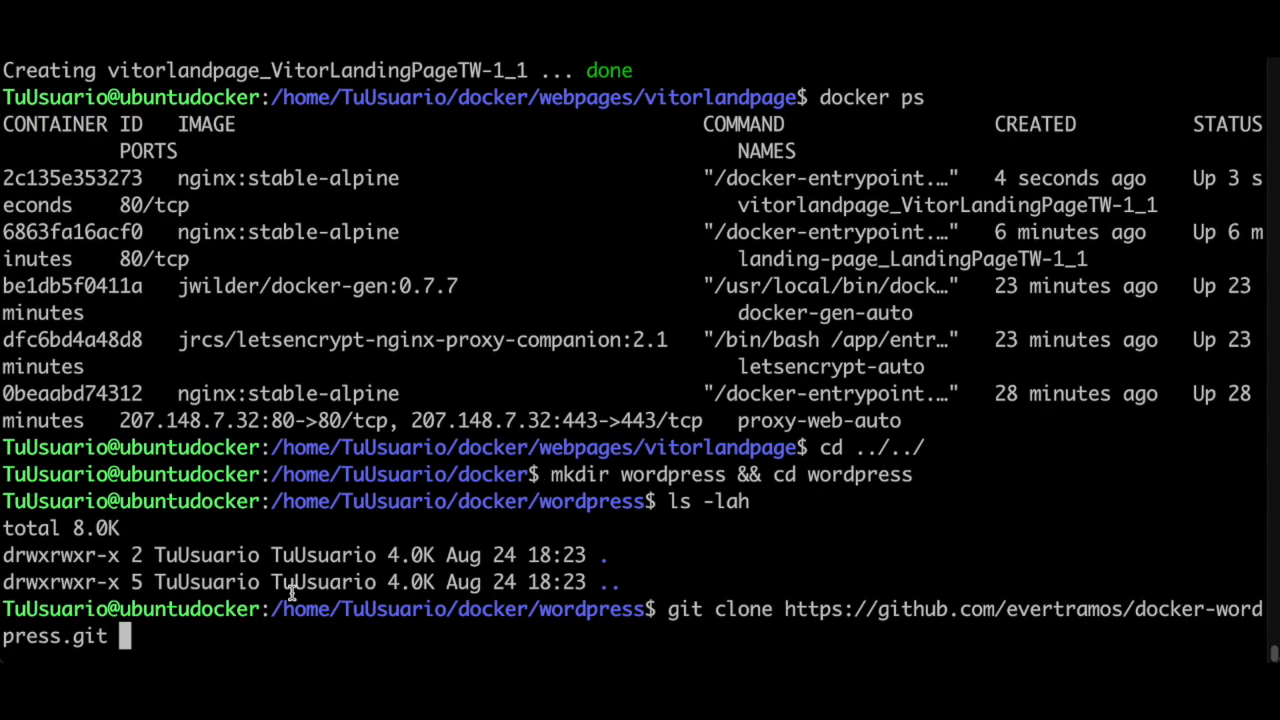
Clone into a webpatriarch folder, enter it and list its files
text(customba)
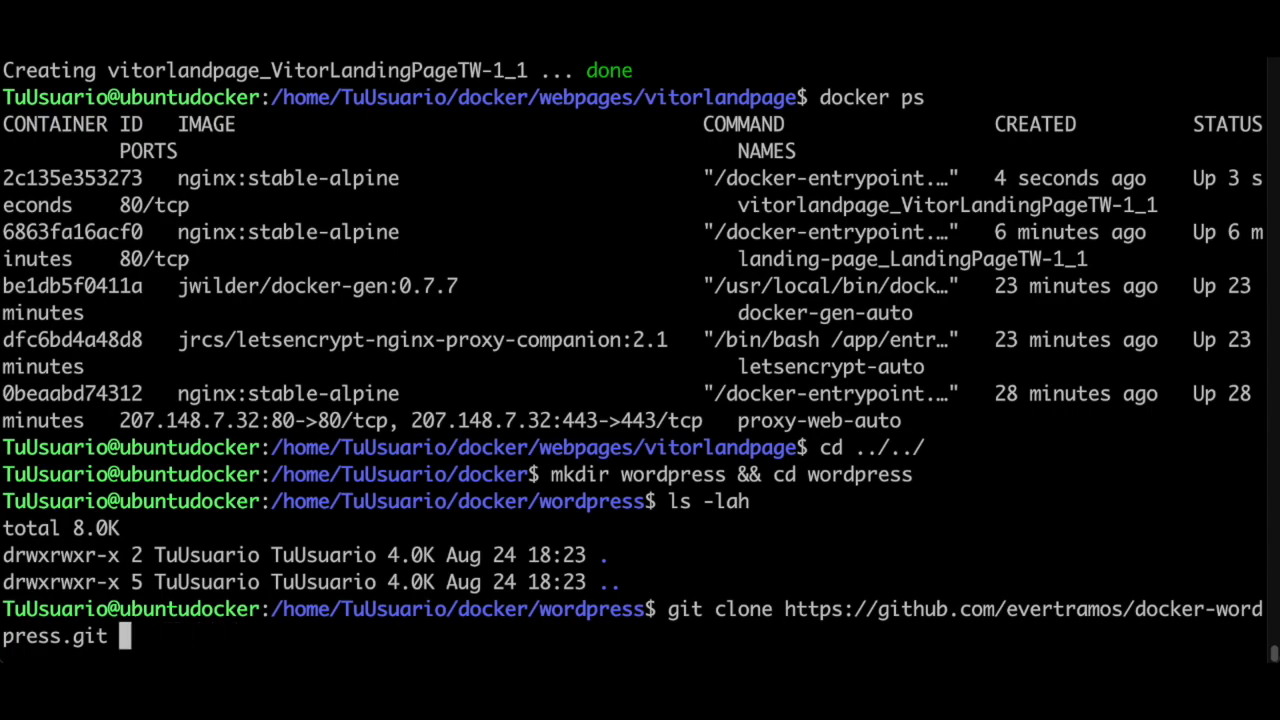
text(webpatriarch)
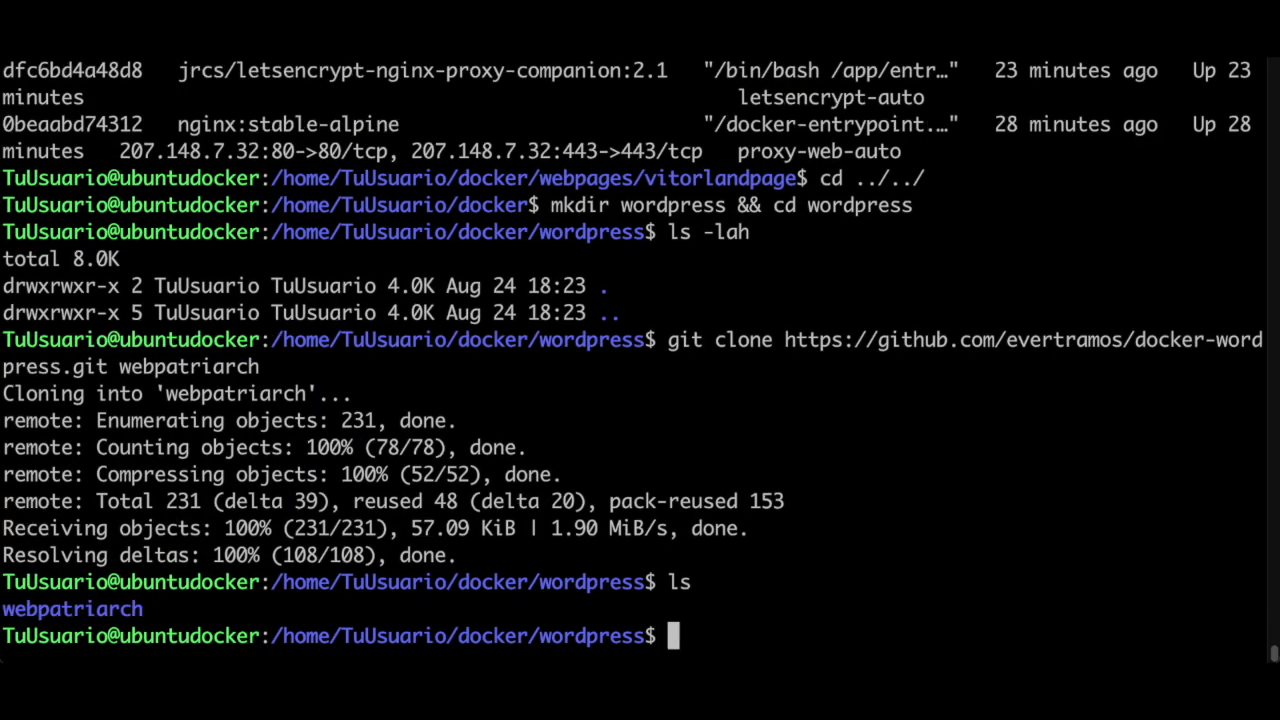
text(cd webpatriarch/)
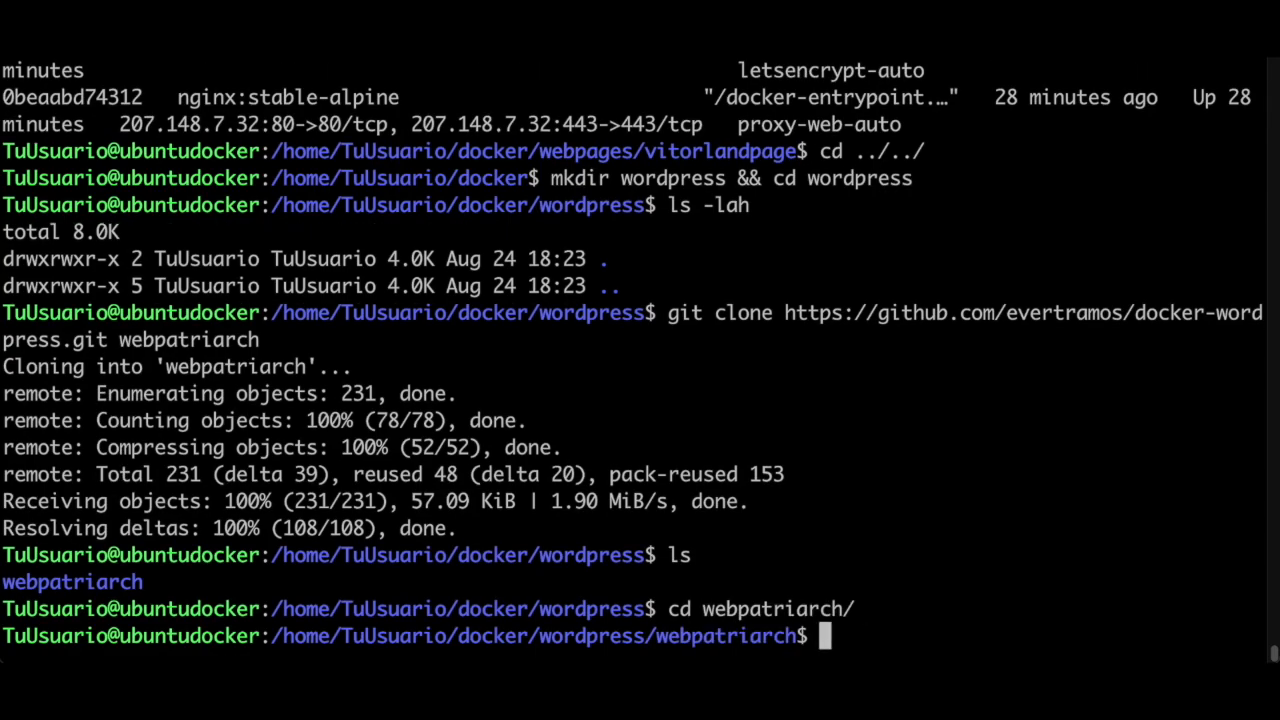
text(ls -lah)
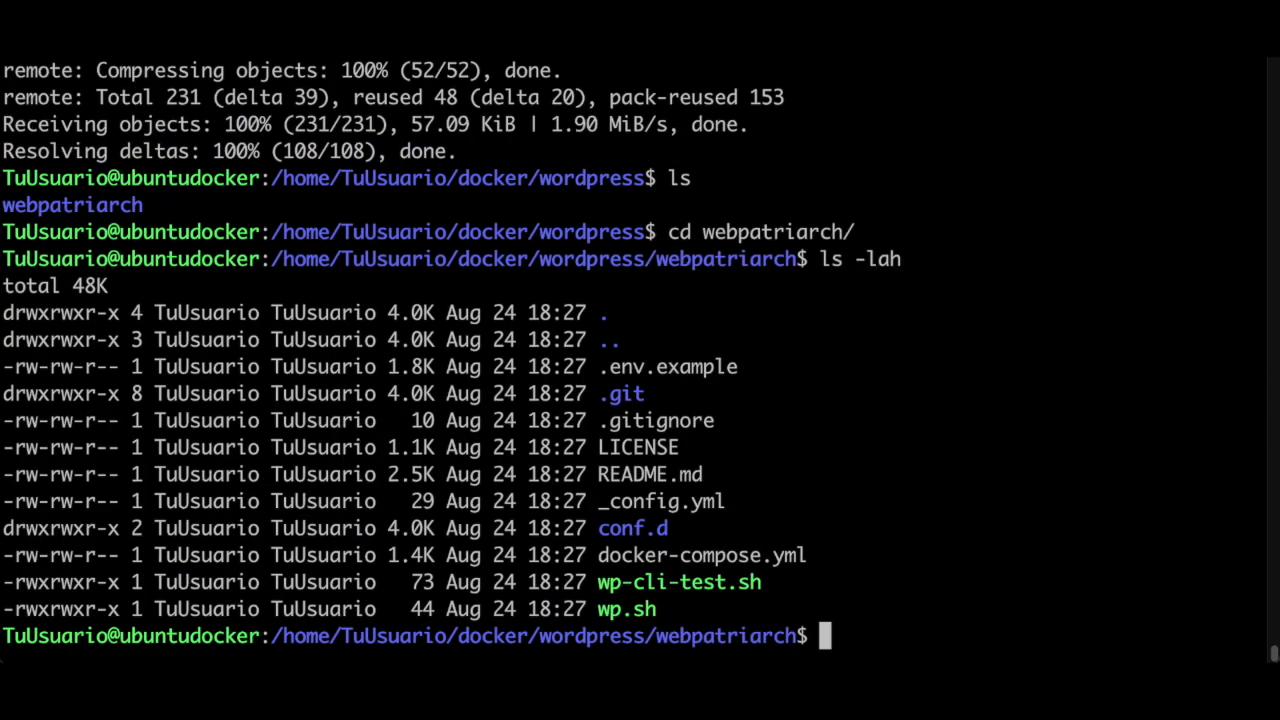
mouse_move(698, 393)
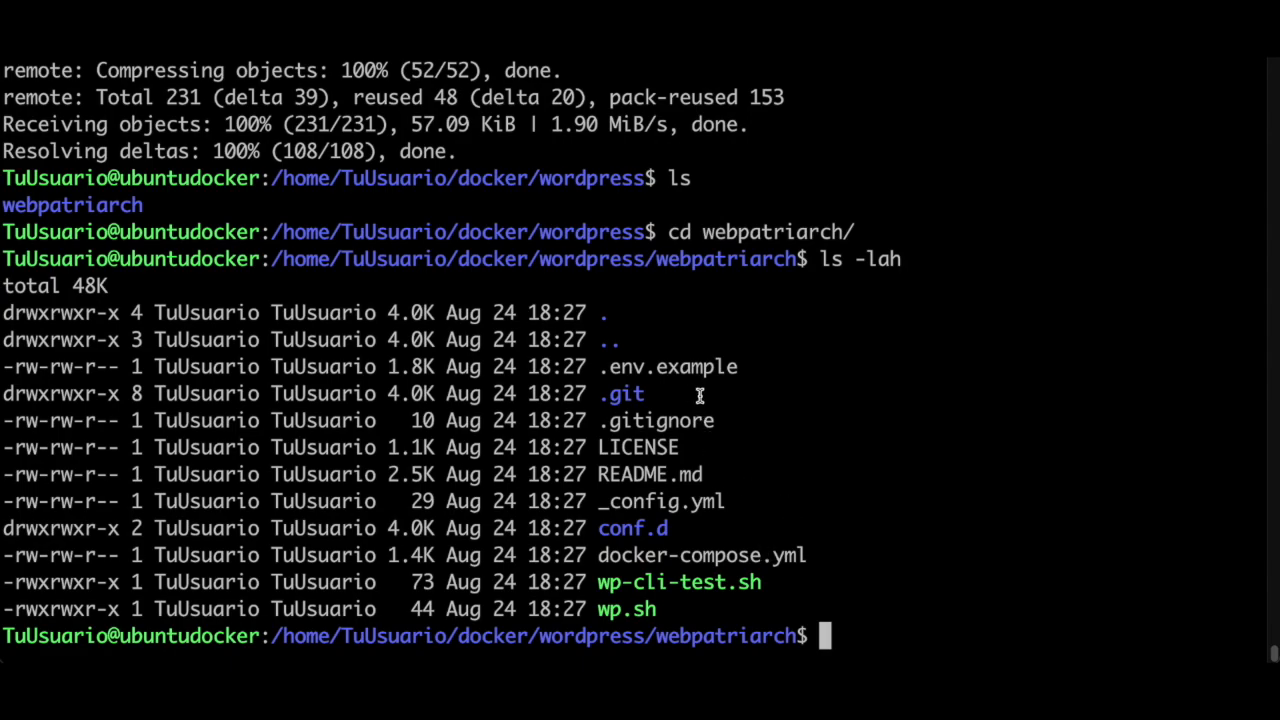
Copy .env.example to .env and open it in vim
double_click(667, 366)
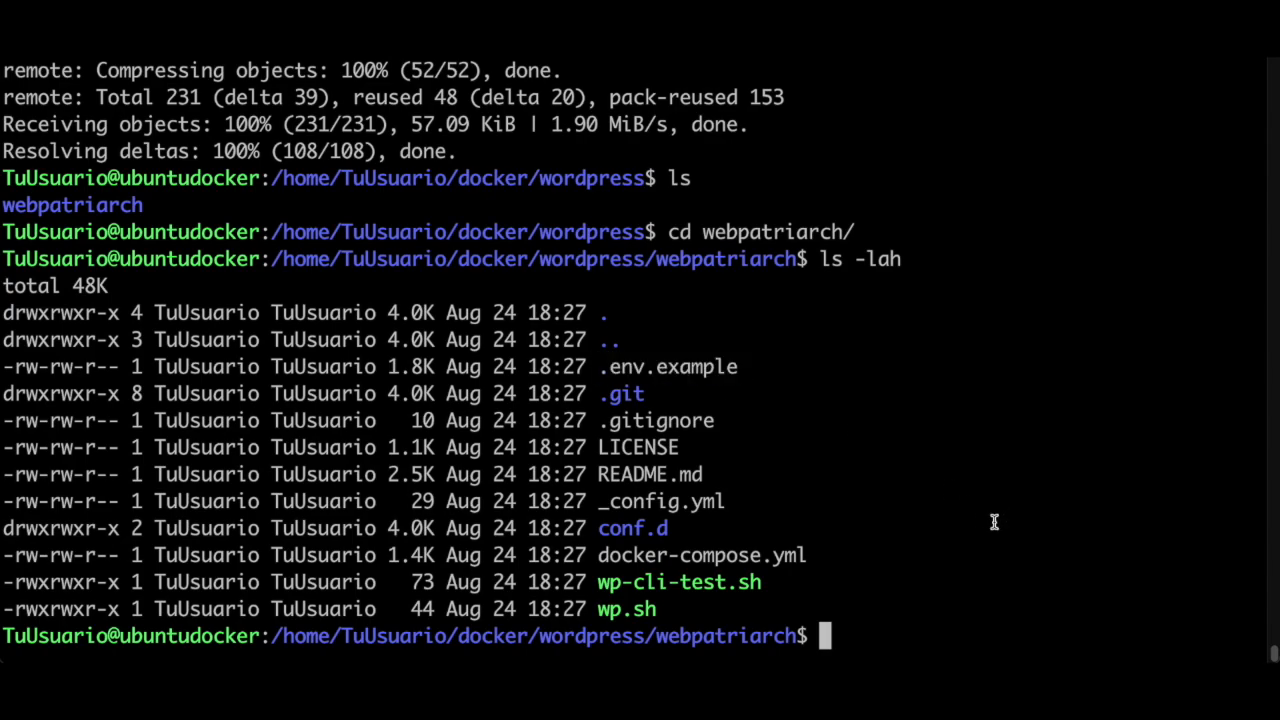
text(cp)
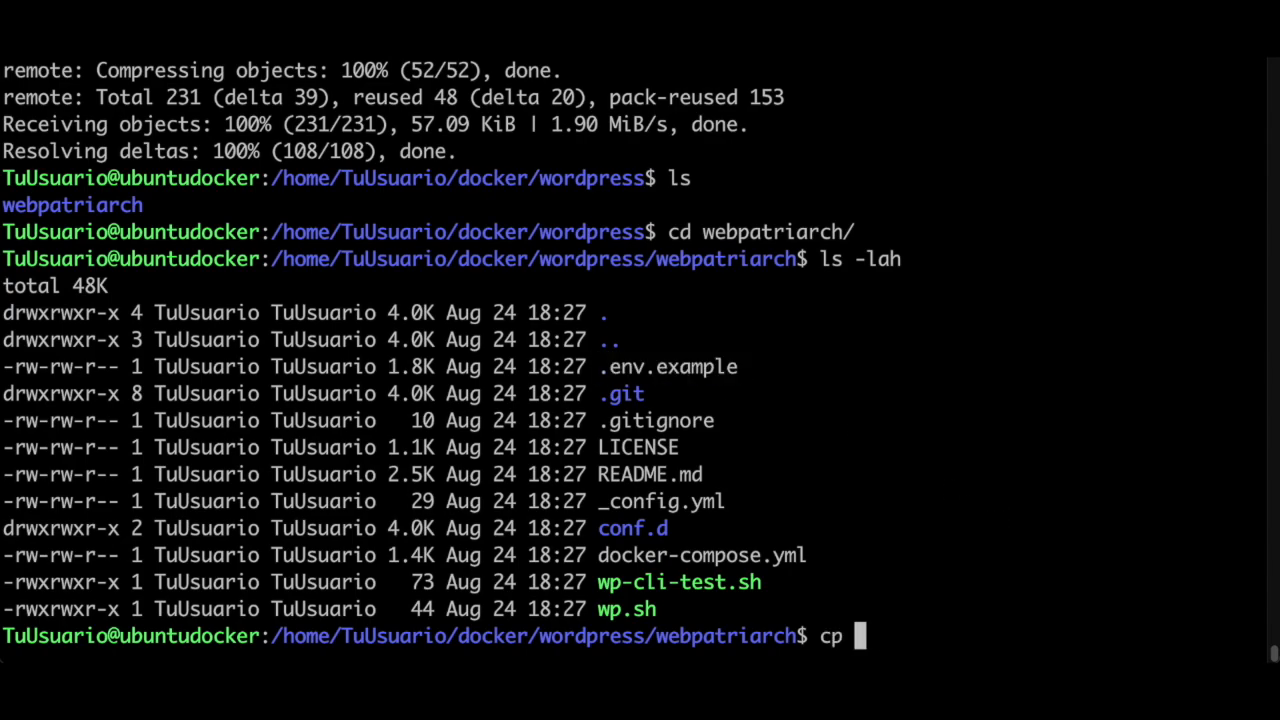
text(.env.example)
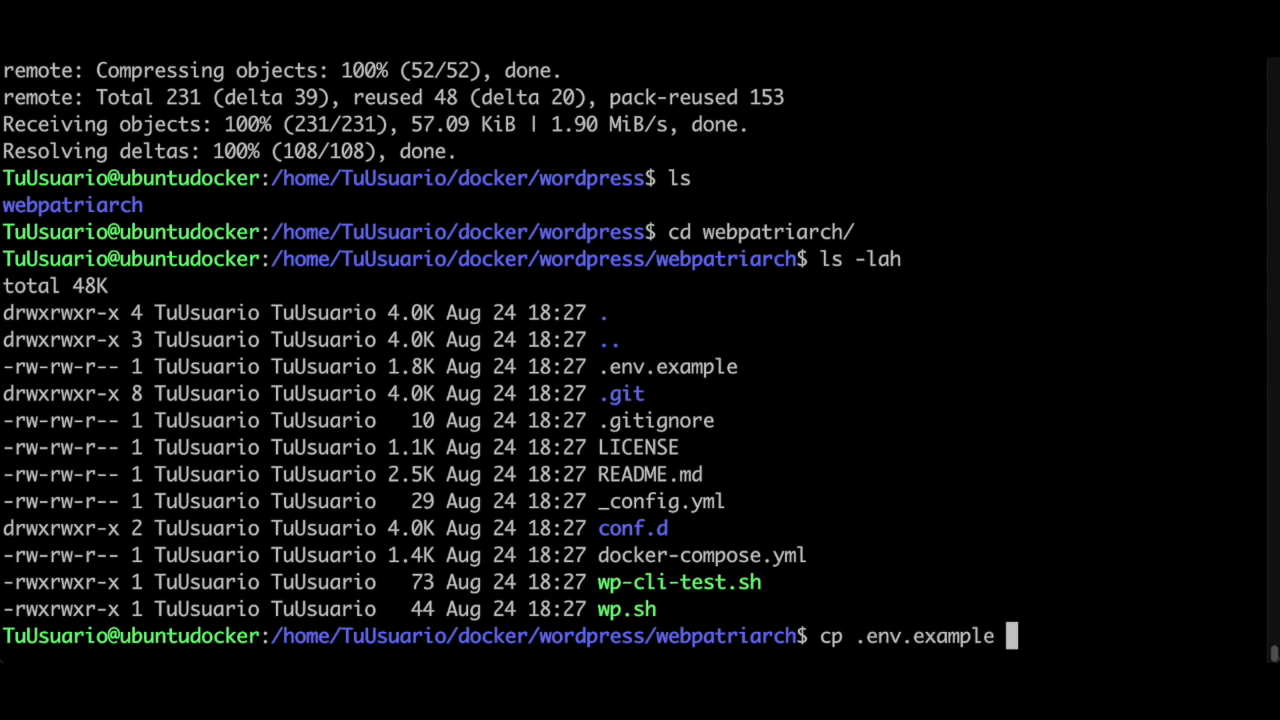
text(.env &&)
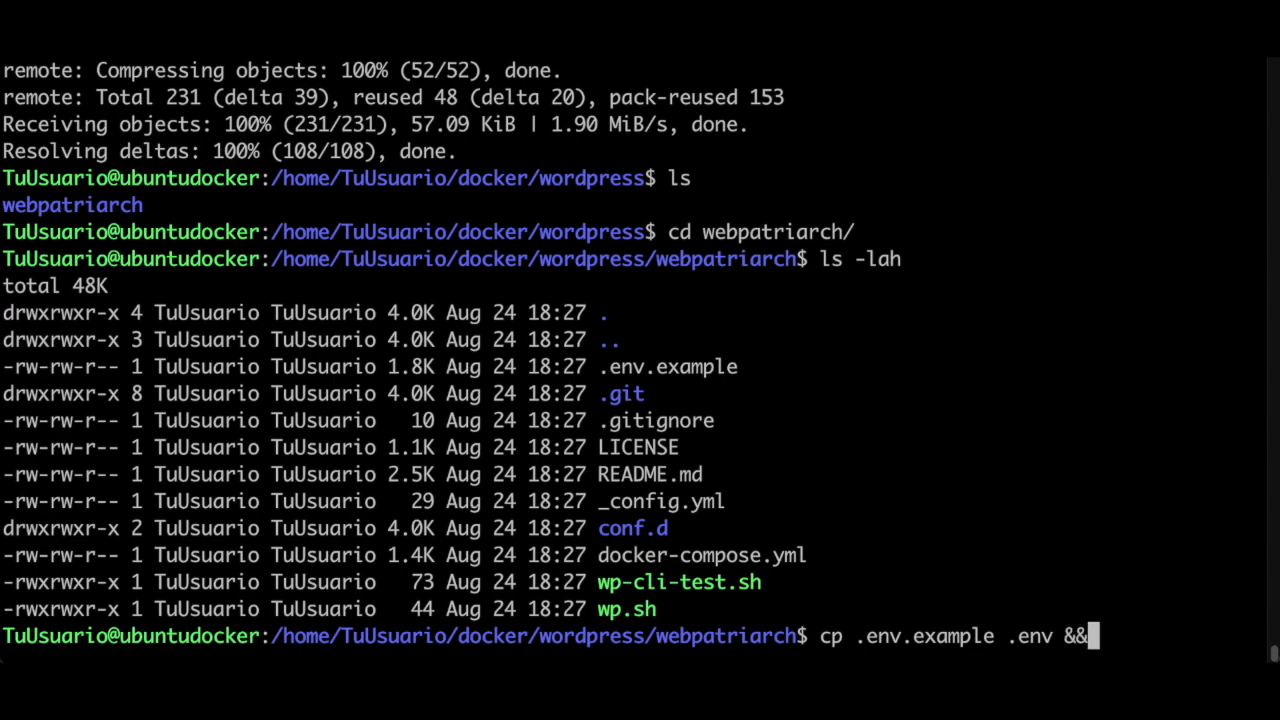
text(vim)
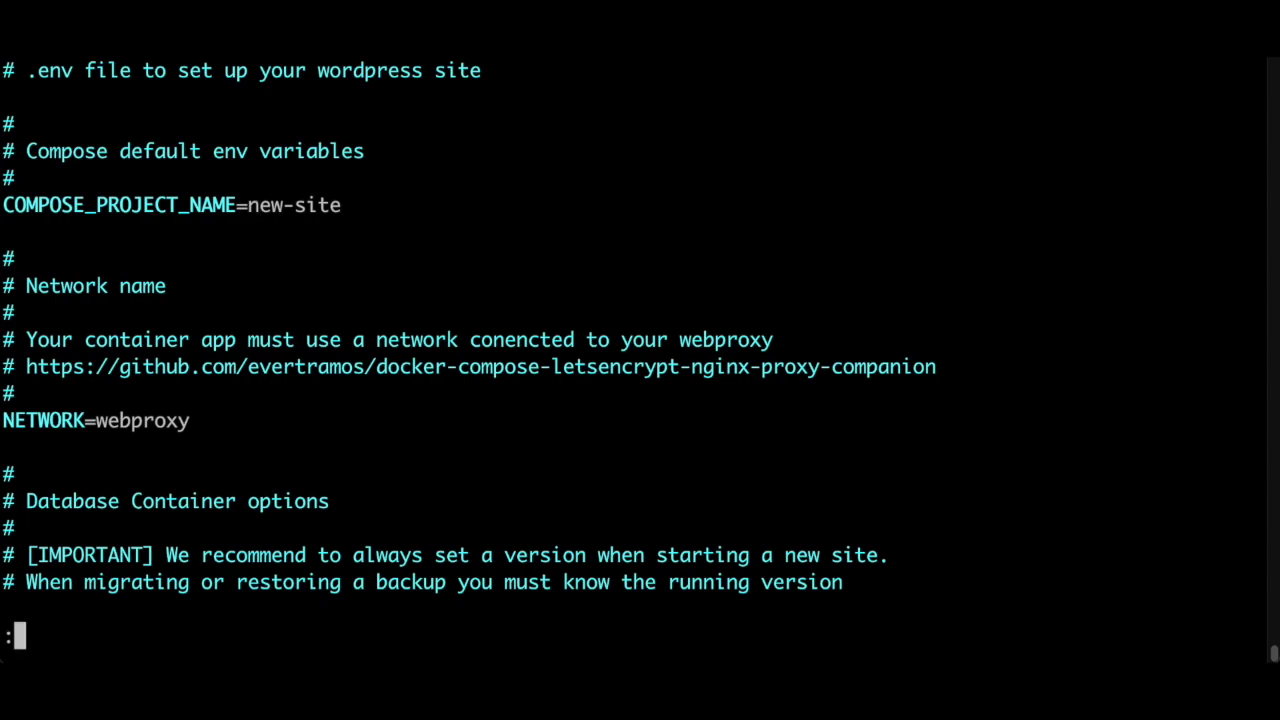
Run :%s/new-site/webpatriarch/g to rename all five new-site occurrences
text(%)
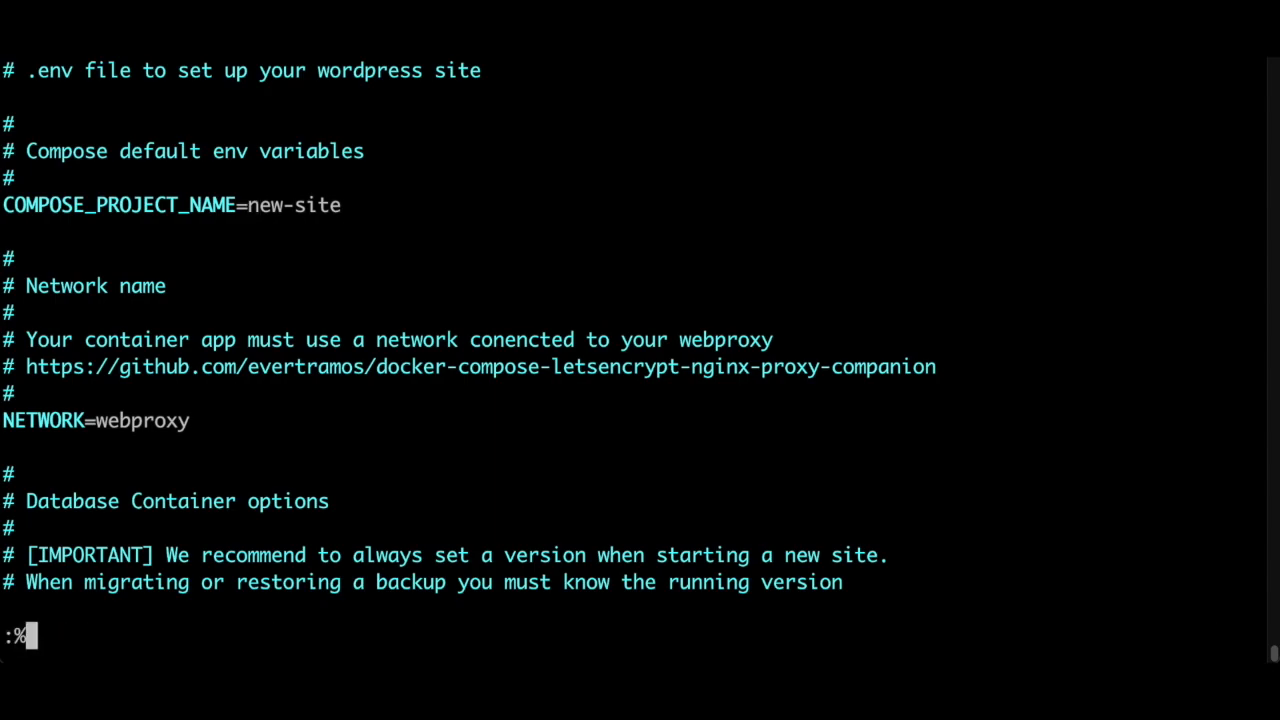
text(s)
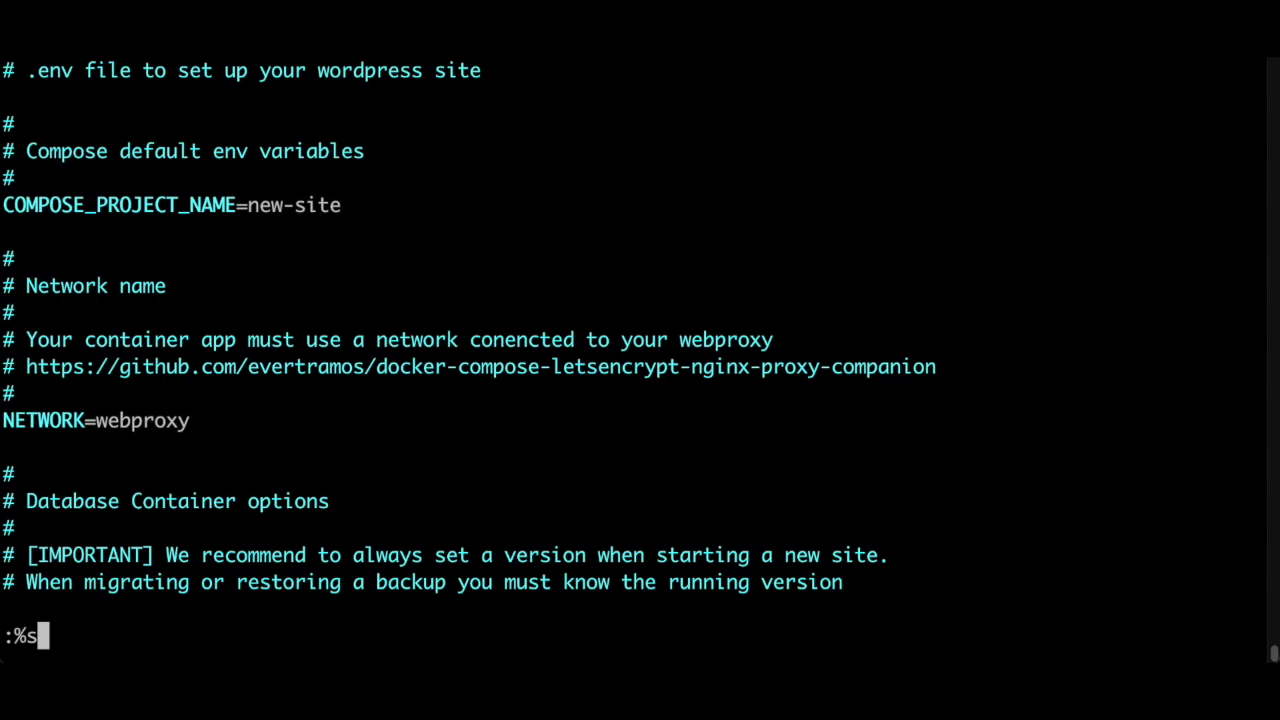
text(/)
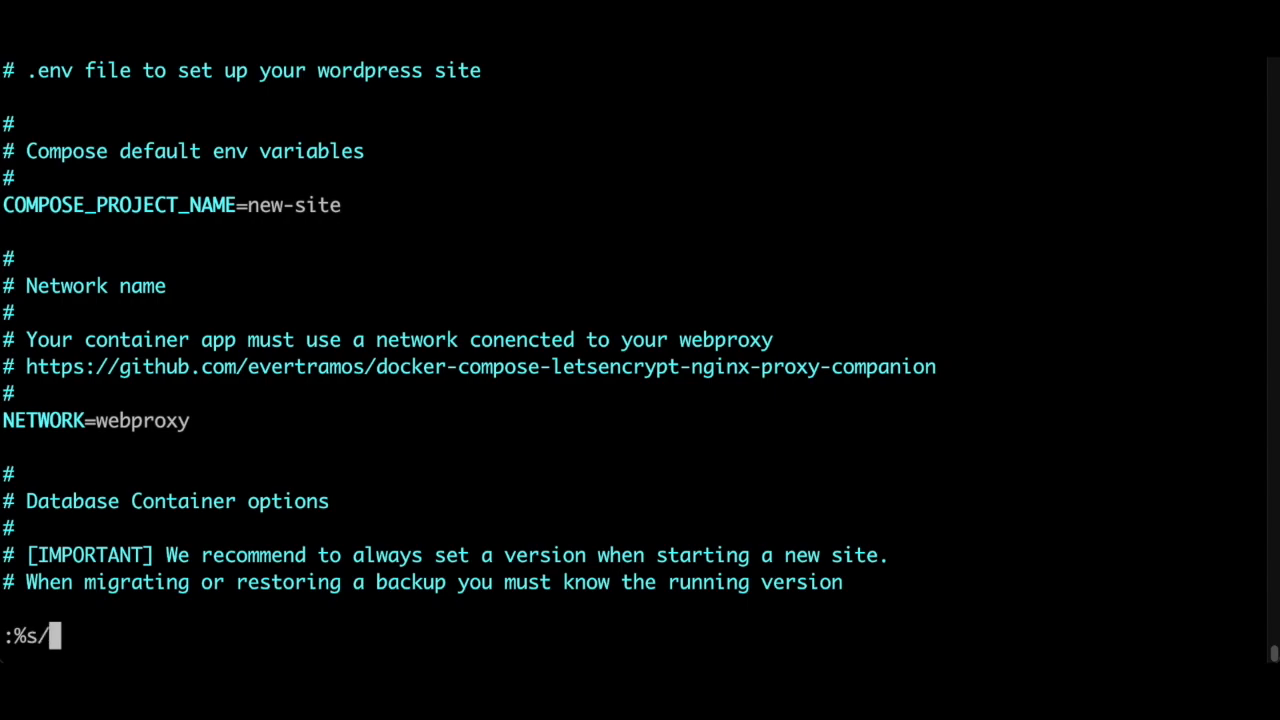
text(new-si)
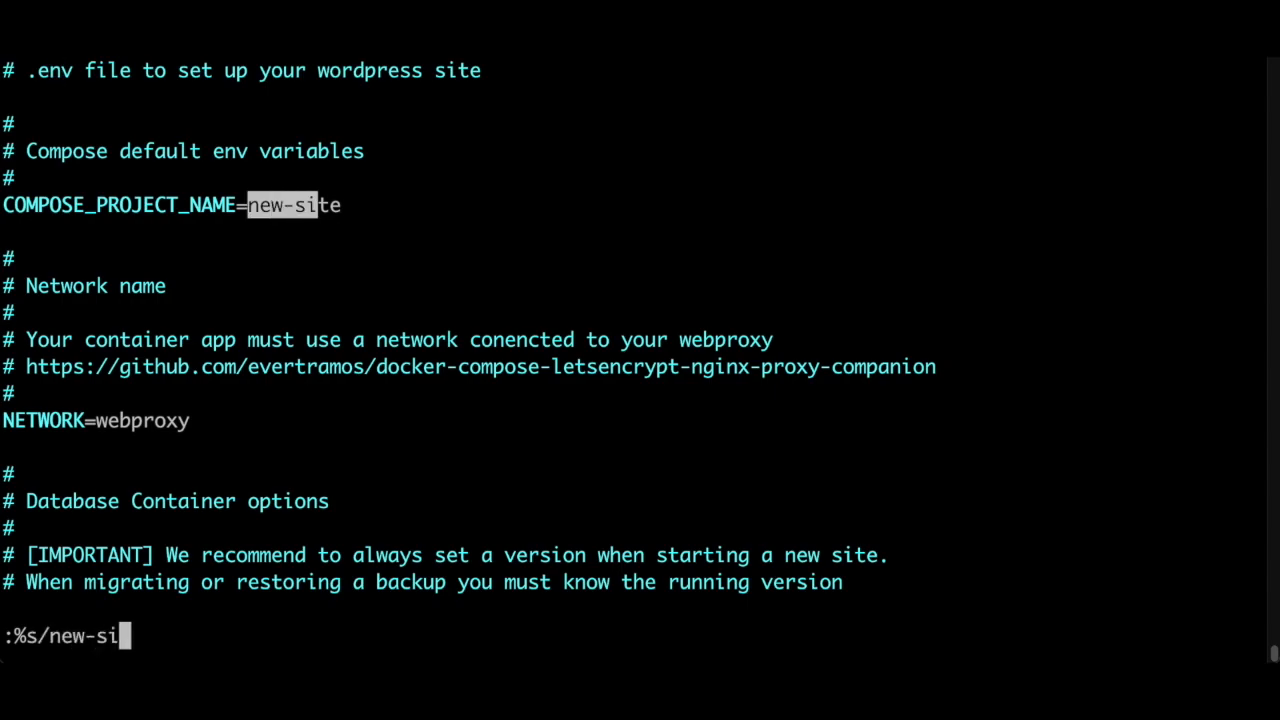
text(te/)
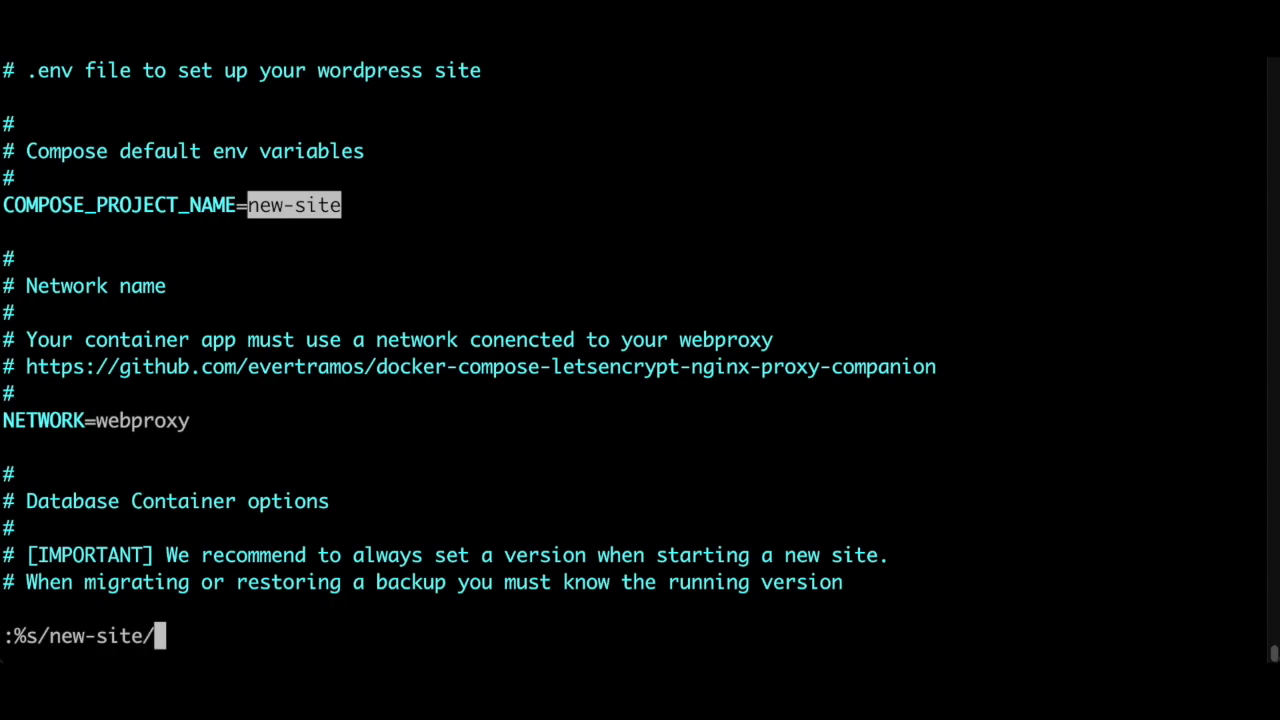
text(web)
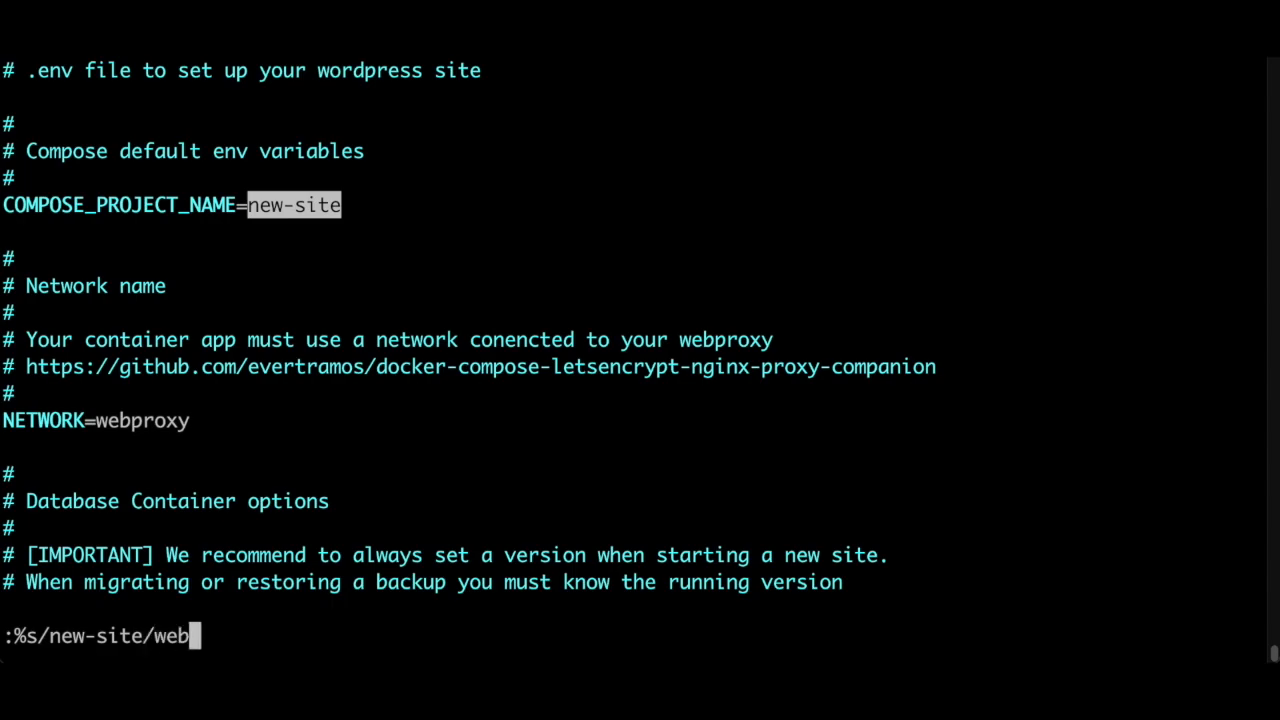
text(patriar)
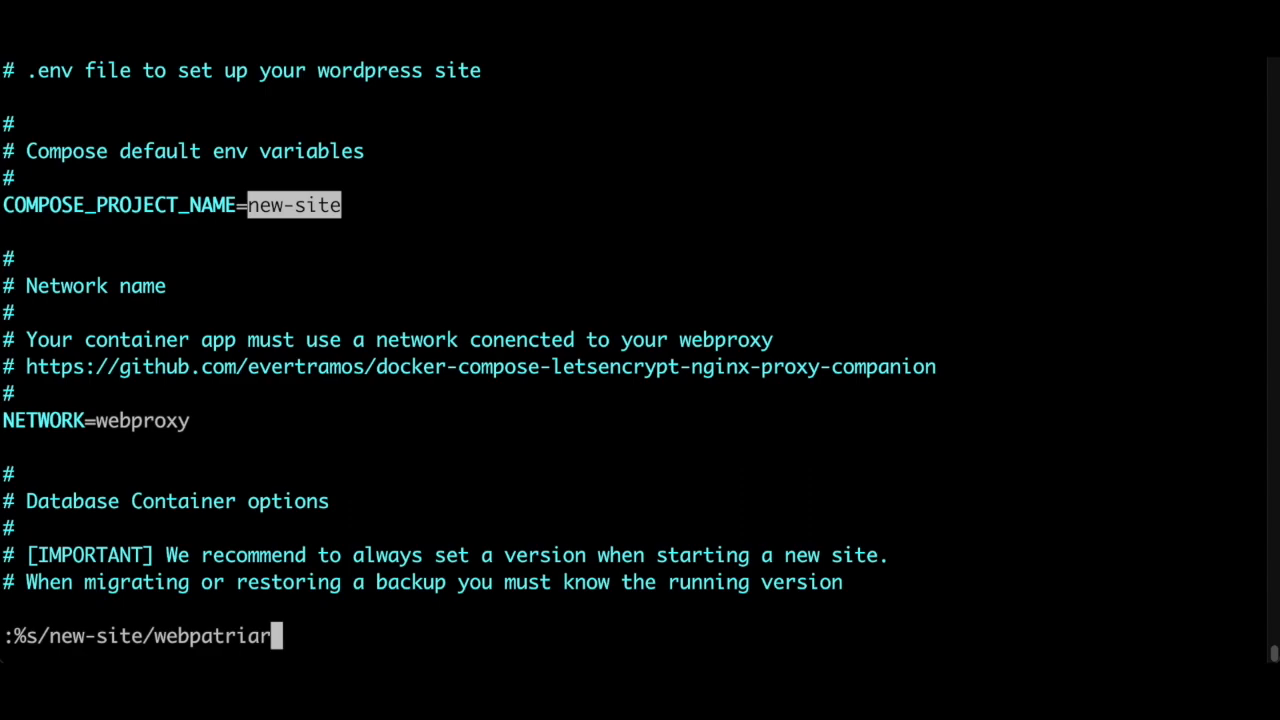
text(h/g)
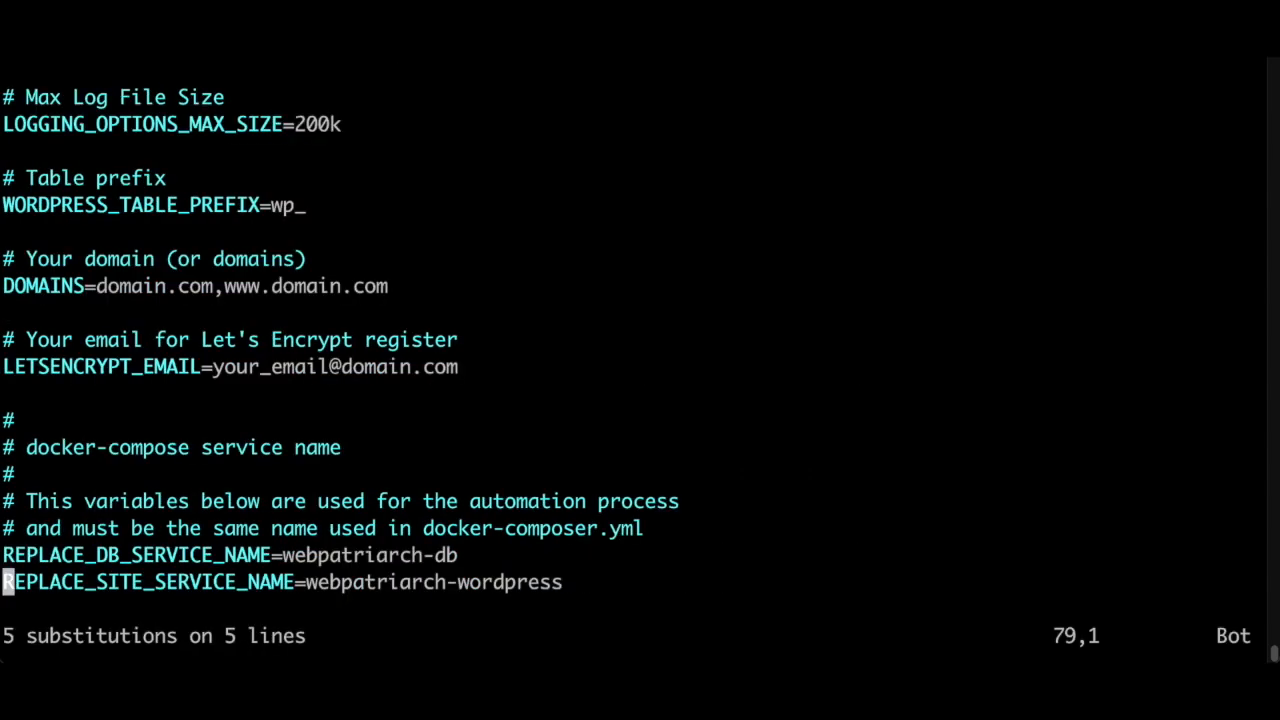
mouse_move(418, 557)
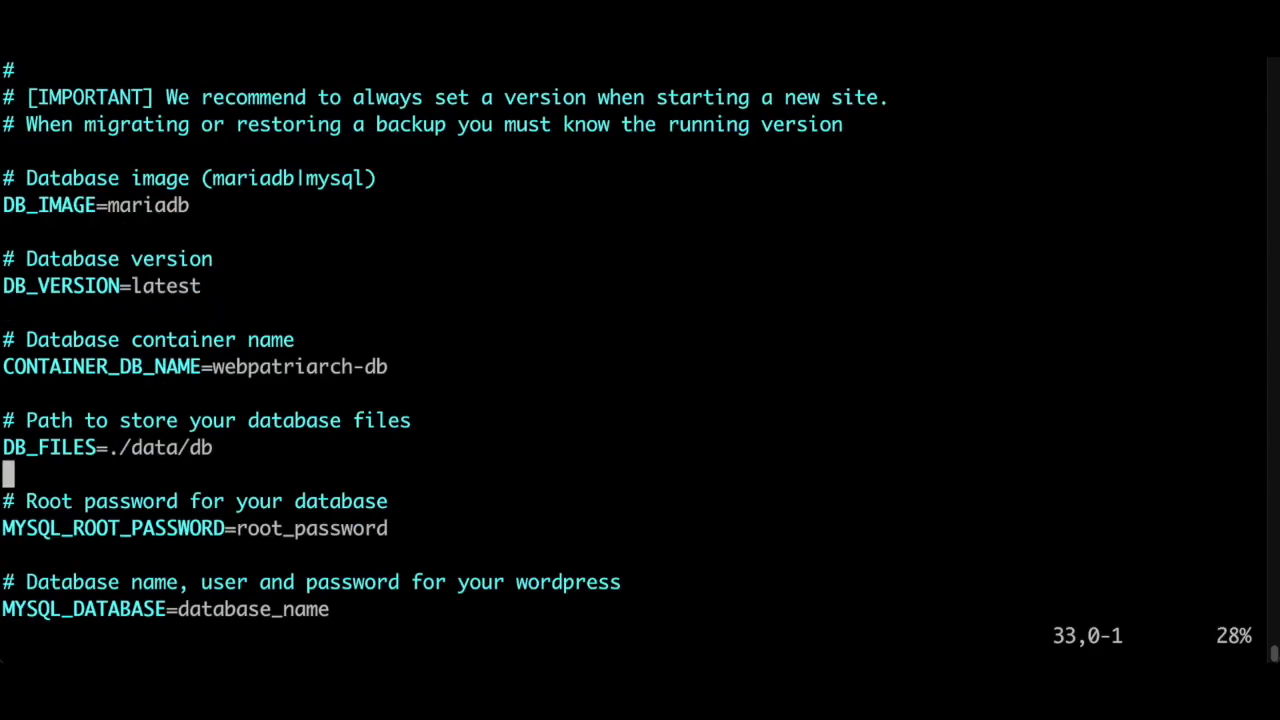
Change NETWORK from webproxy to proxy and scroll to MYSQL_ROOT_PASSWORD
scroll(up, 3)
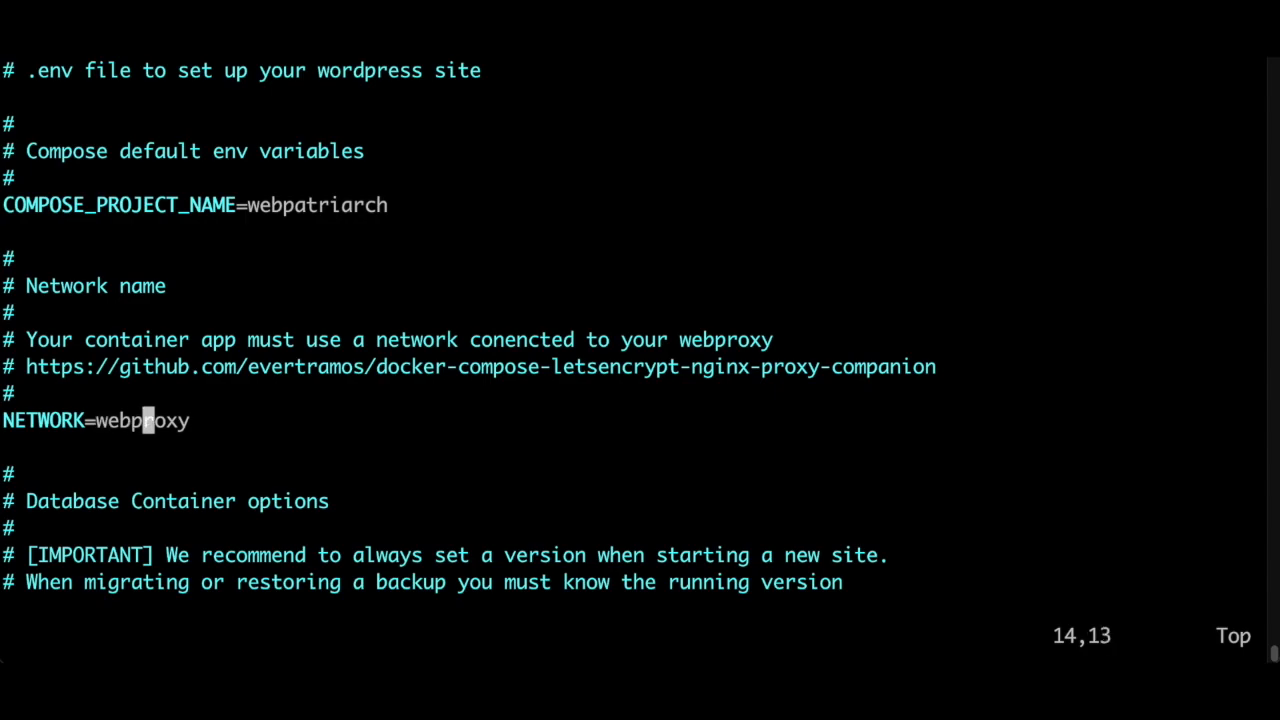
key(i)
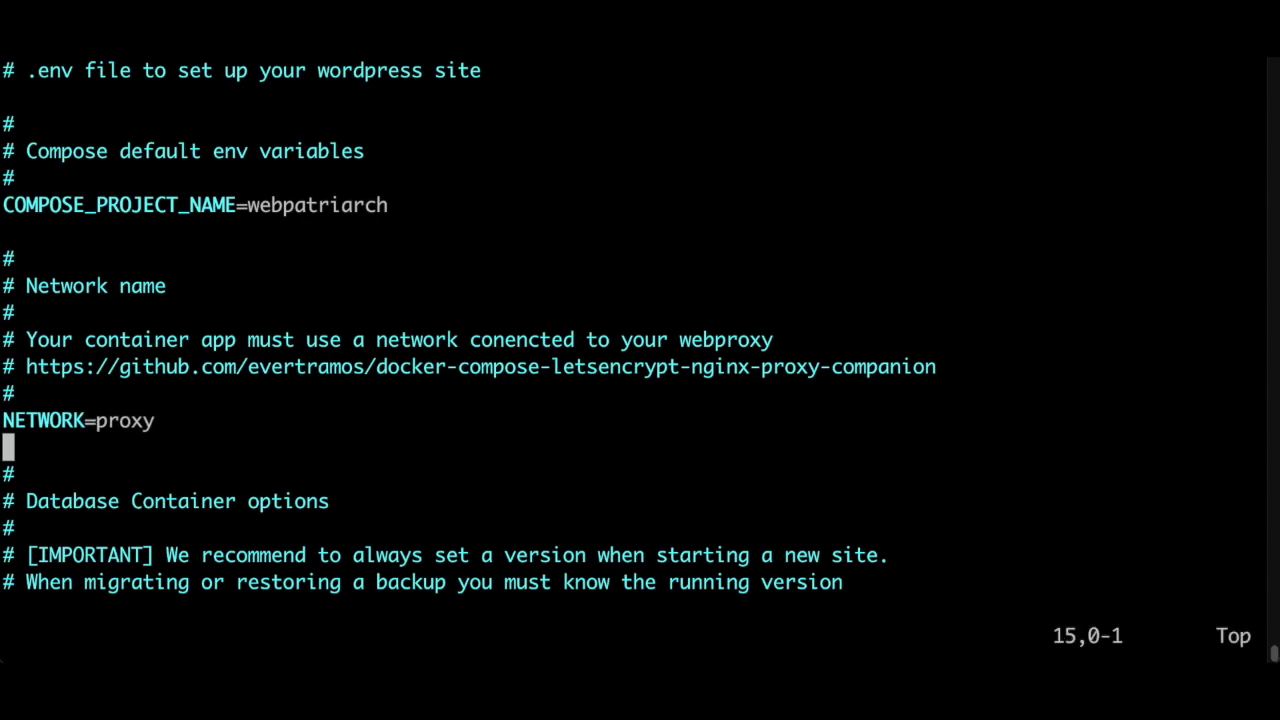
scroll(down, 3)
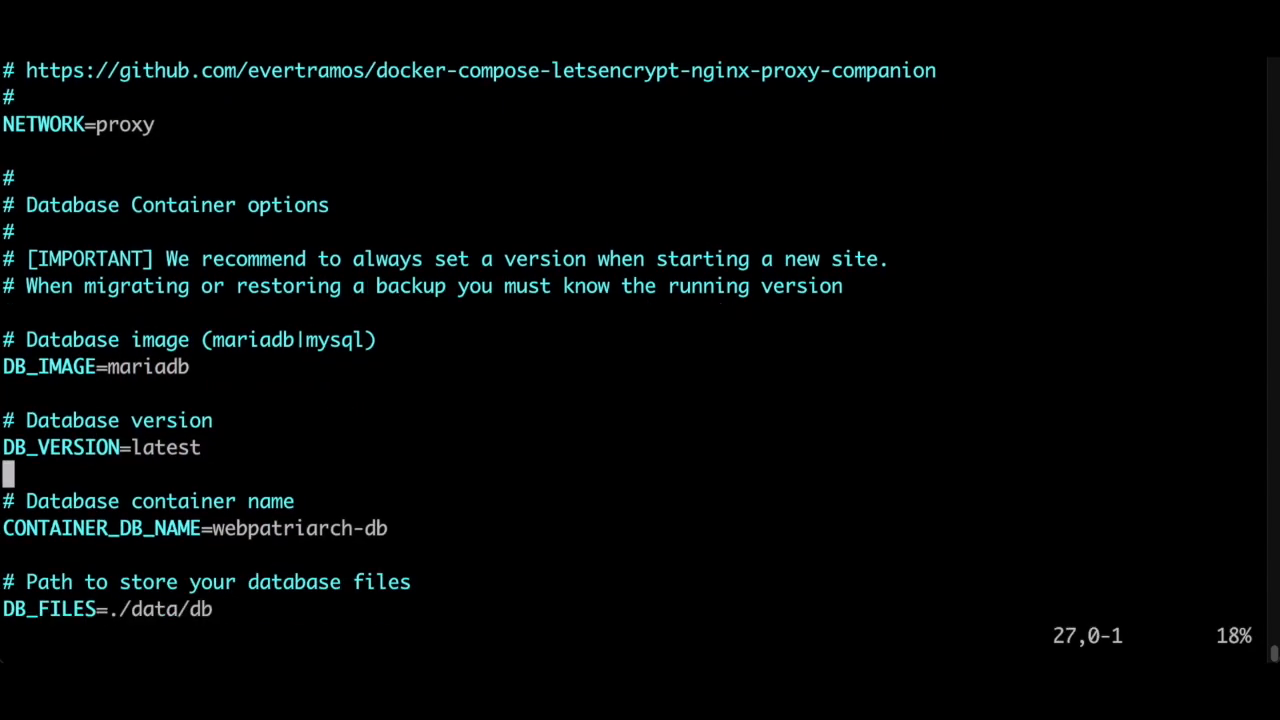
scroll(down, 3)
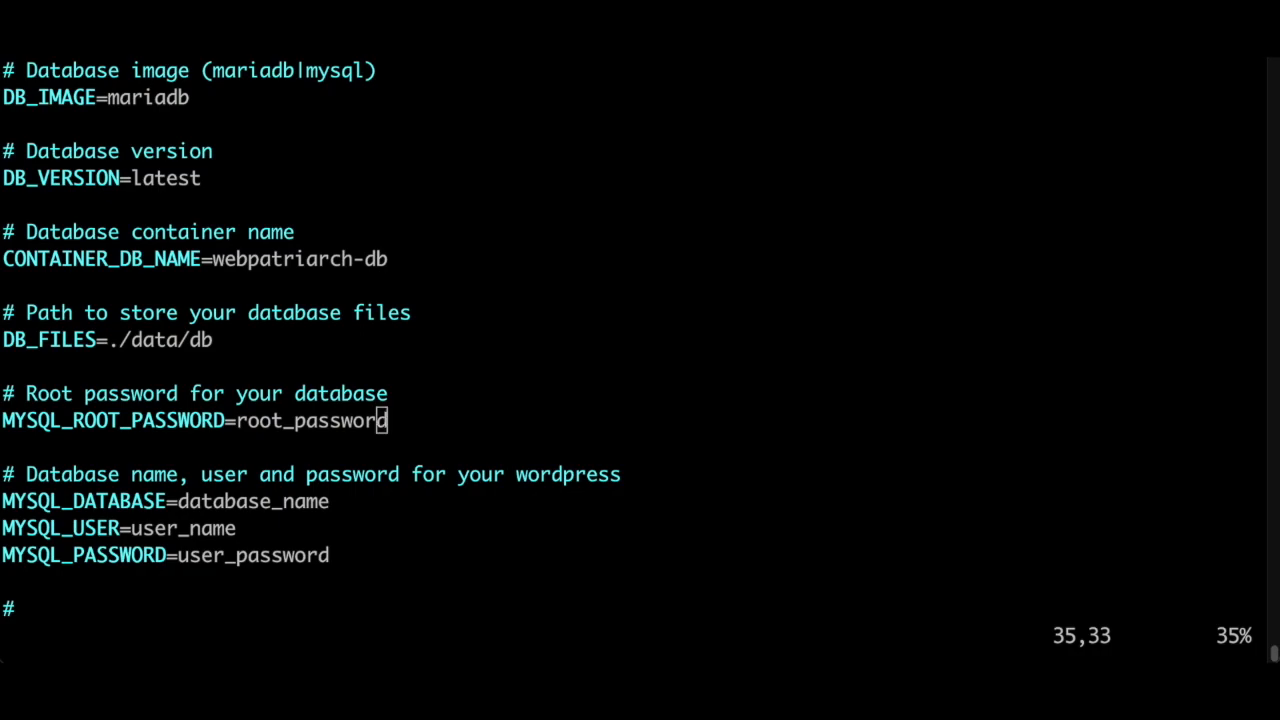
mouse_move(434, 338)
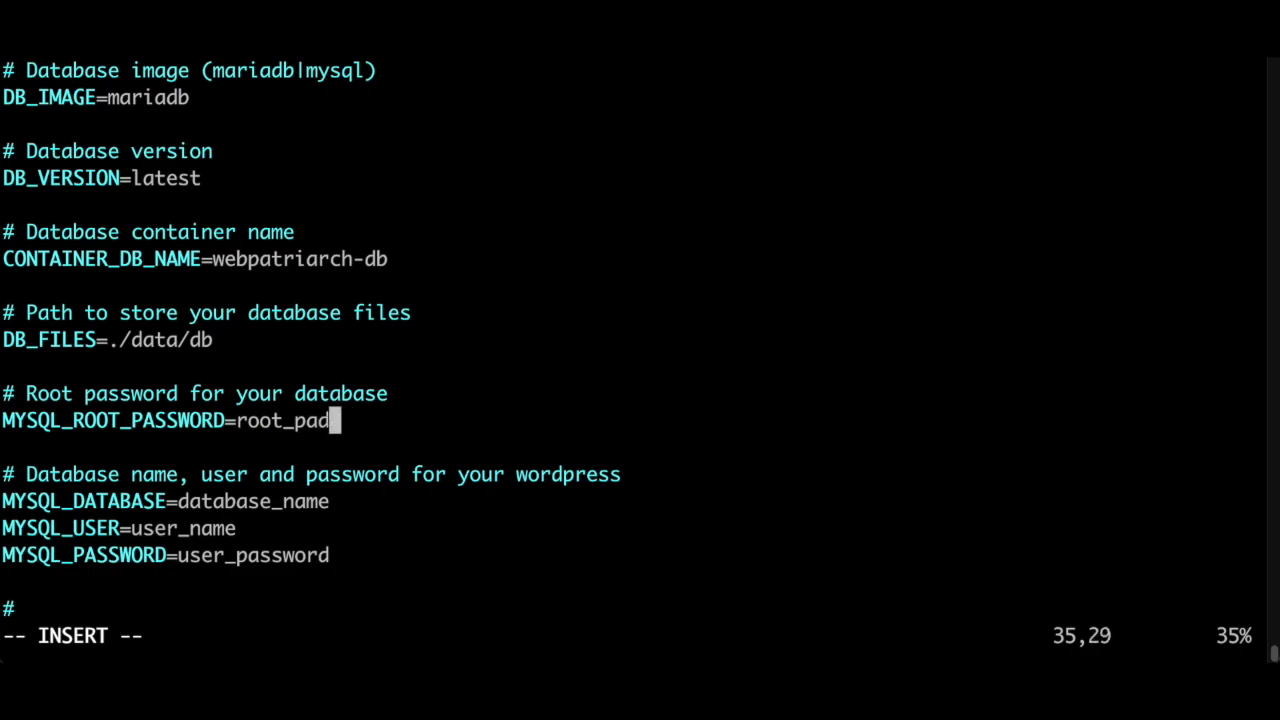
Set a strong root password, database webpatriarch-db, user webpatriarch-dbuser and user password, then save
key(BackSpace)
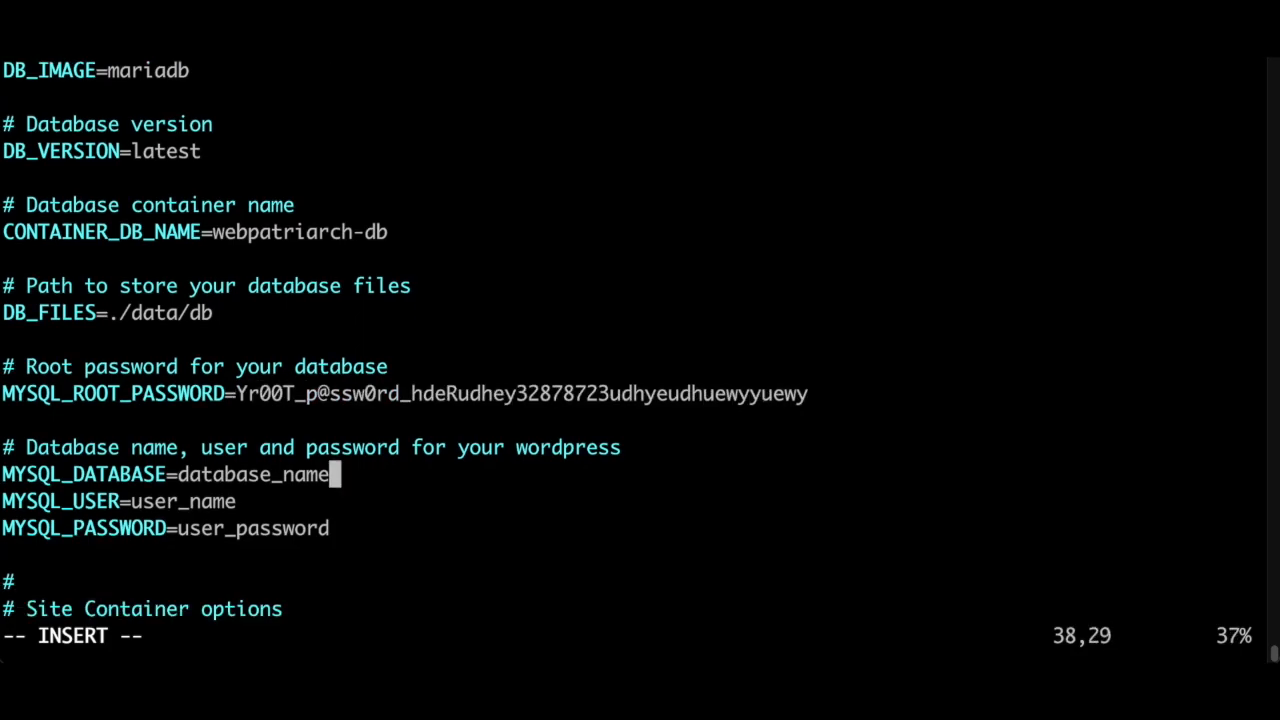
mouse_move(444, 494)
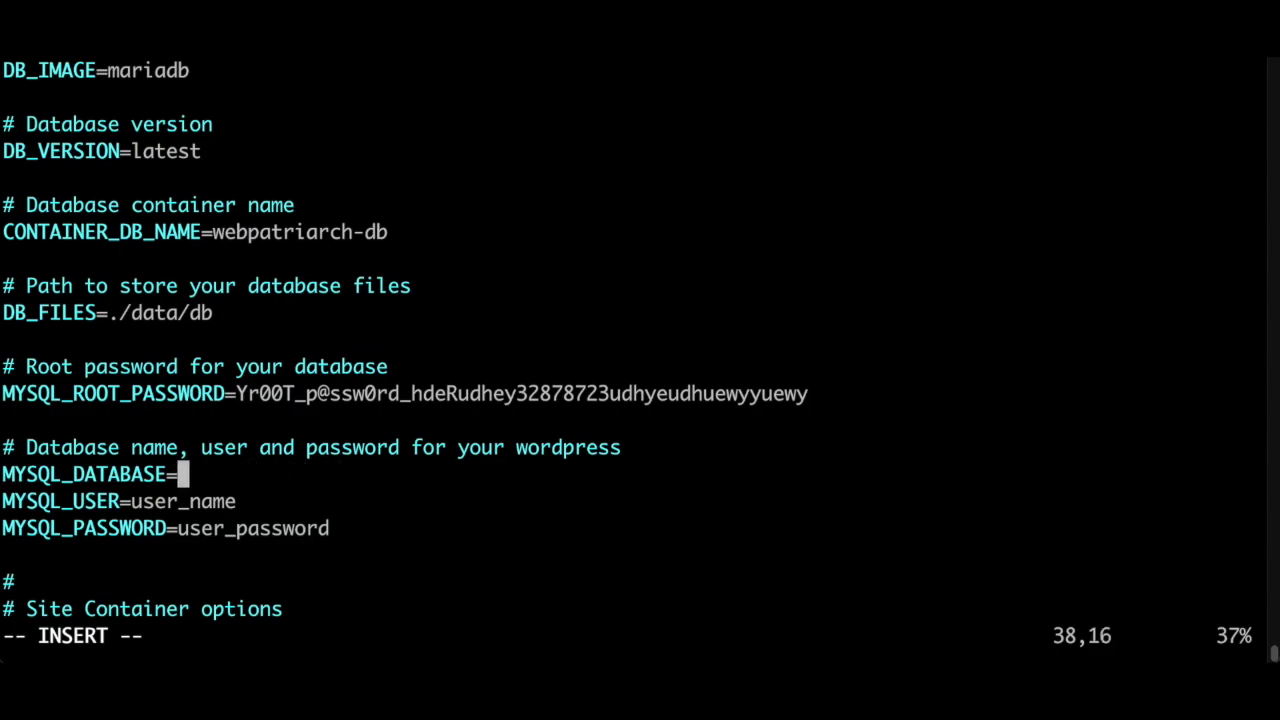
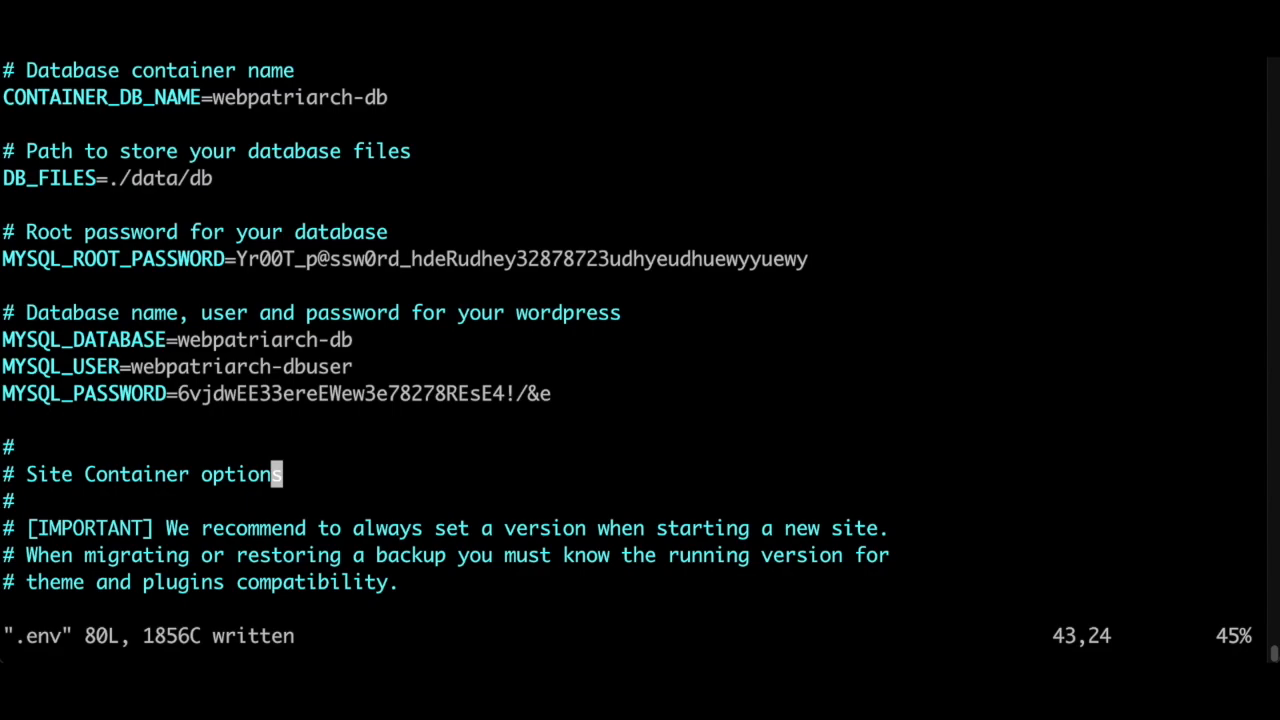
scroll(down, 3)
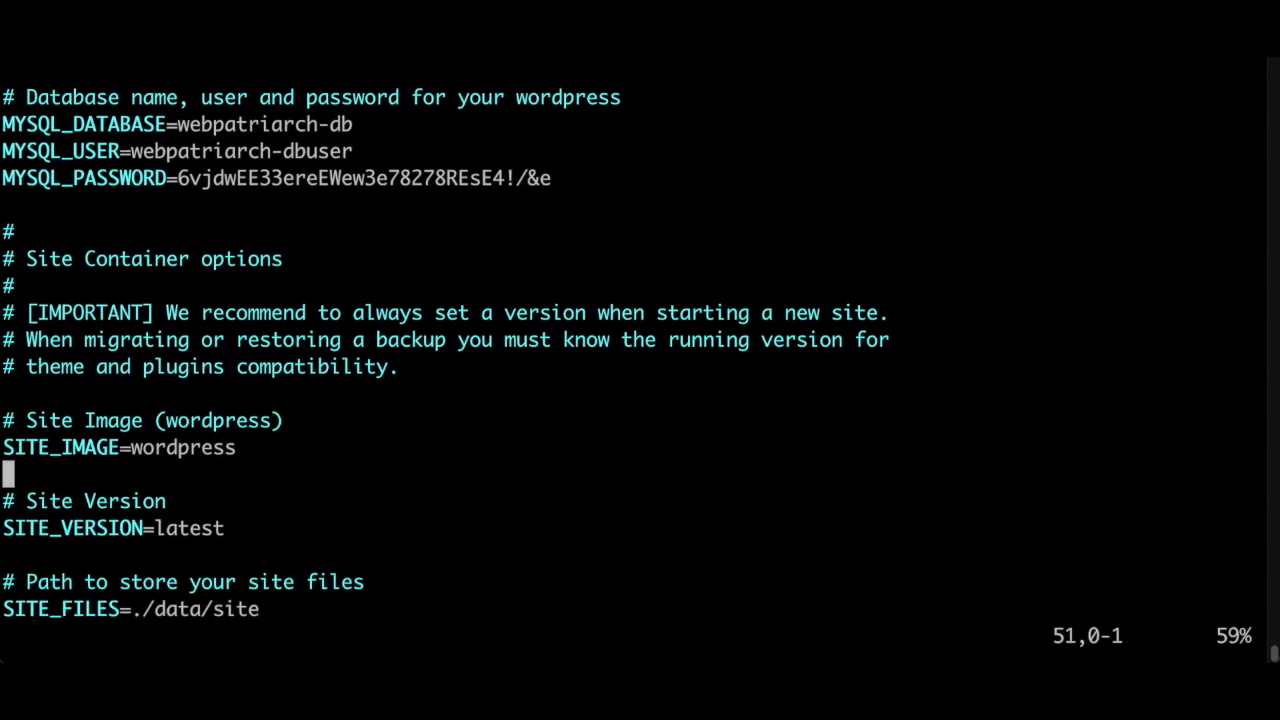
scroll(down, 3)
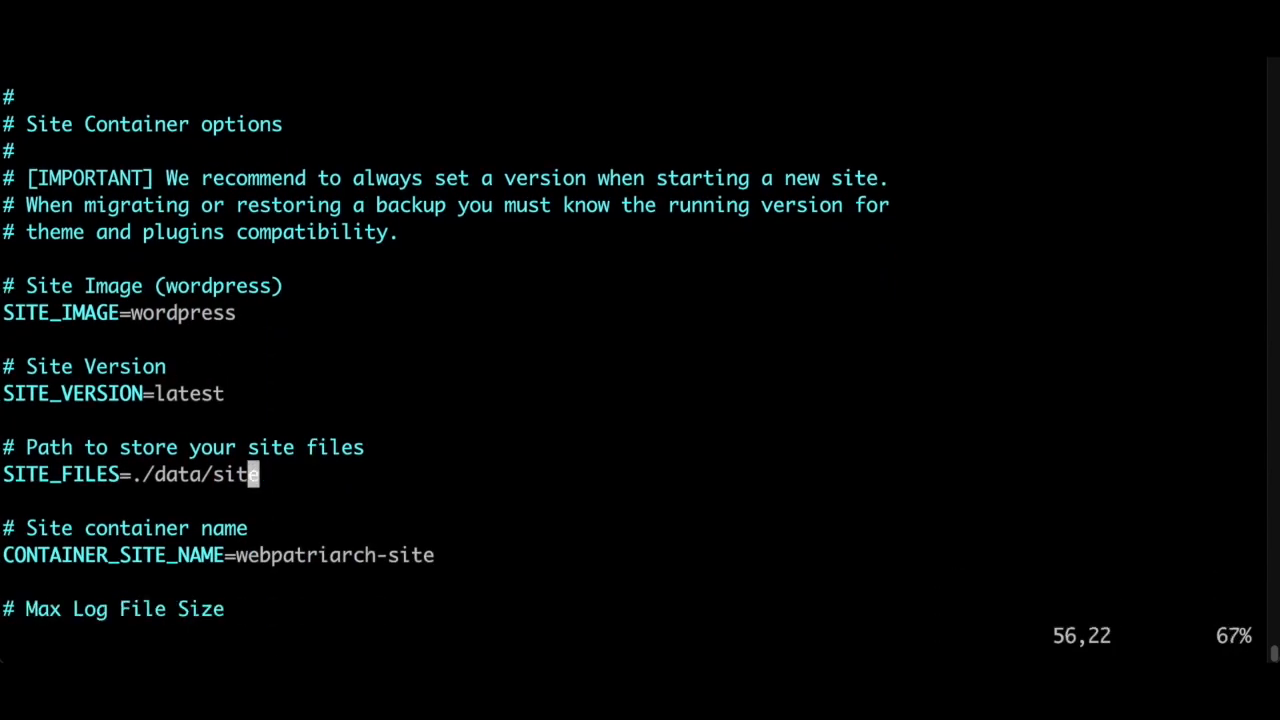
scroll(down, 3)
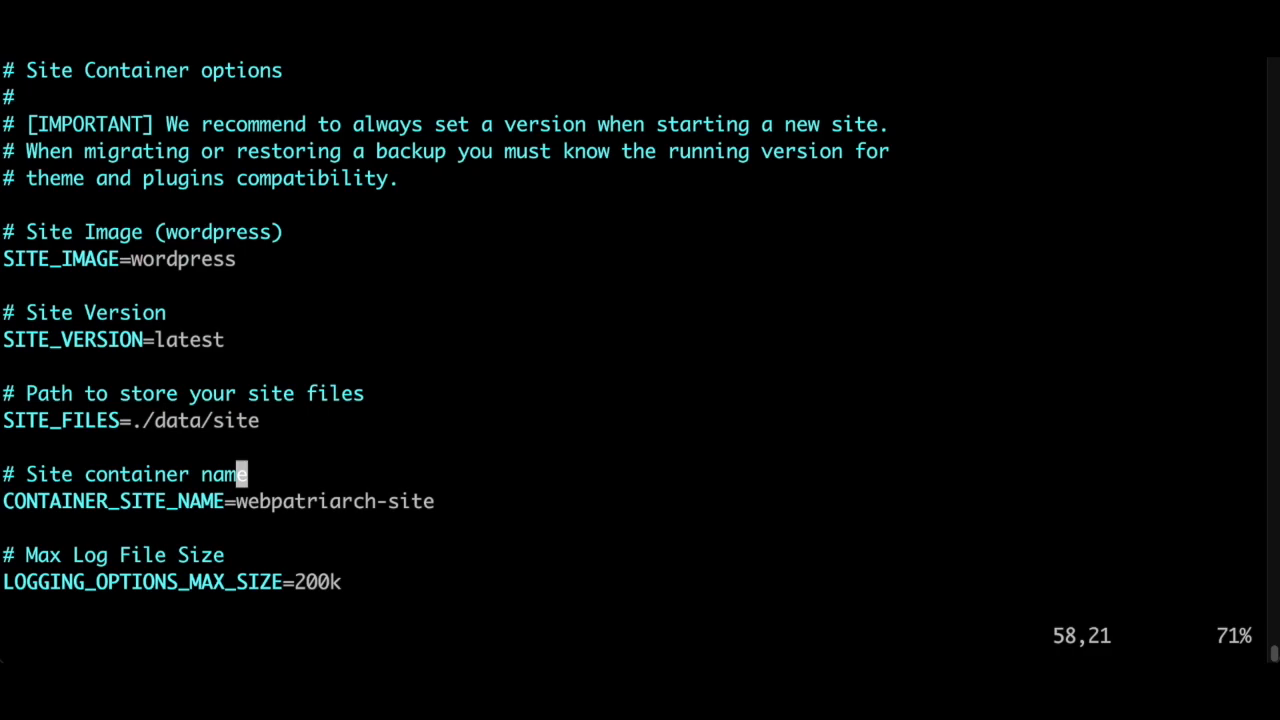
scroll(down, 3)
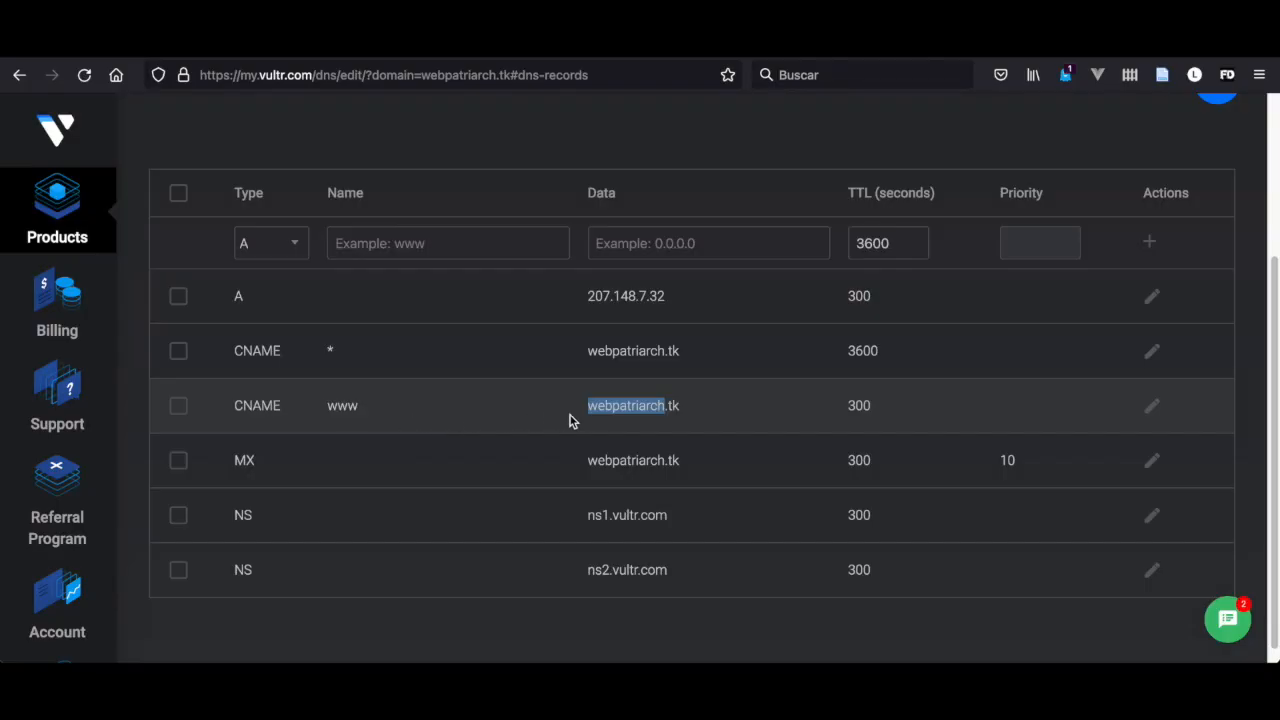
mouse_move(363, 413)
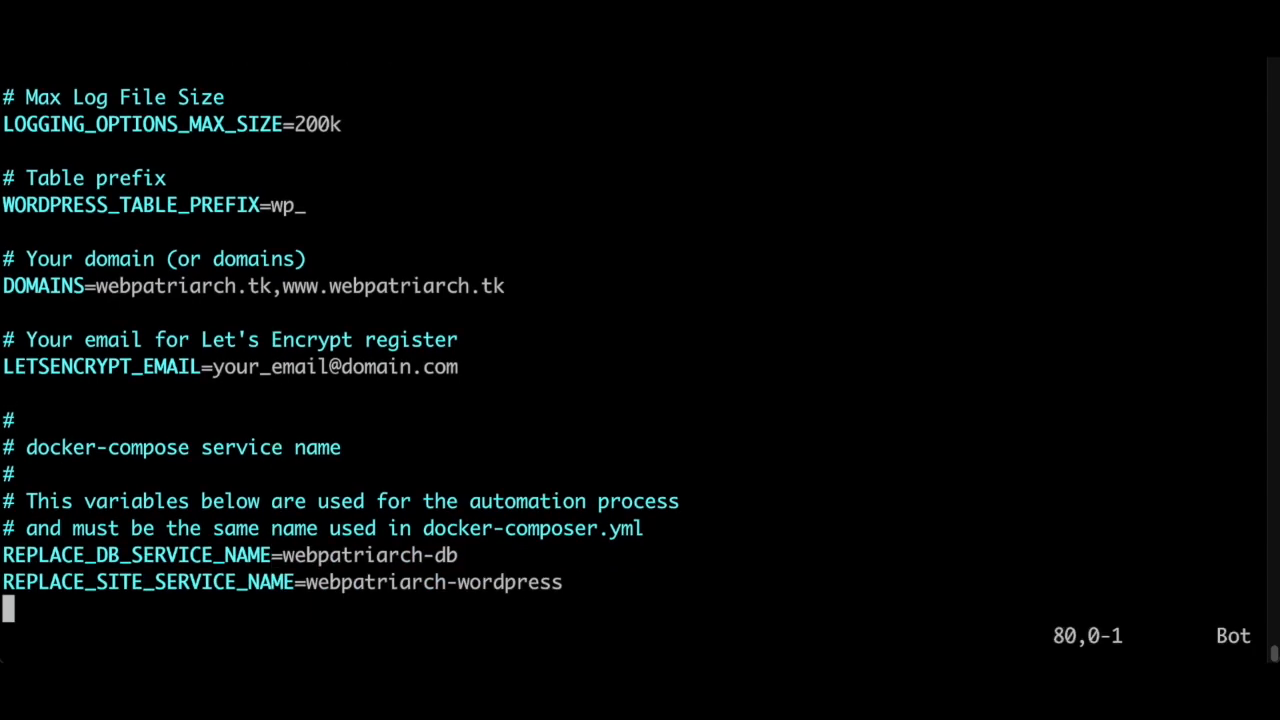
Quit vim with :wq and run docker-compose up -d to start the webpatriarch containers
text(:wq)
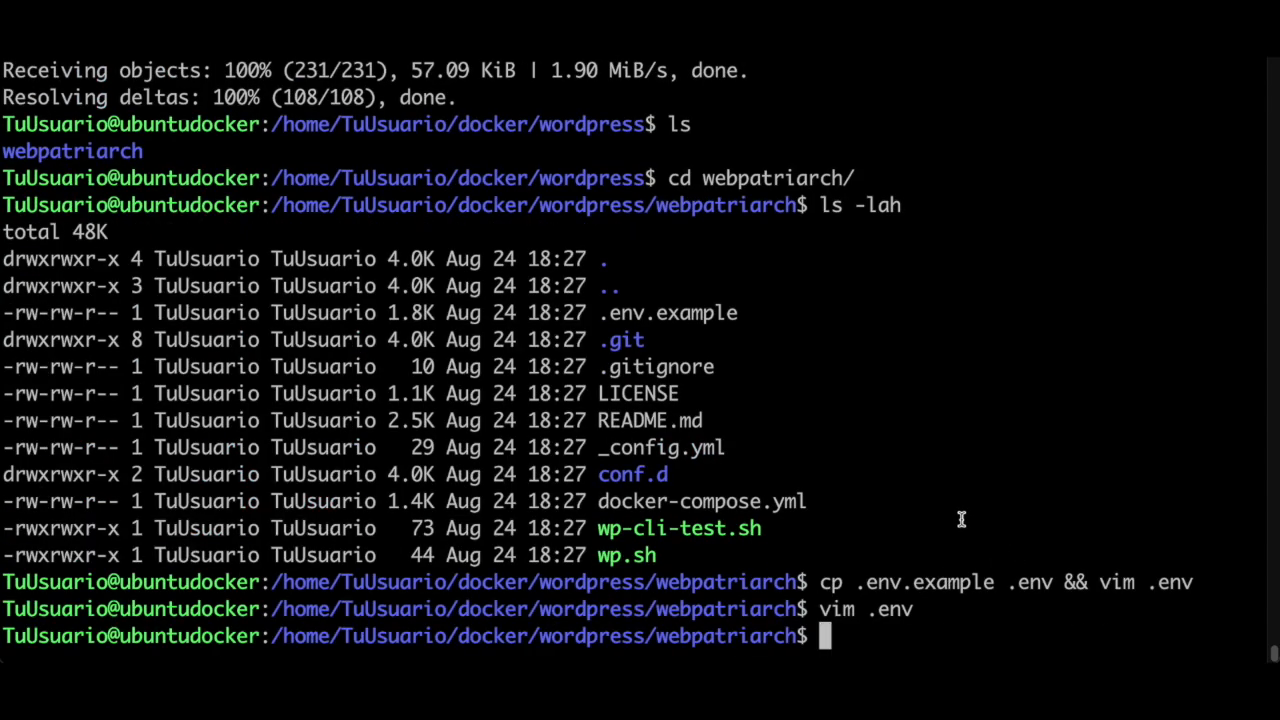
text(docker-compose up -d)
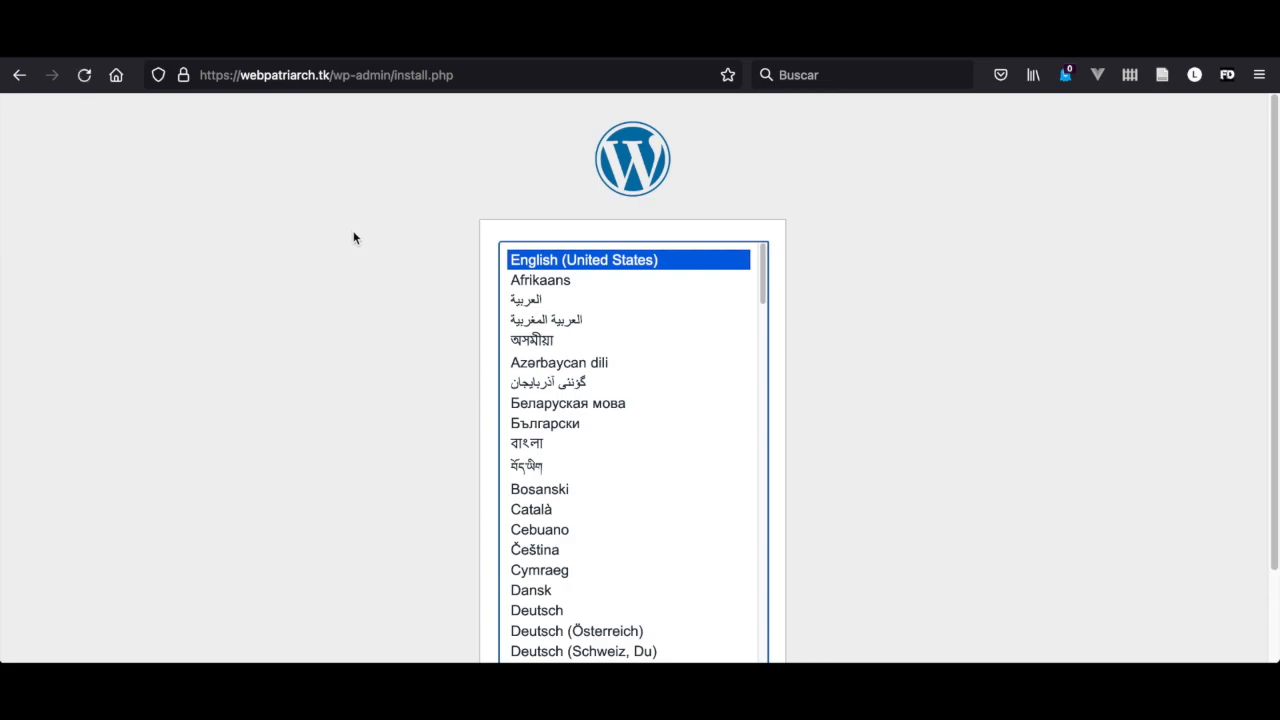
Run the Spanish WordPress install for Web Patriarch and continue to its login page
scroll(down, 3)
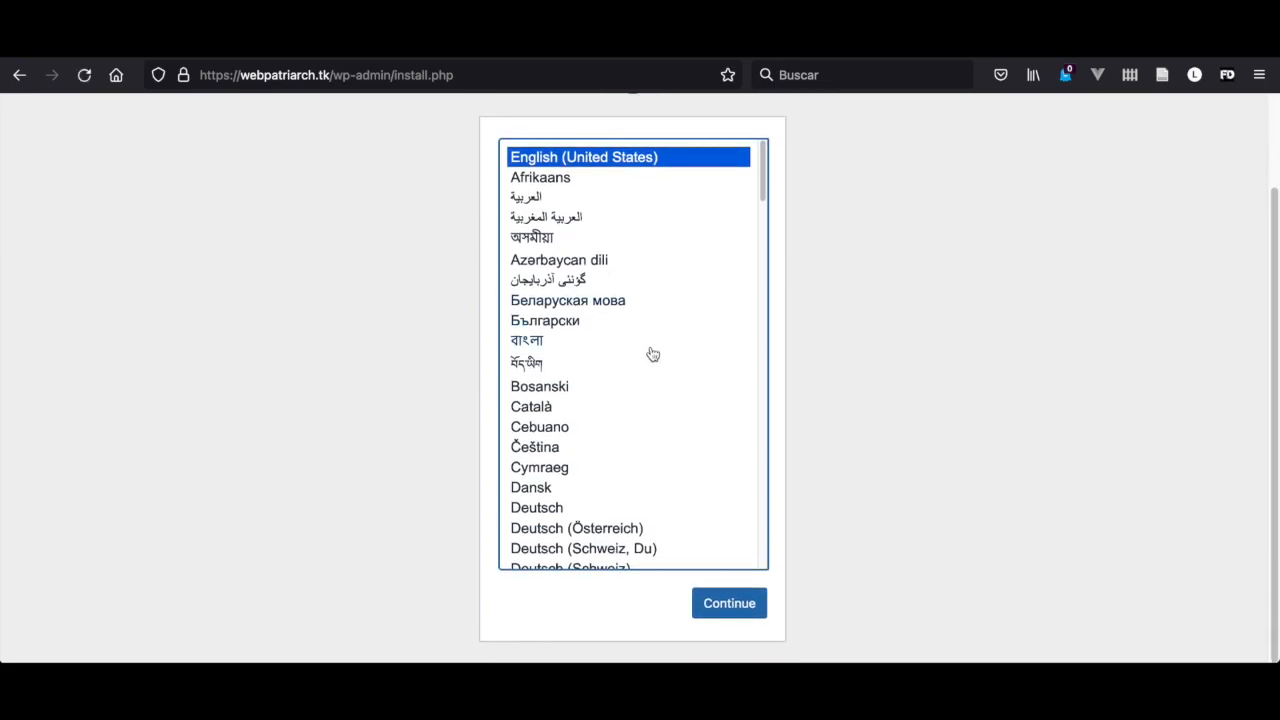
scroll(down, 3)
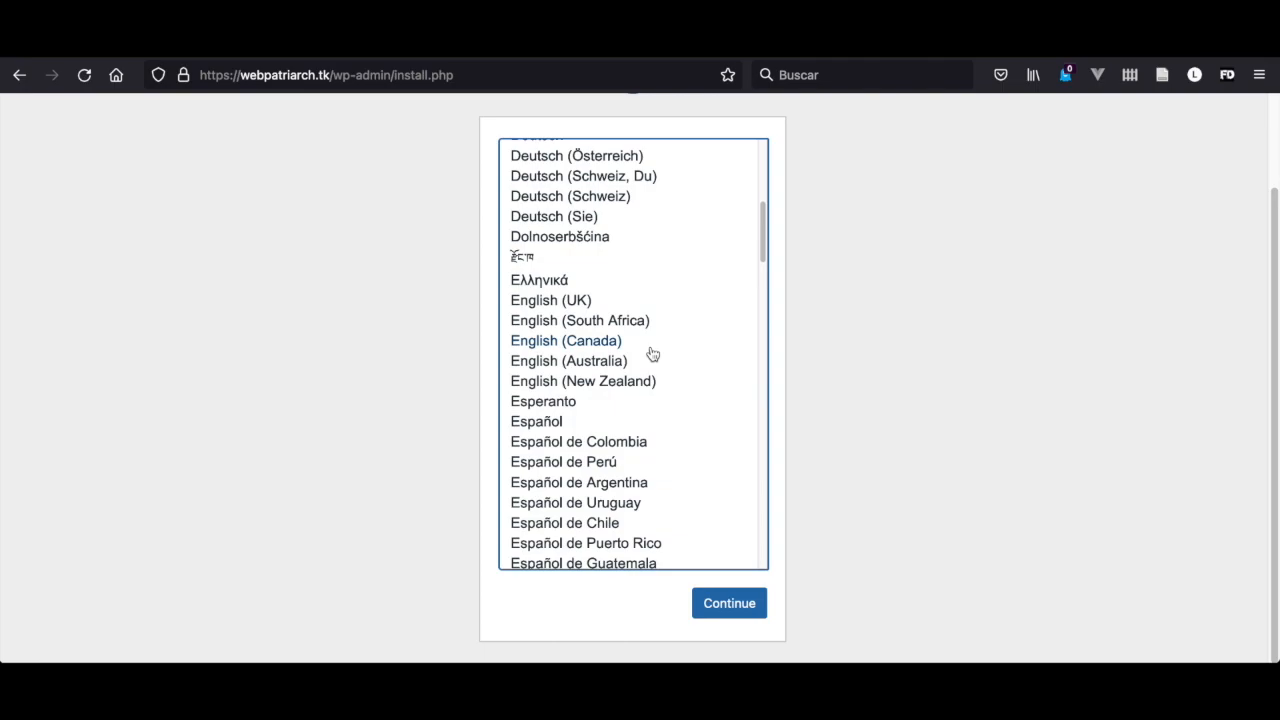
scroll(down, 3)
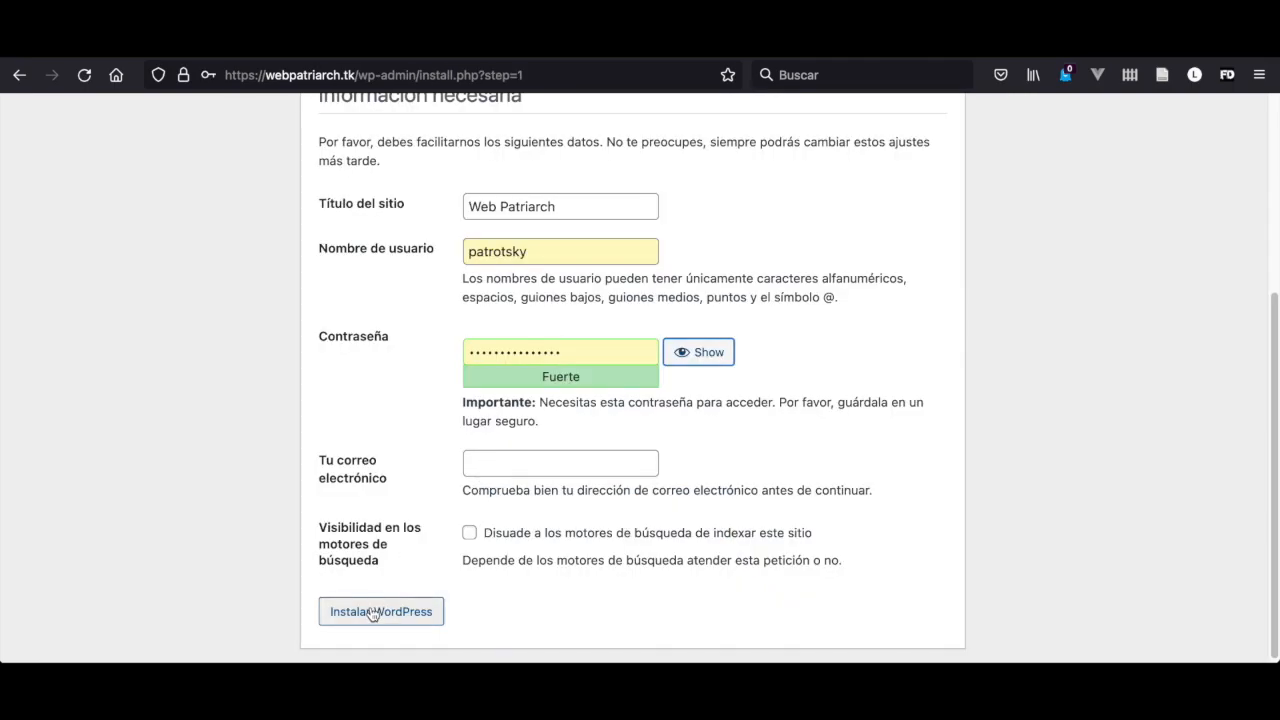
click(380, 611)
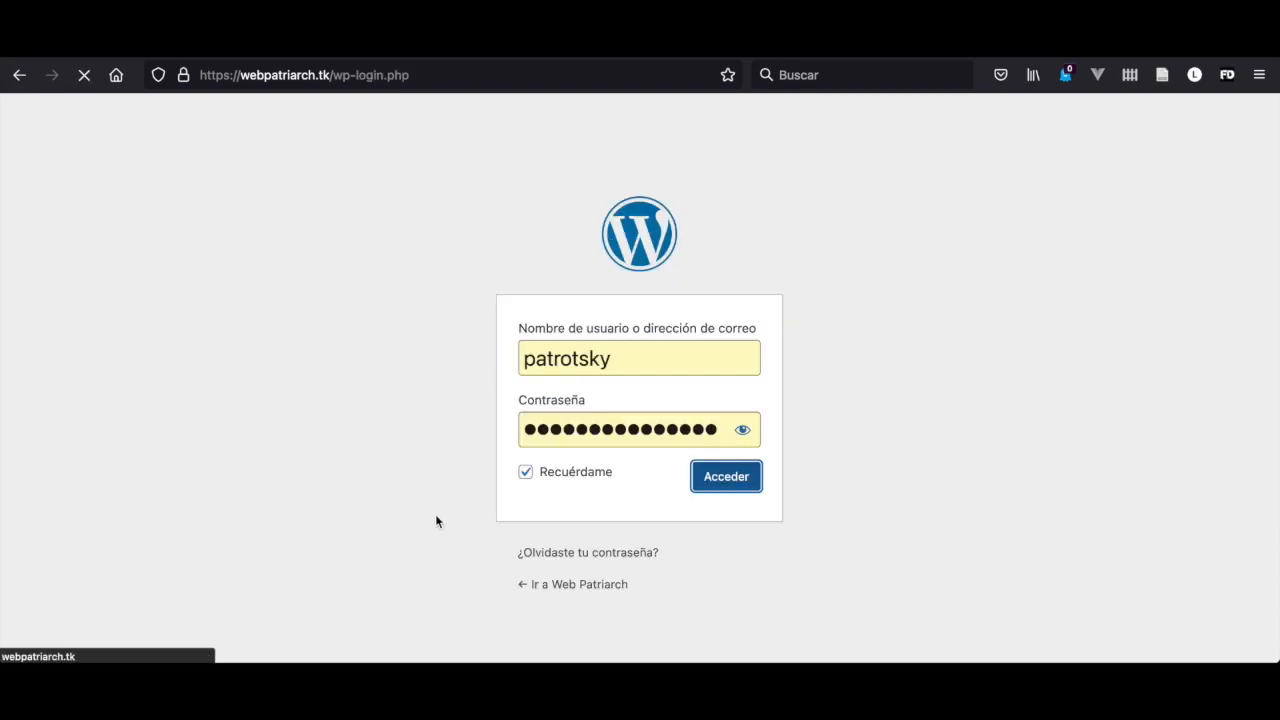
click(726, 476)
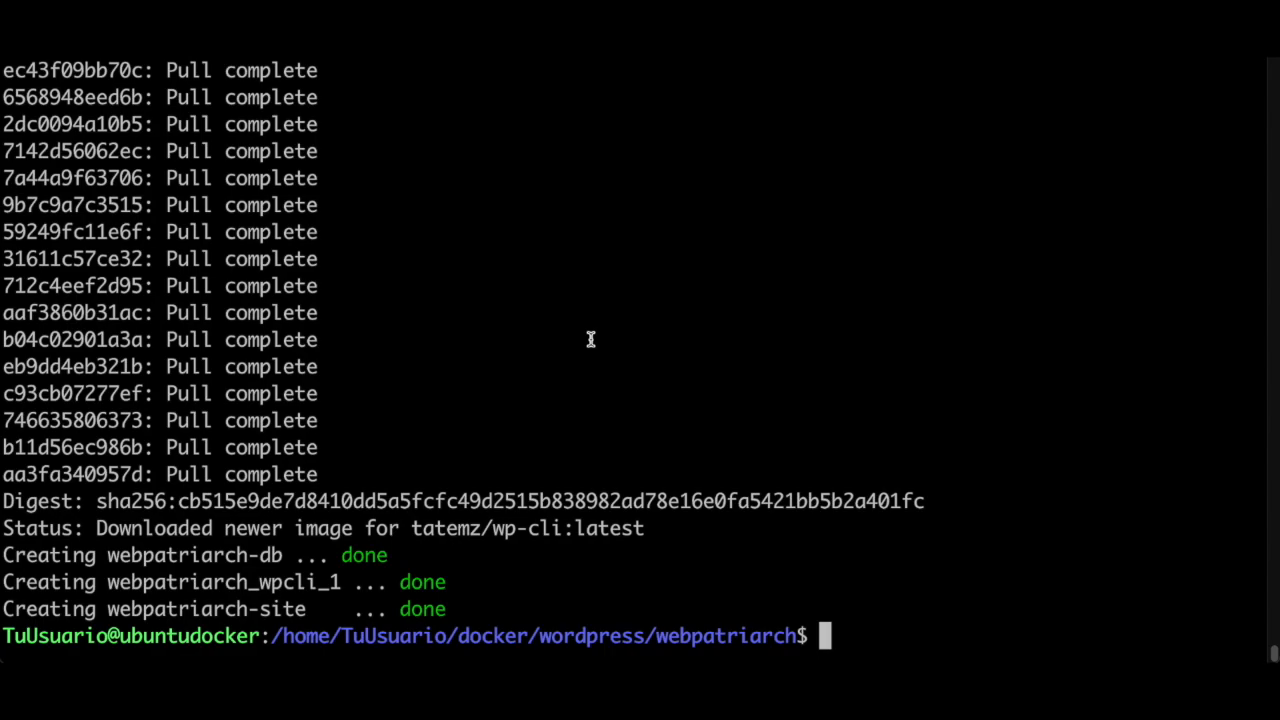
mouse_move(694, 388)
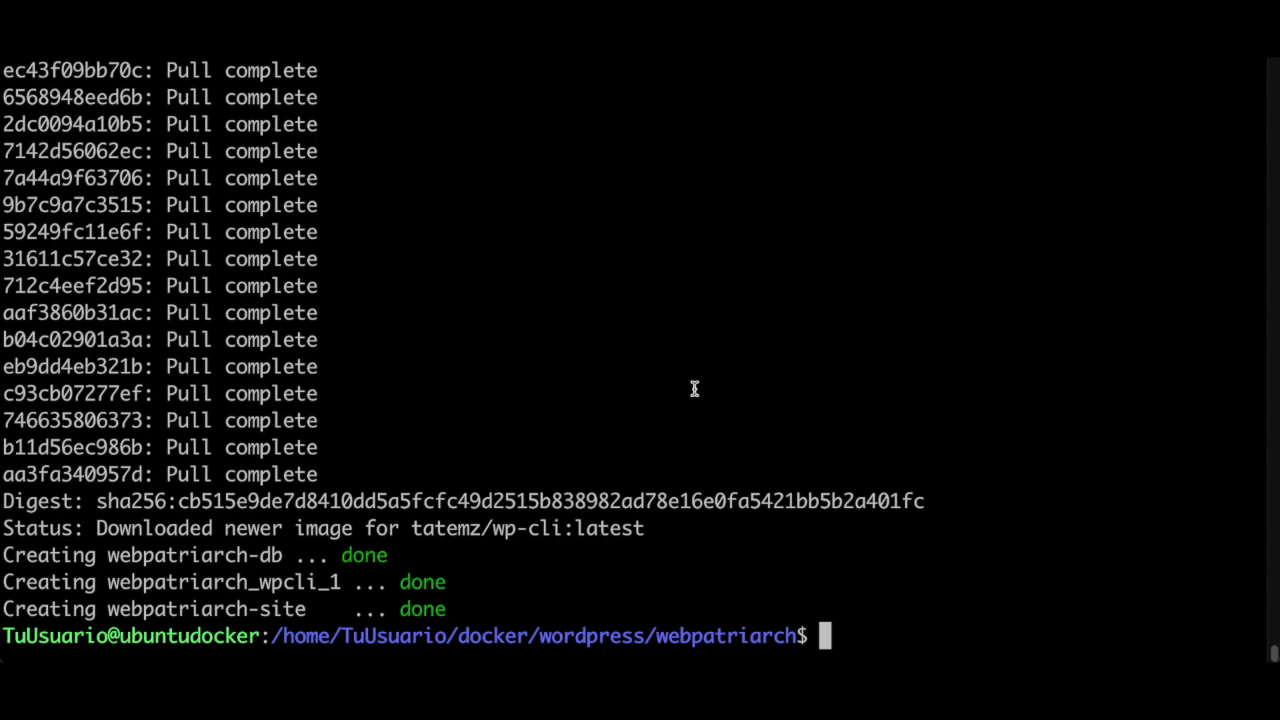
Move up to the wordpress folder and clone docker-wordpress into custombachelor
text(cd ..)
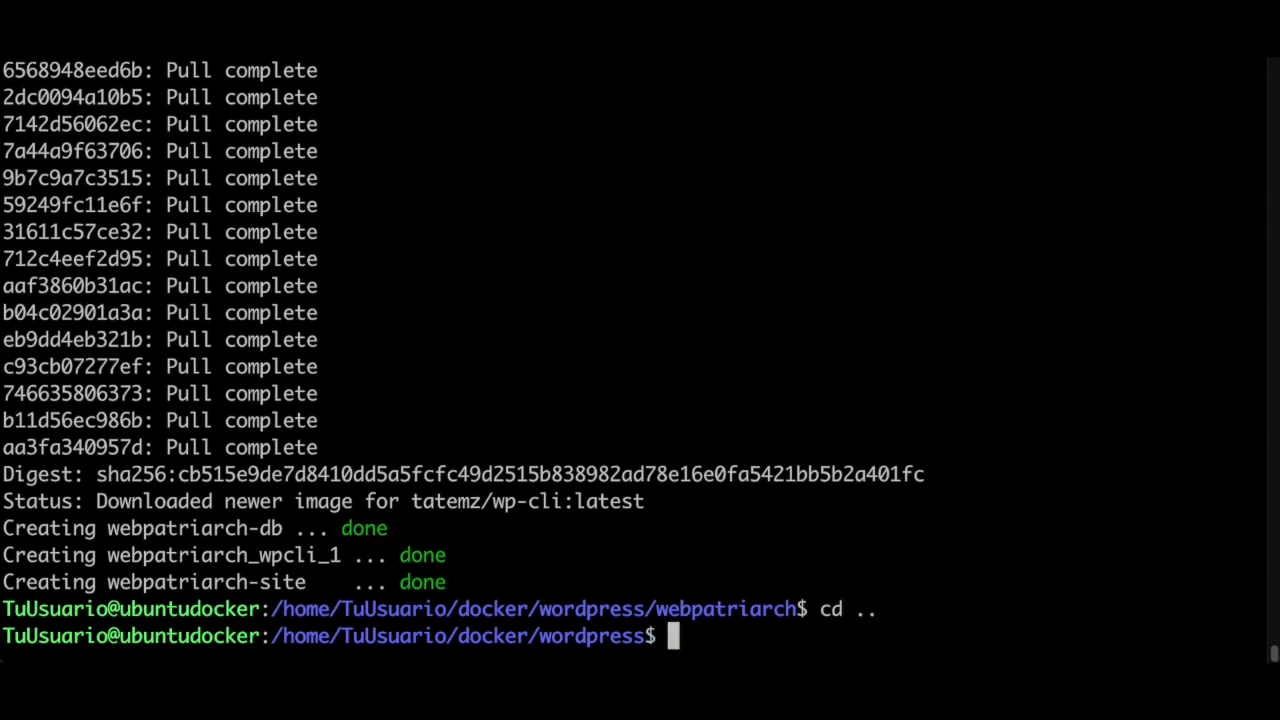
text(ls)
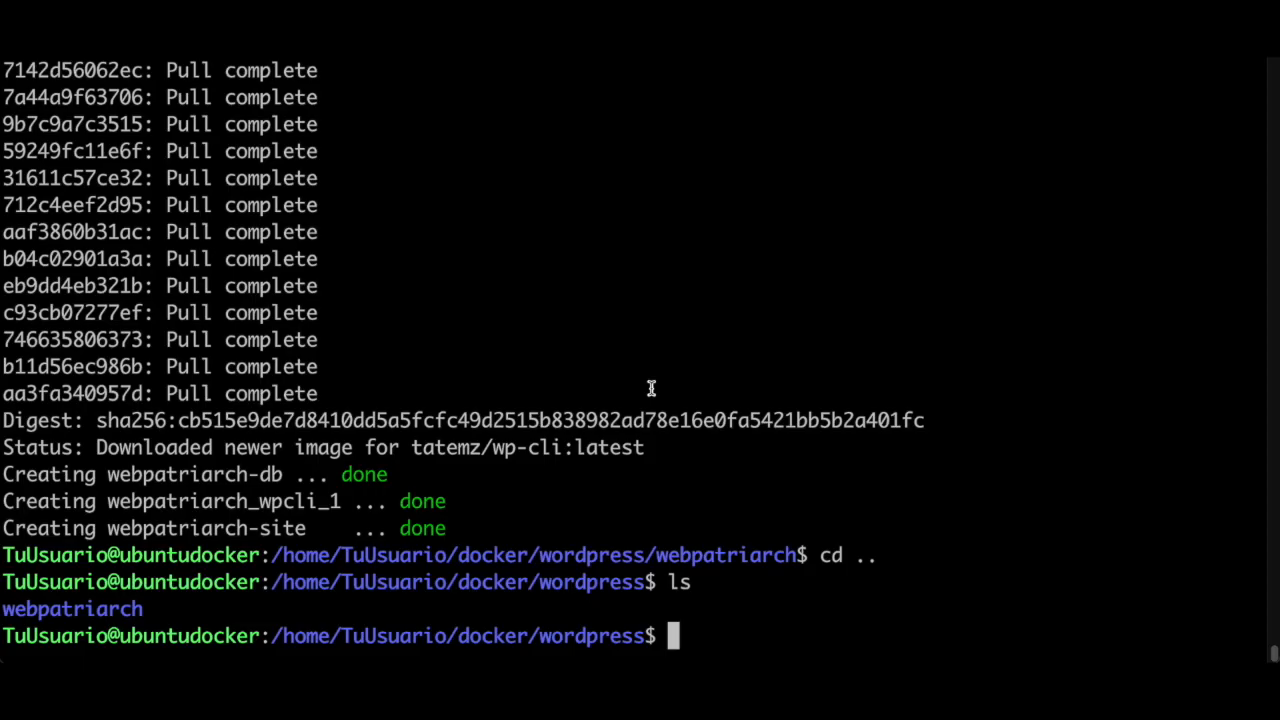
text(git clone https://github.com/evertramos/docker-wordpress.git c)
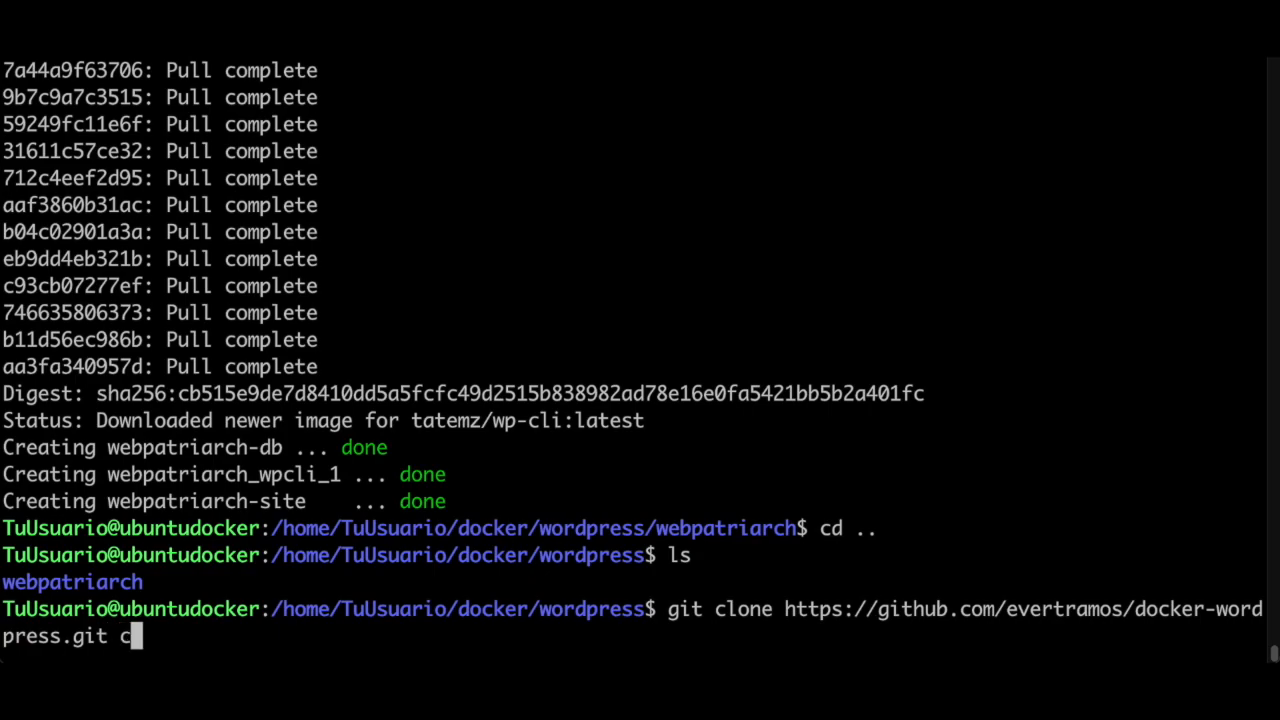
text(ustomba)
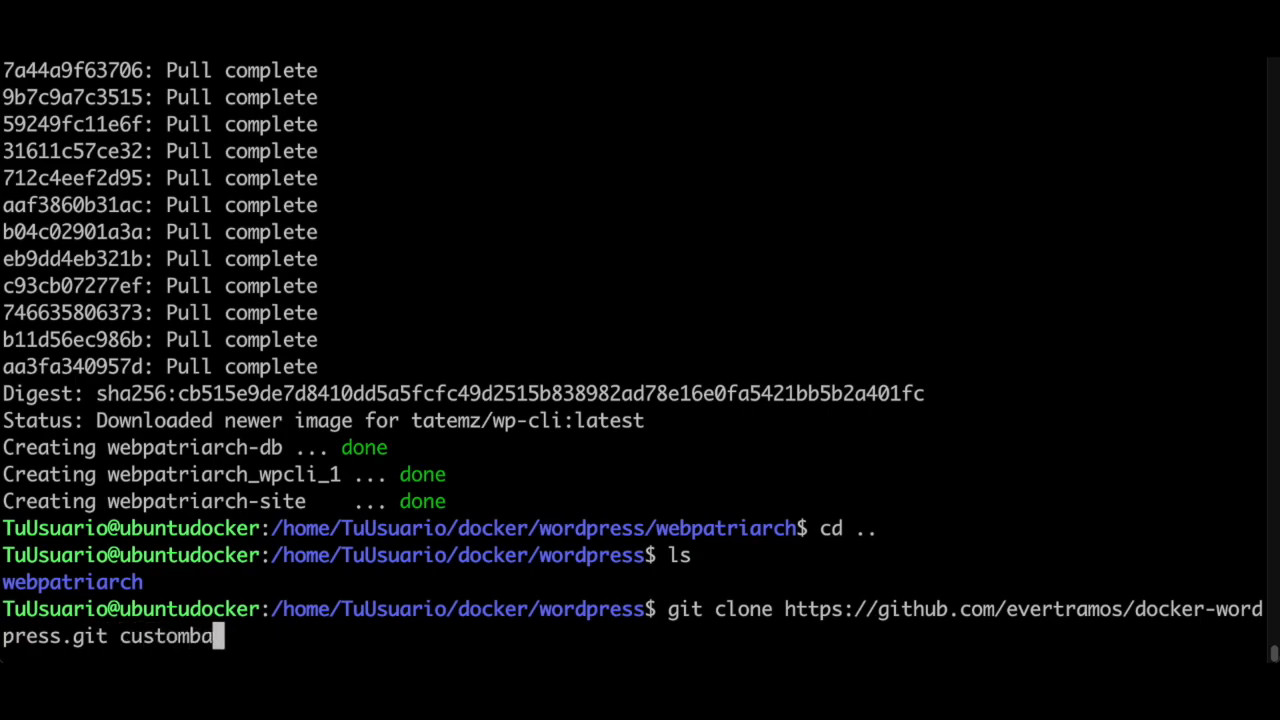
text(chelor)
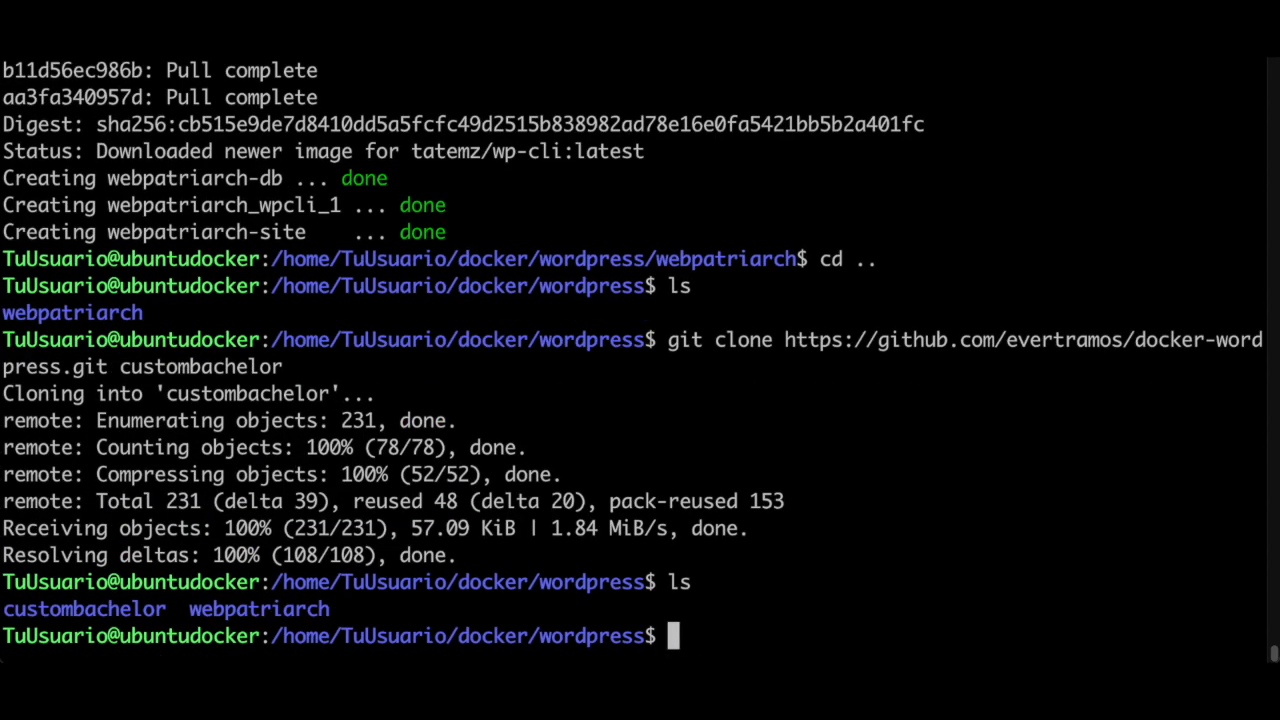
Enter custombachelor and copy .env.example to a new .env opened in Vim
text(cd custombachelor/)
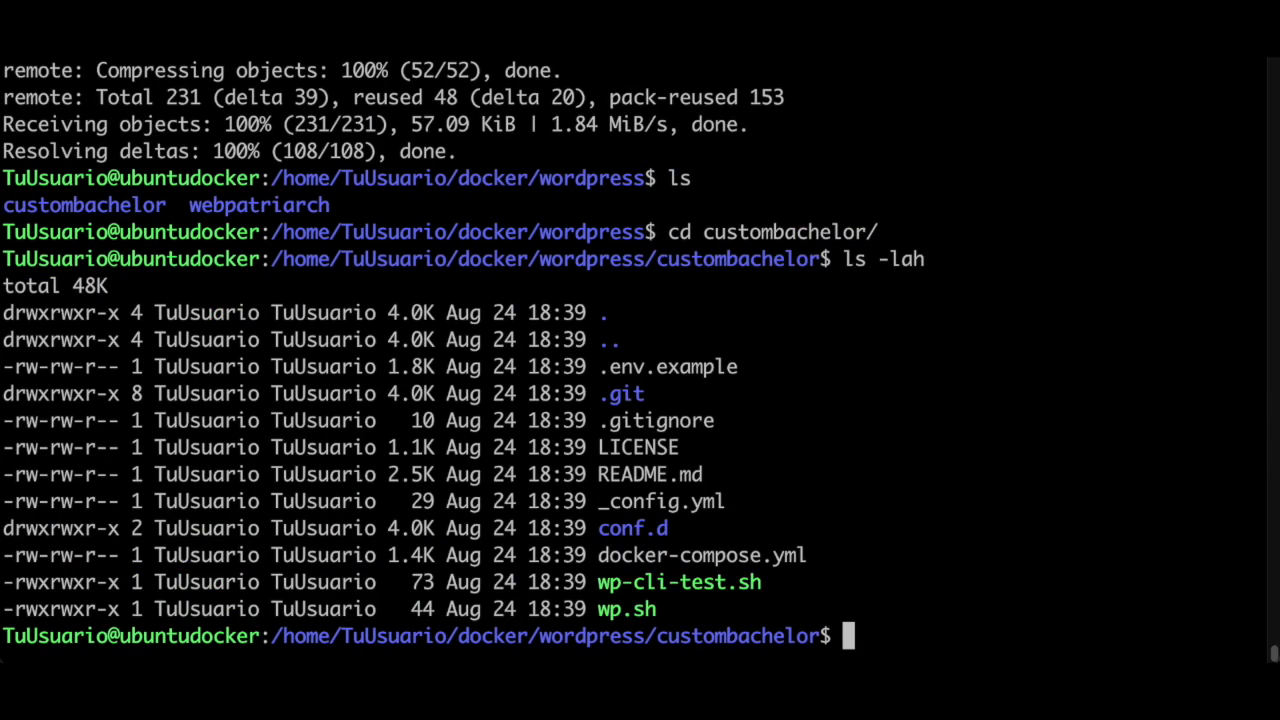
double_click(620, 366)
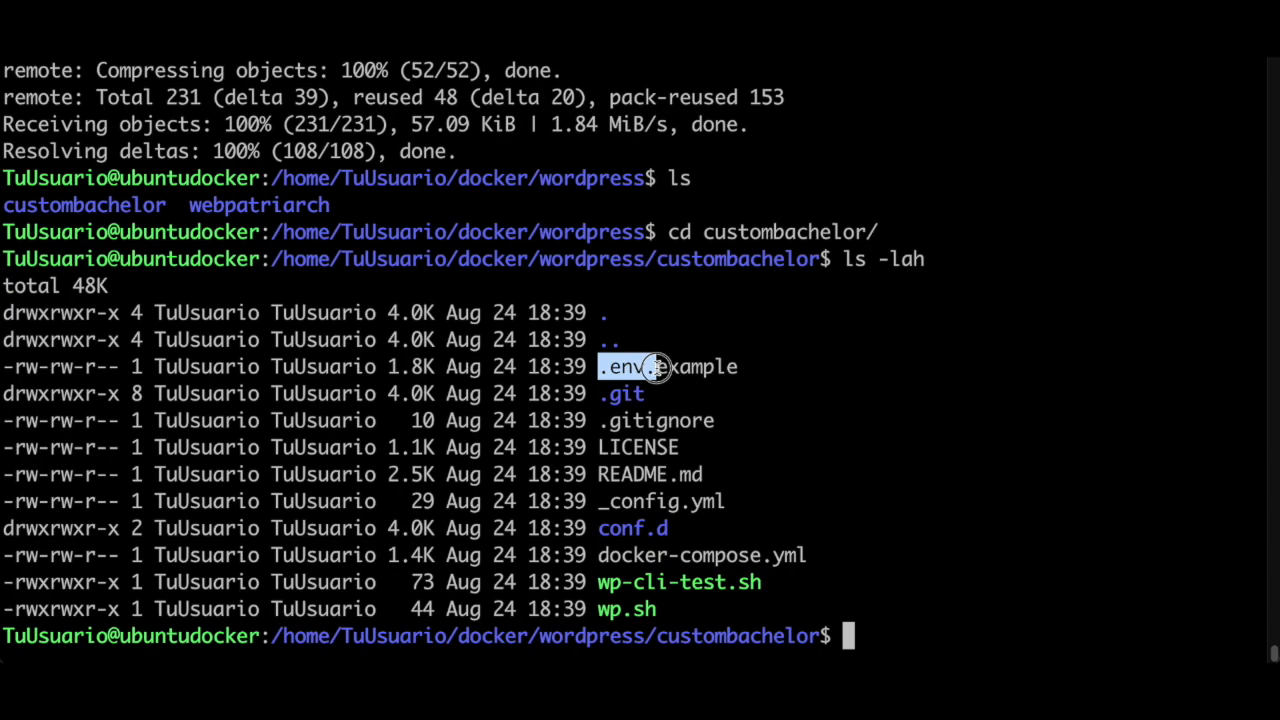
text(cp .en)
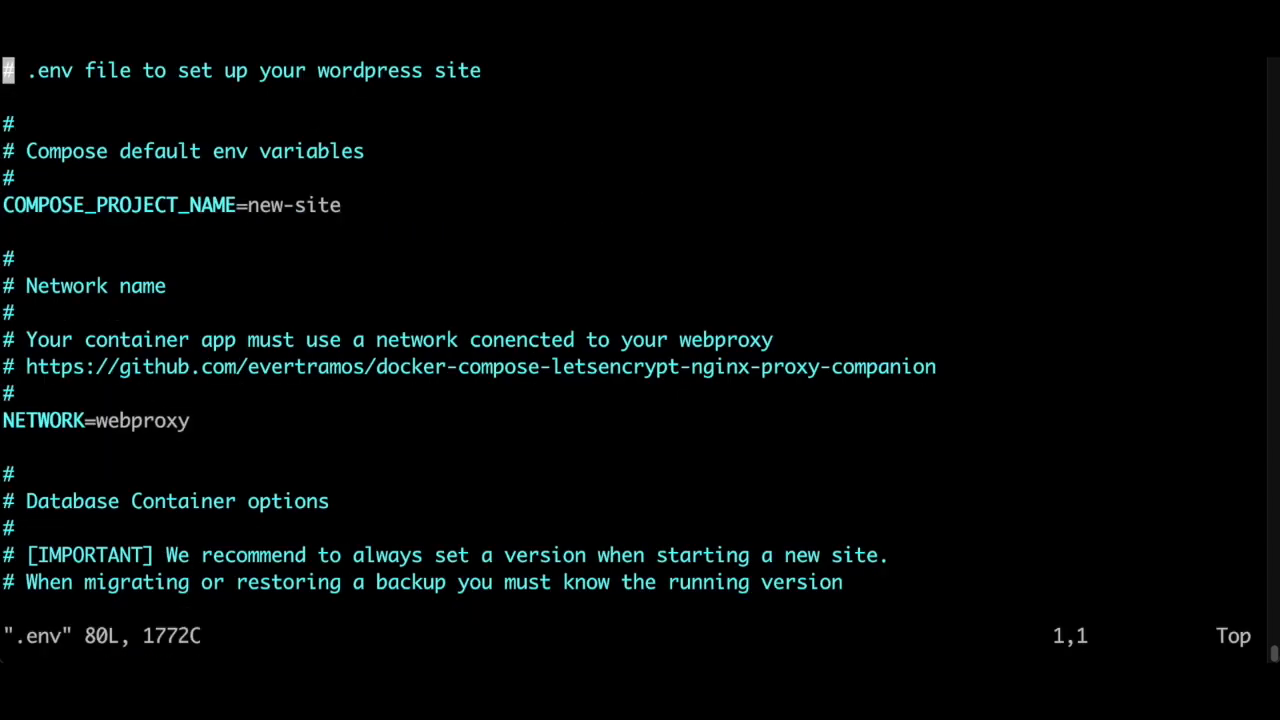
mouse_move(245, 212)
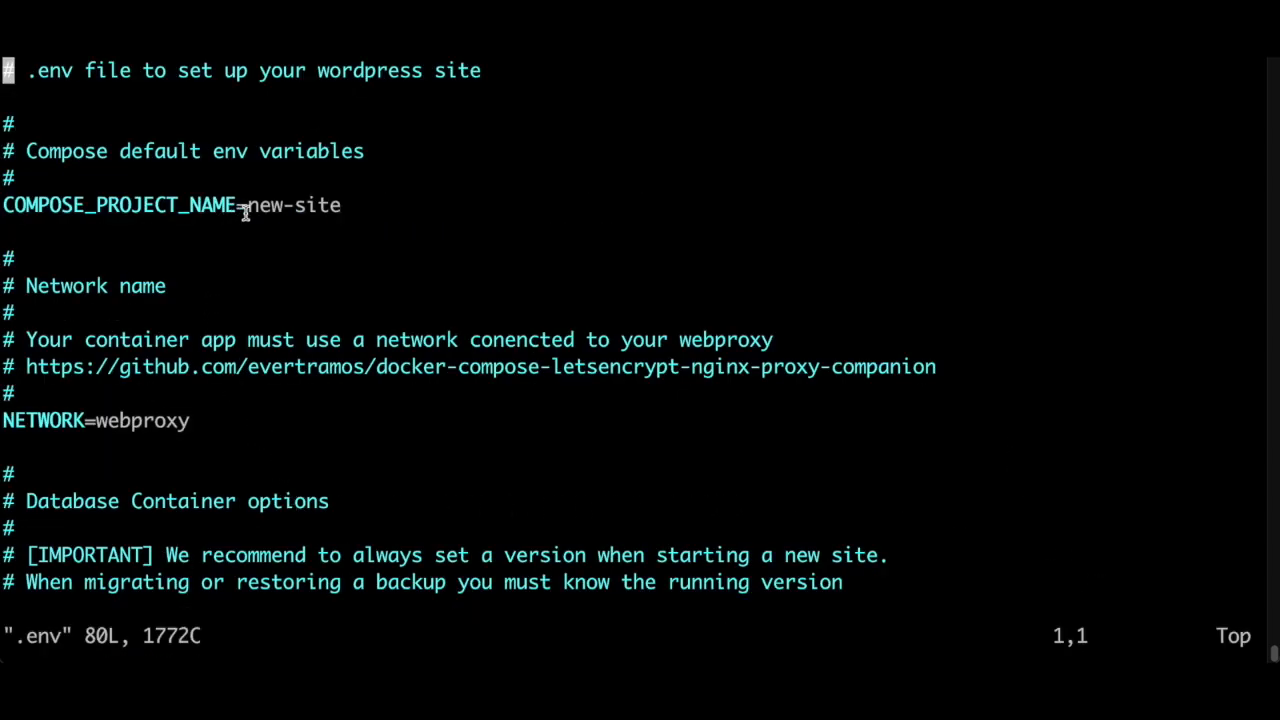
Replace every new-site occurrence in .env with custombachelor using :%s/new-site/custombachelor/g
double_click(293, 205)
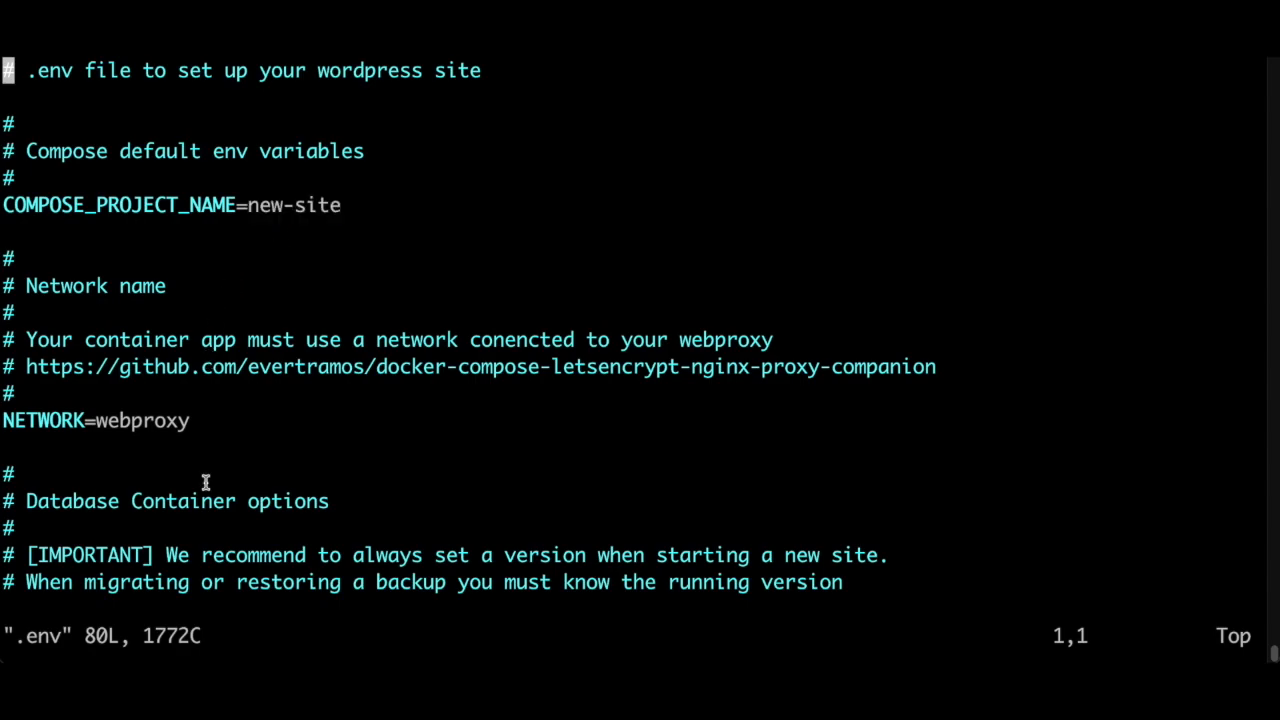
text(:%)
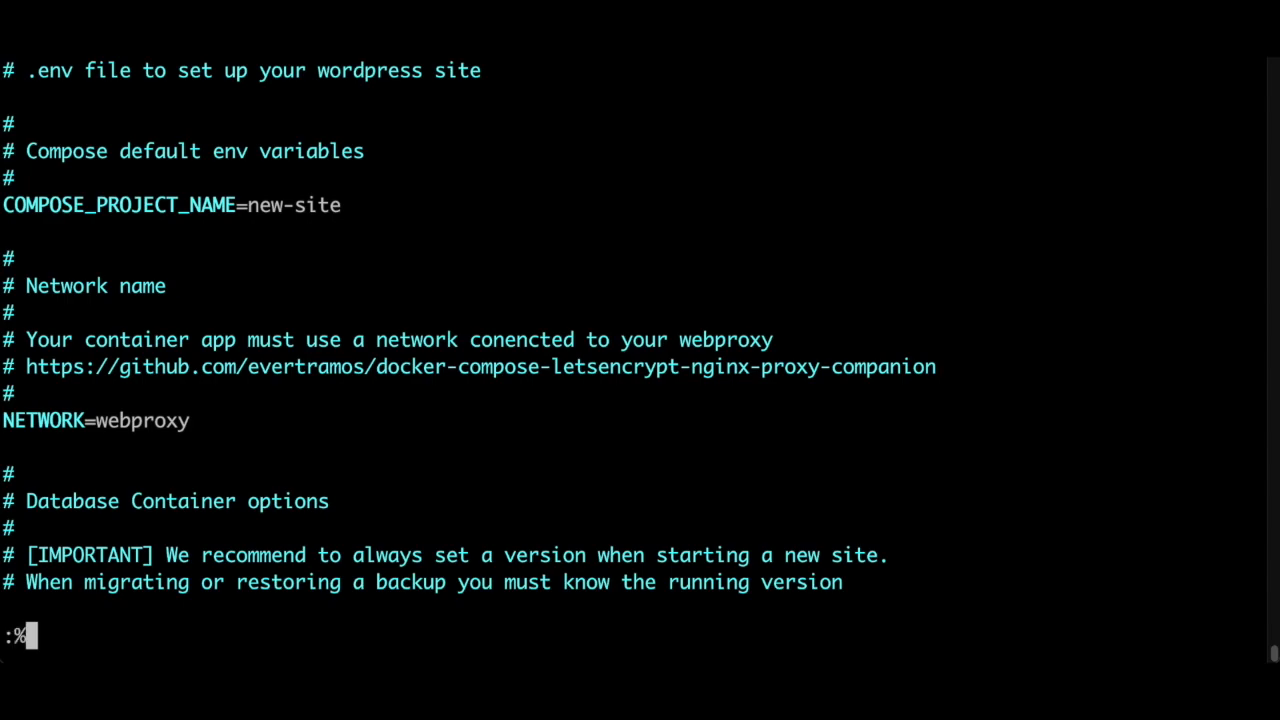
text(s)
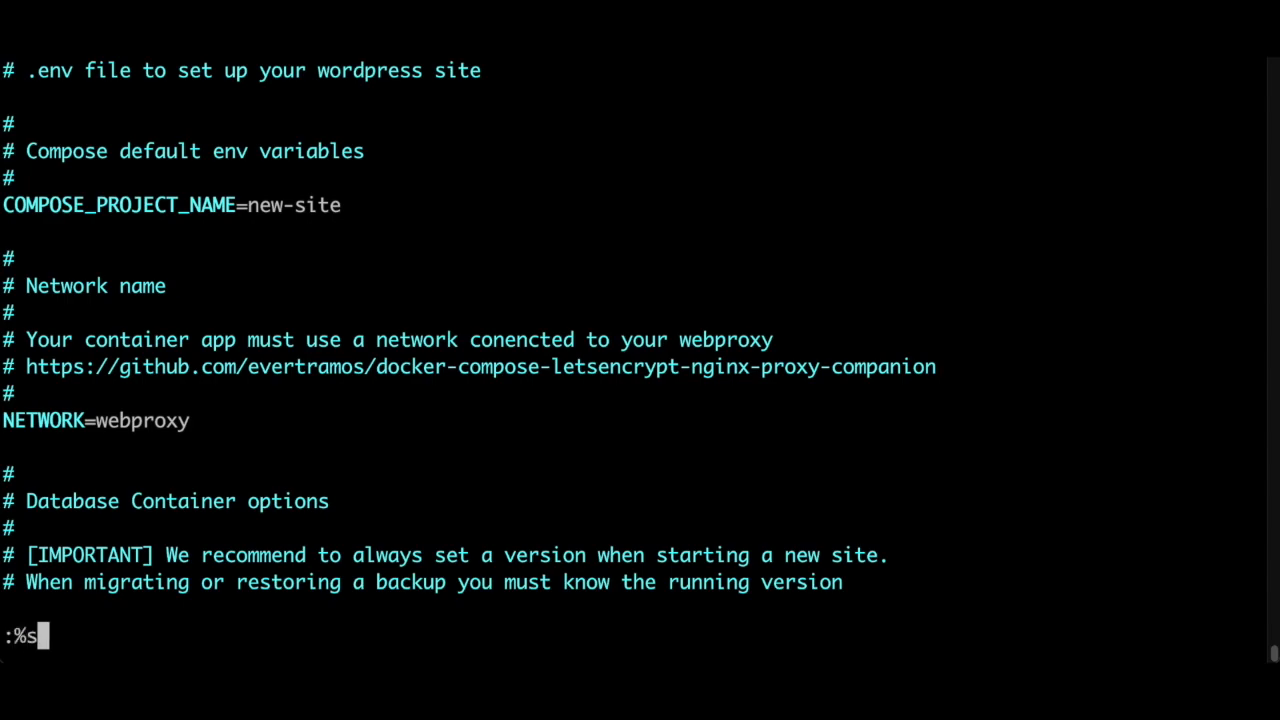
text(/)
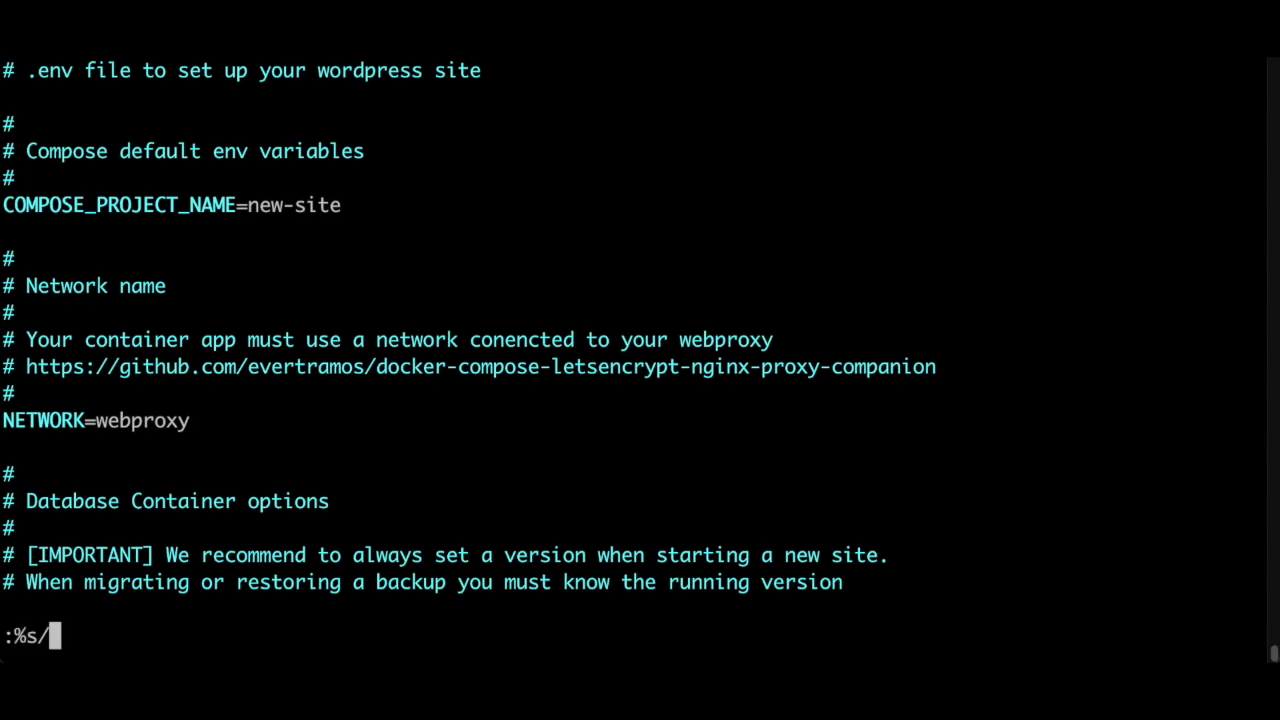
text(new)
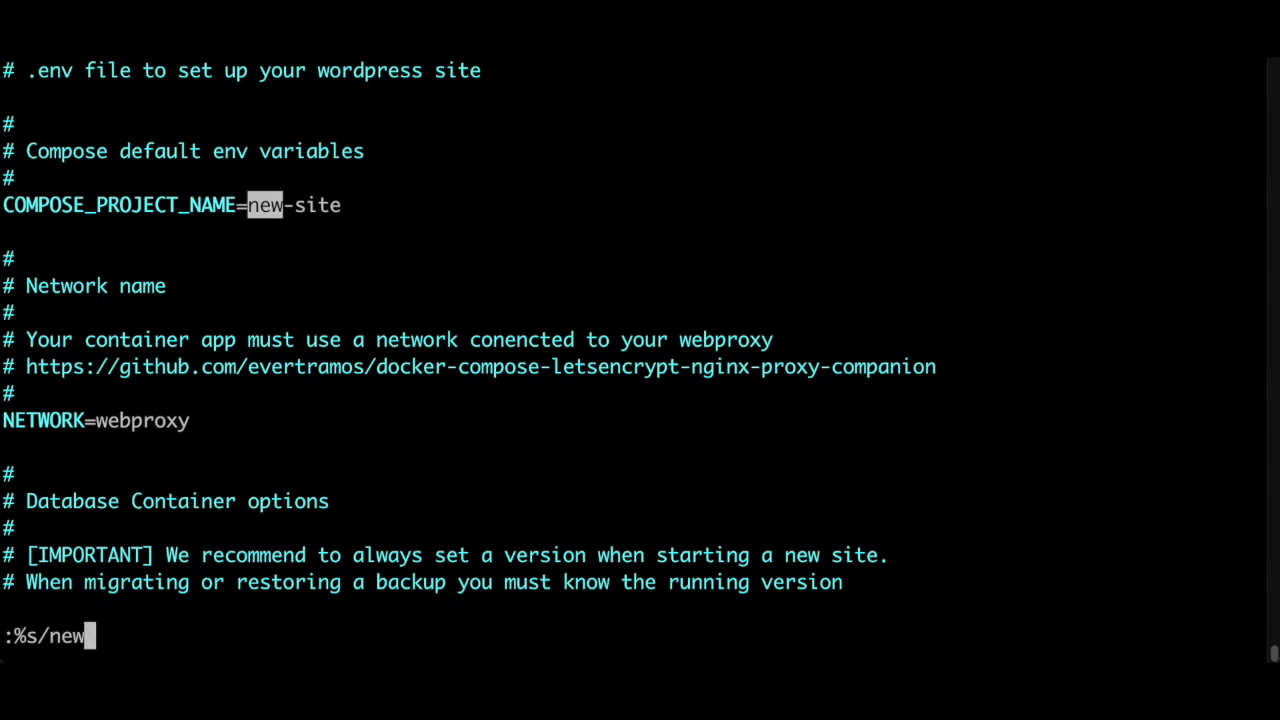
text(-site/)
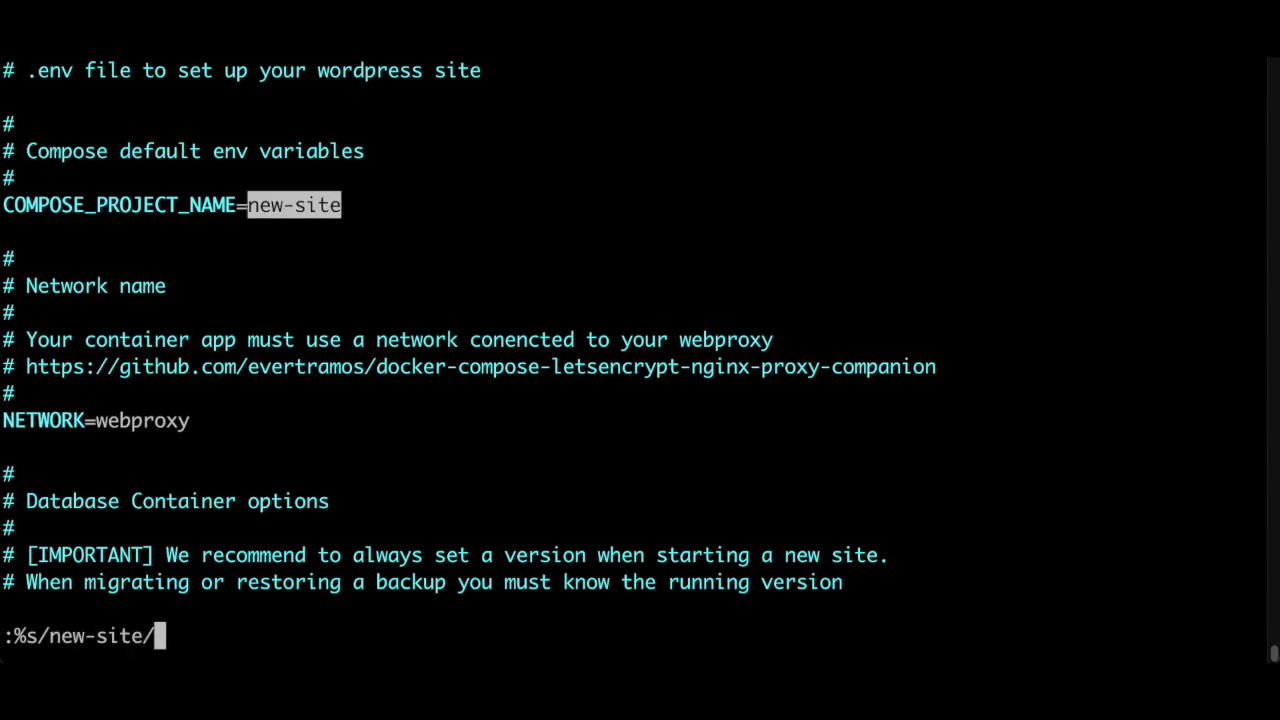
text(cust)
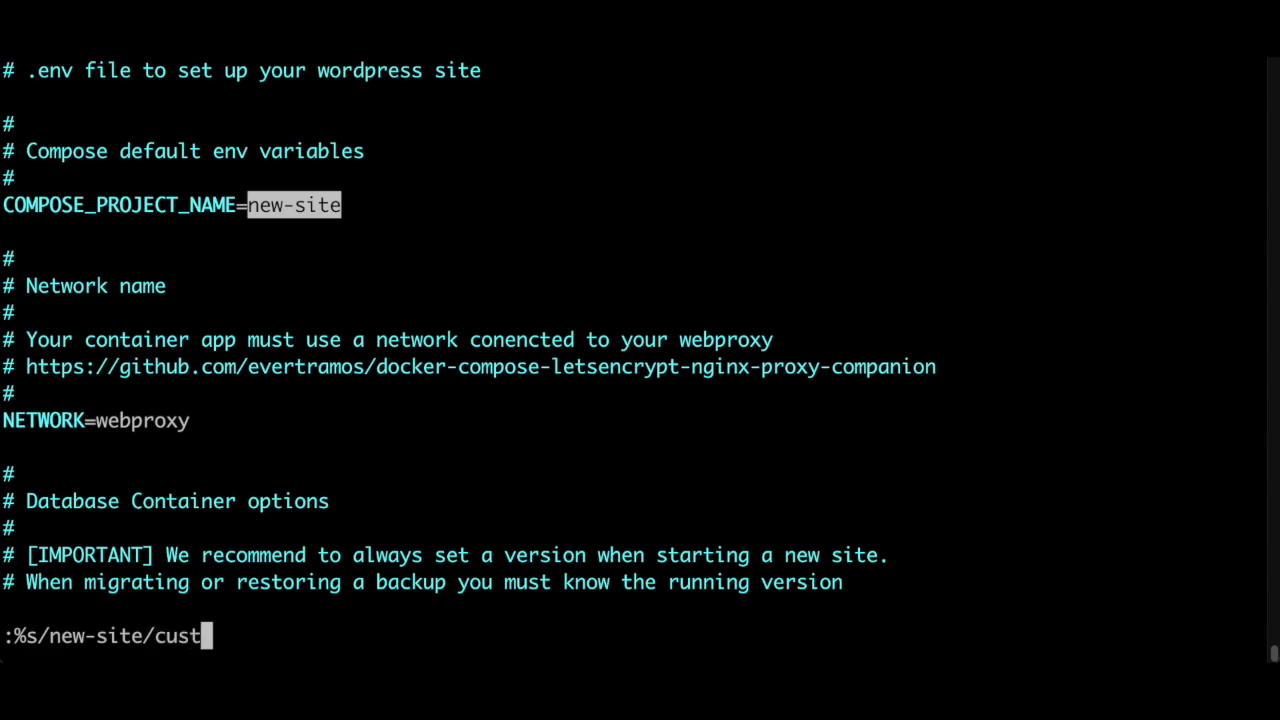
text(ombachelor/g)
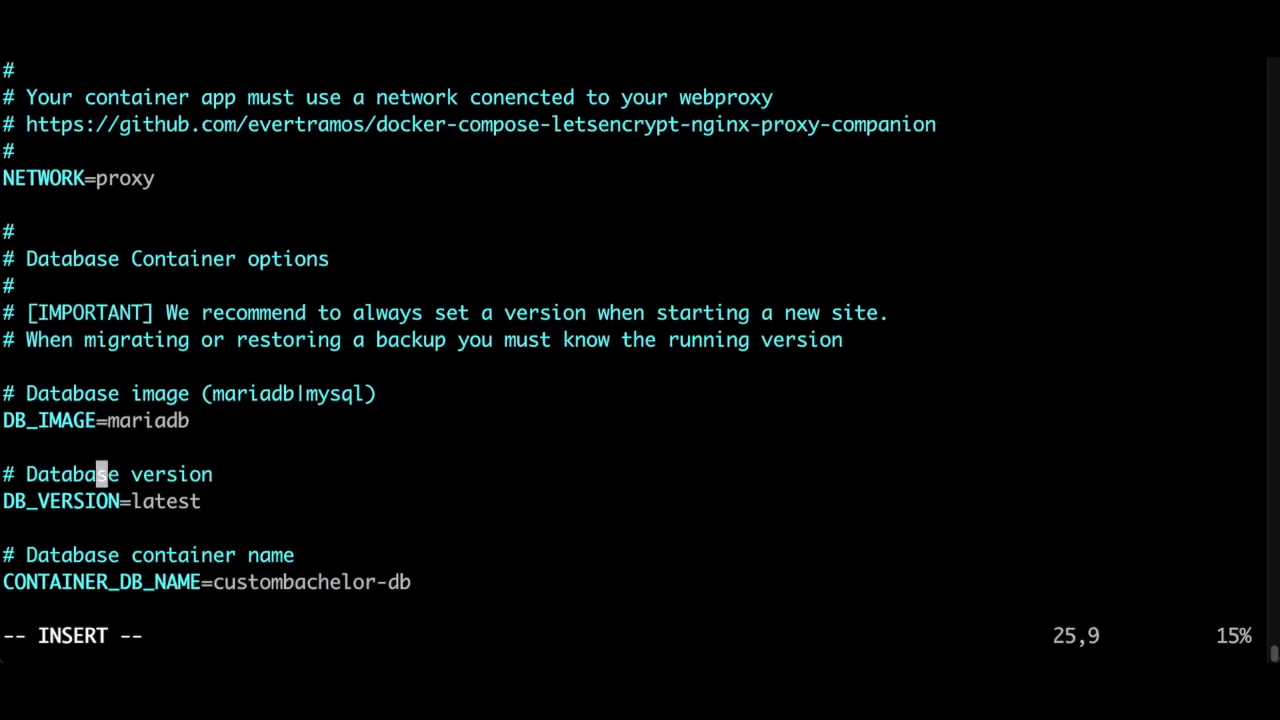
scroll(down, 3)
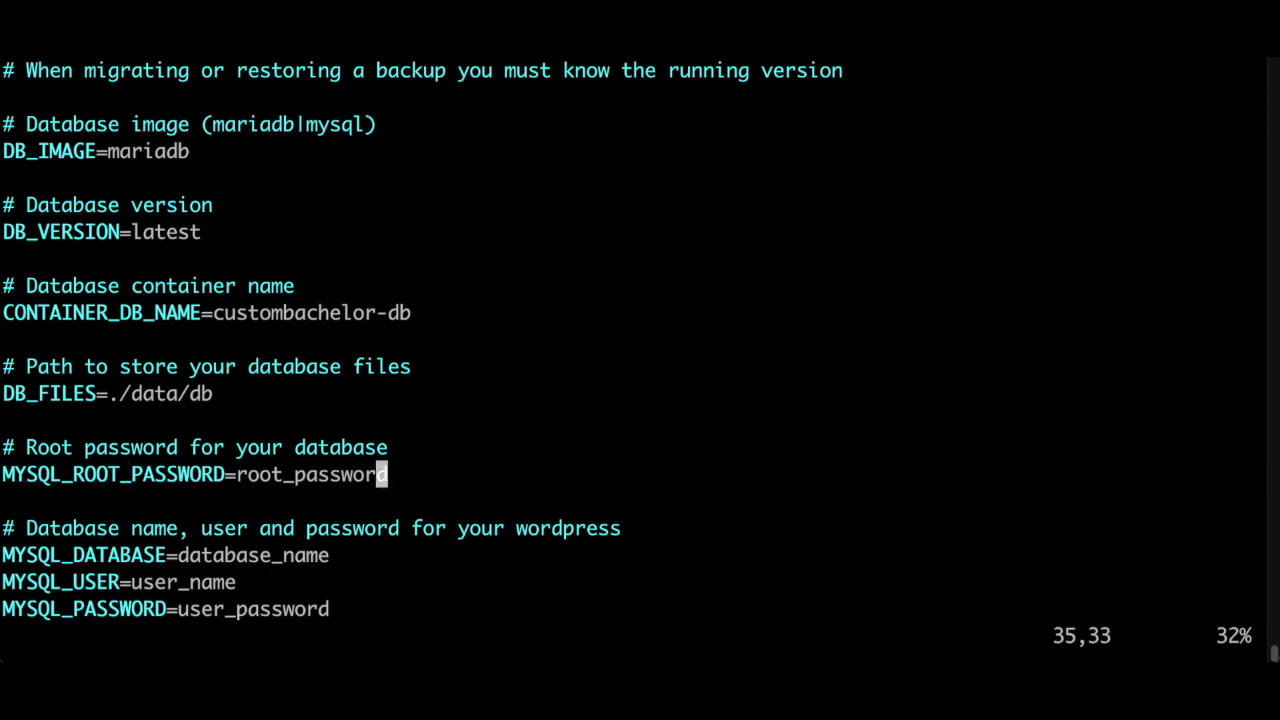
key(BackSpace)
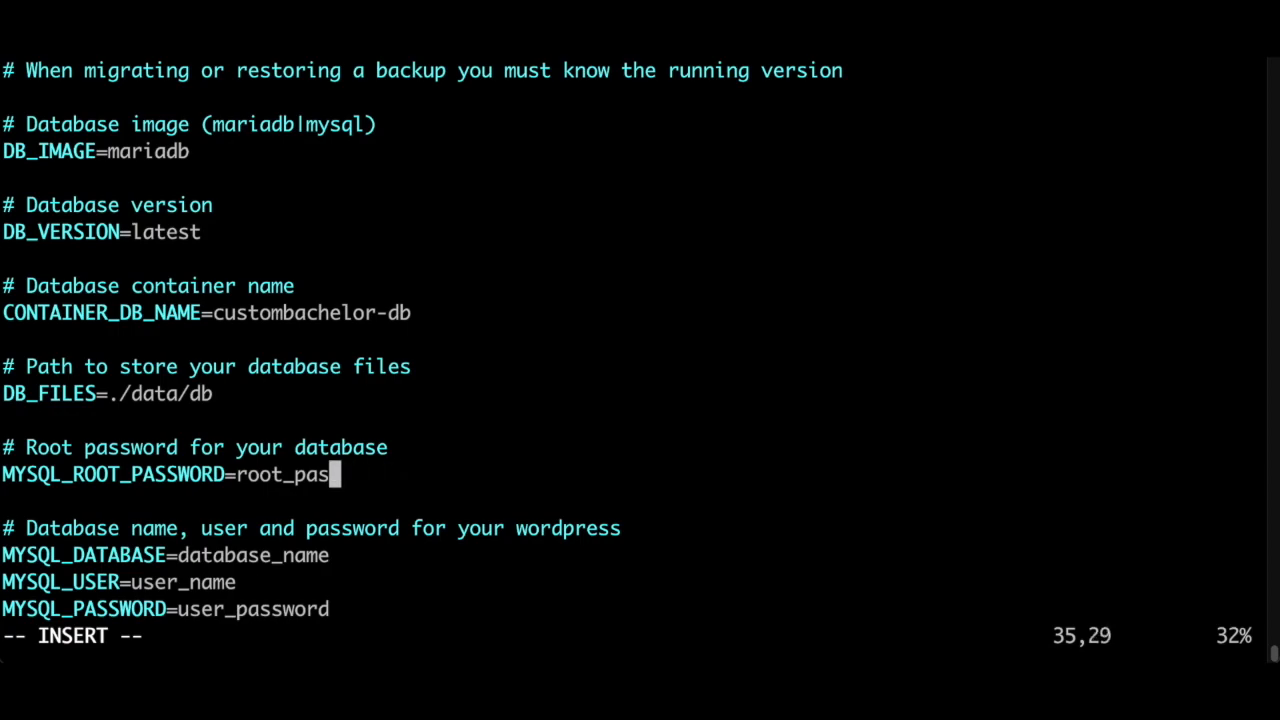
key(BackSpace)
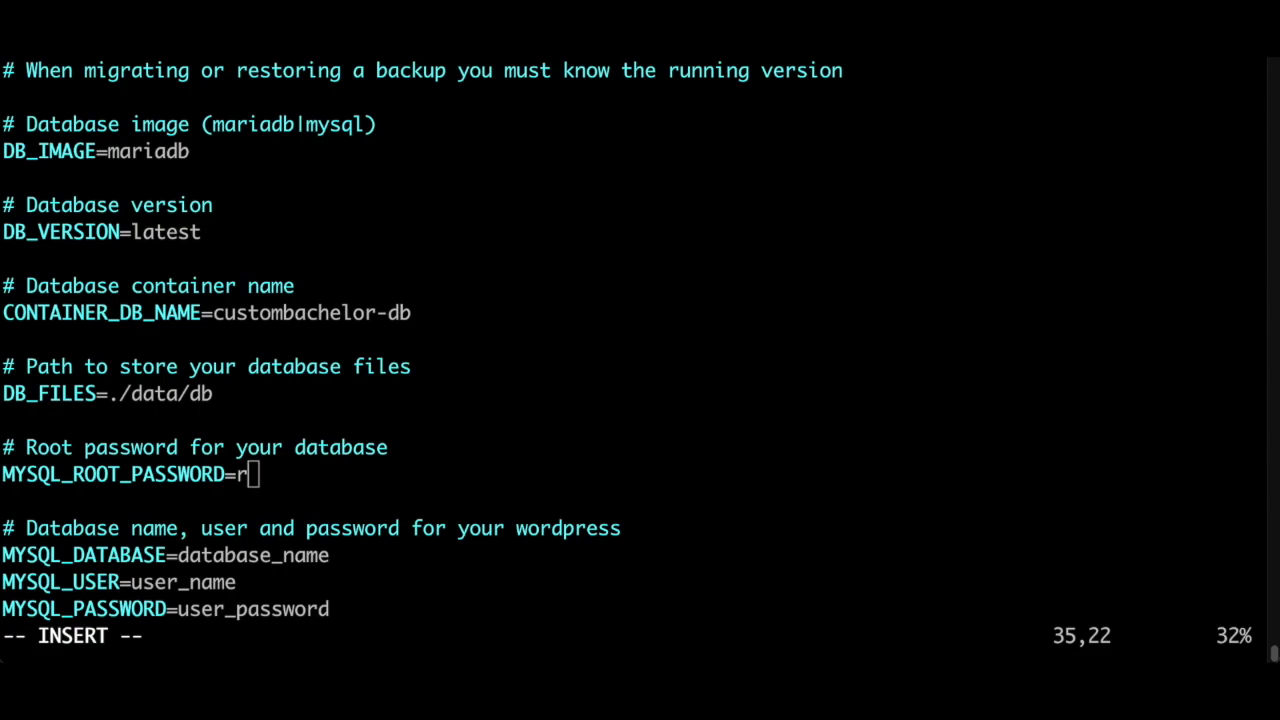
mouse_move(460, 508)
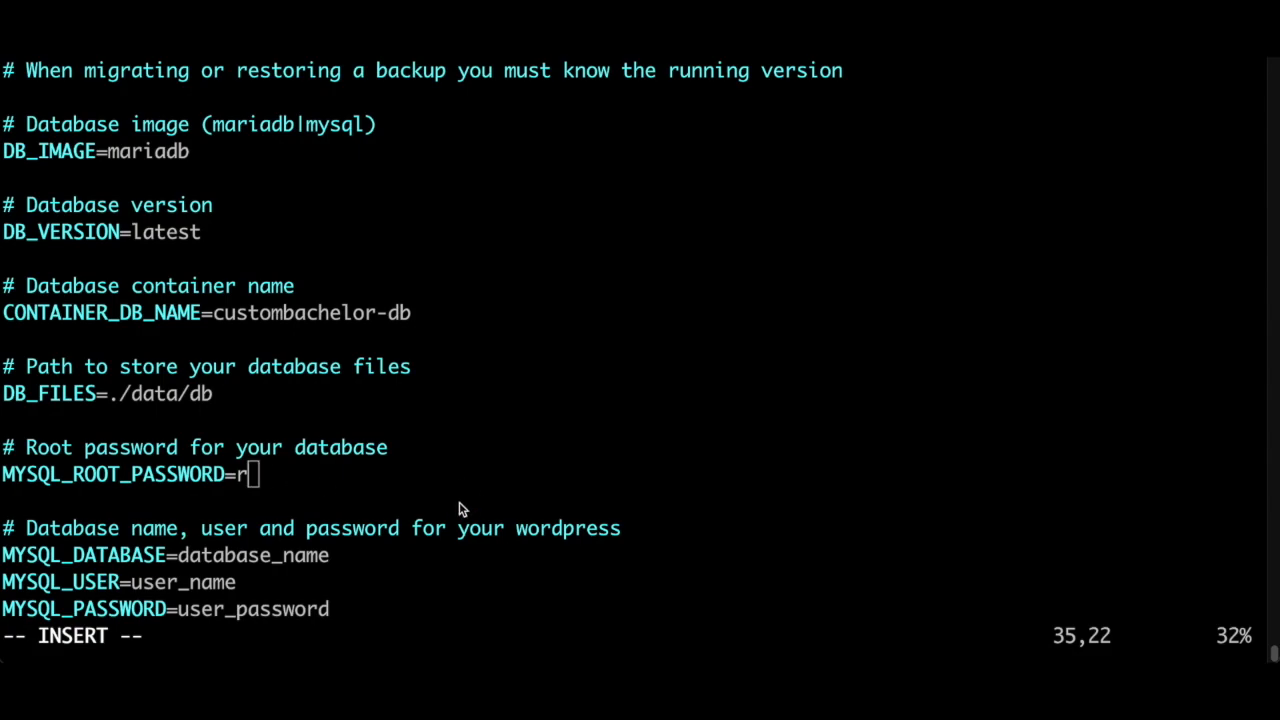
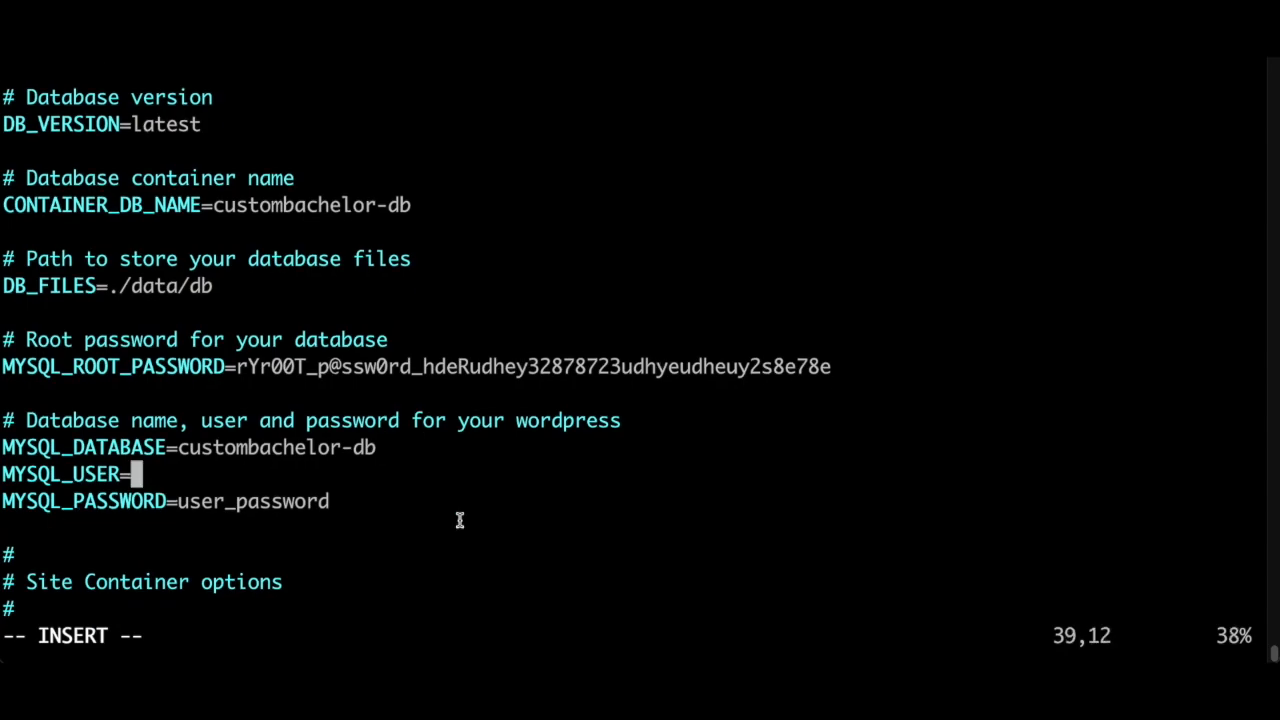
double_click(275, 447)
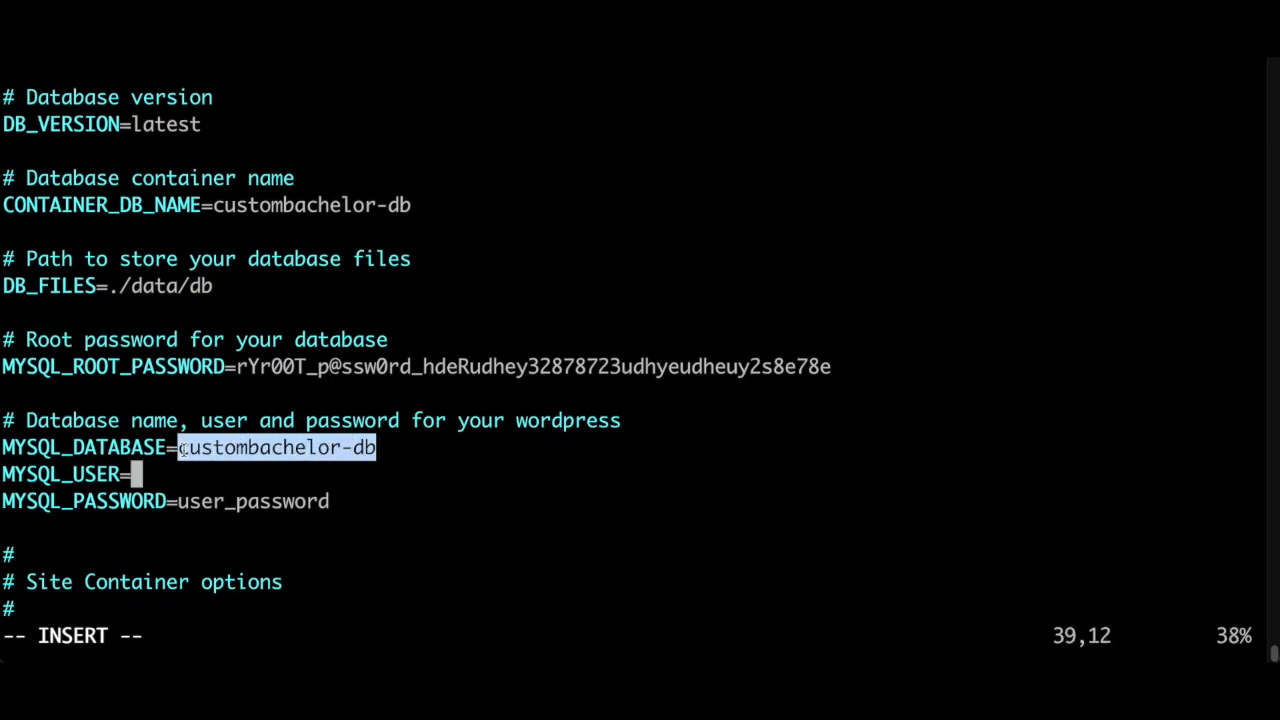
text(custombachelor-dbuser)
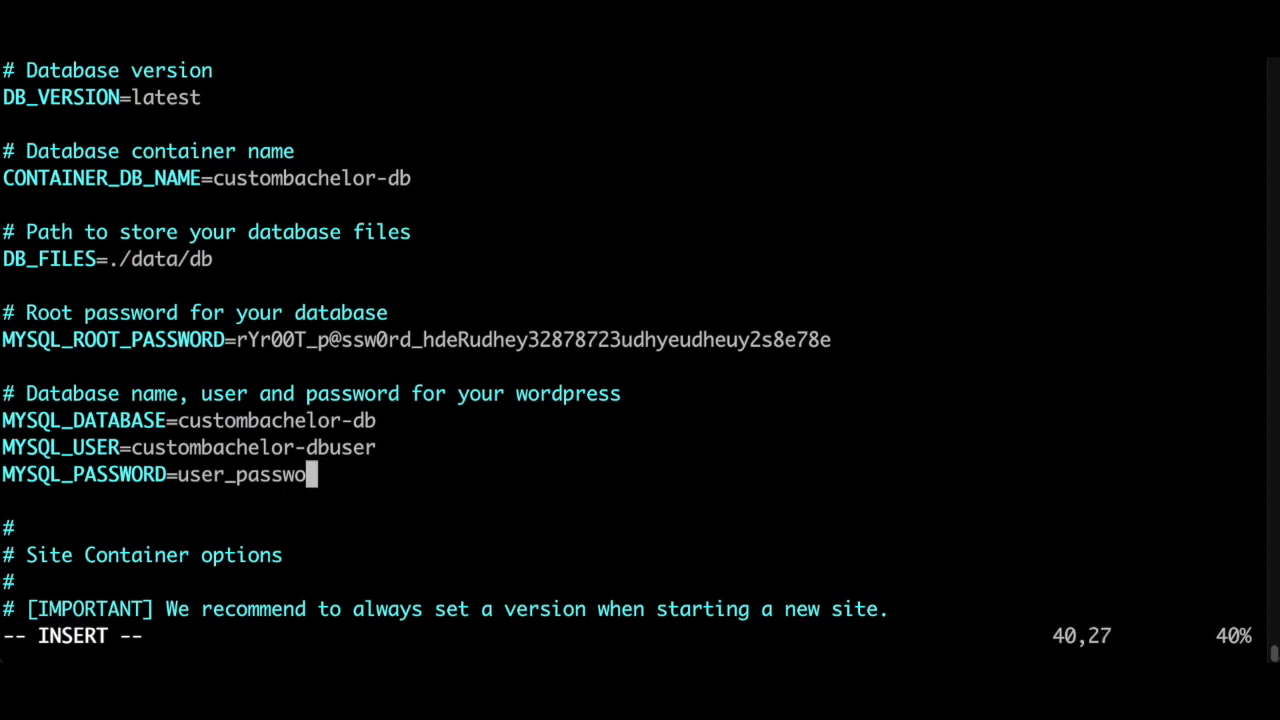
text(custombachelor-db)
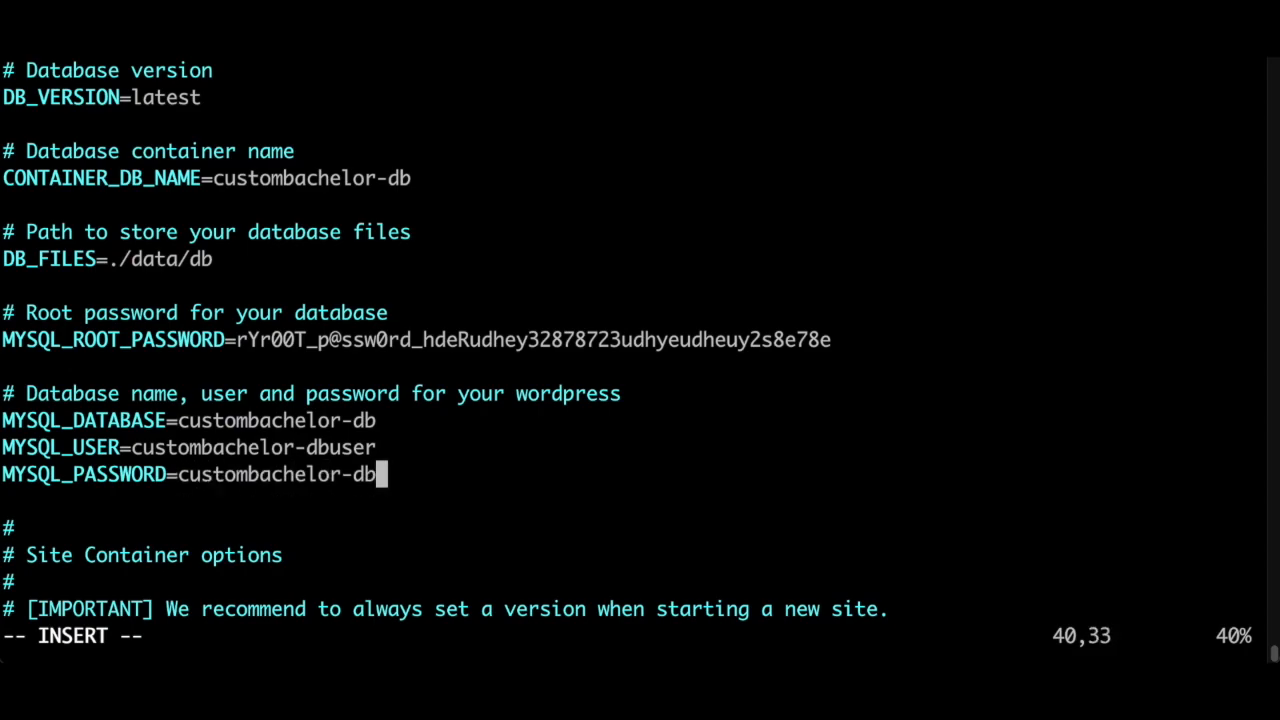
key(BackSpace)
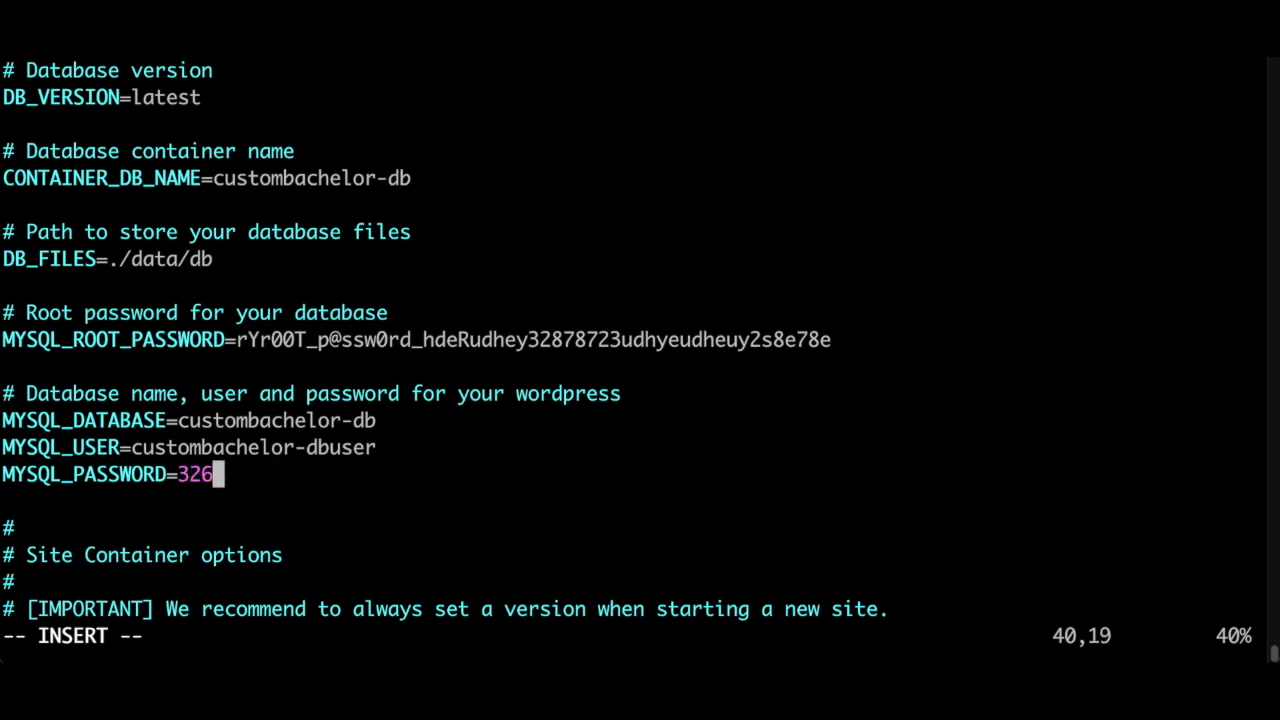
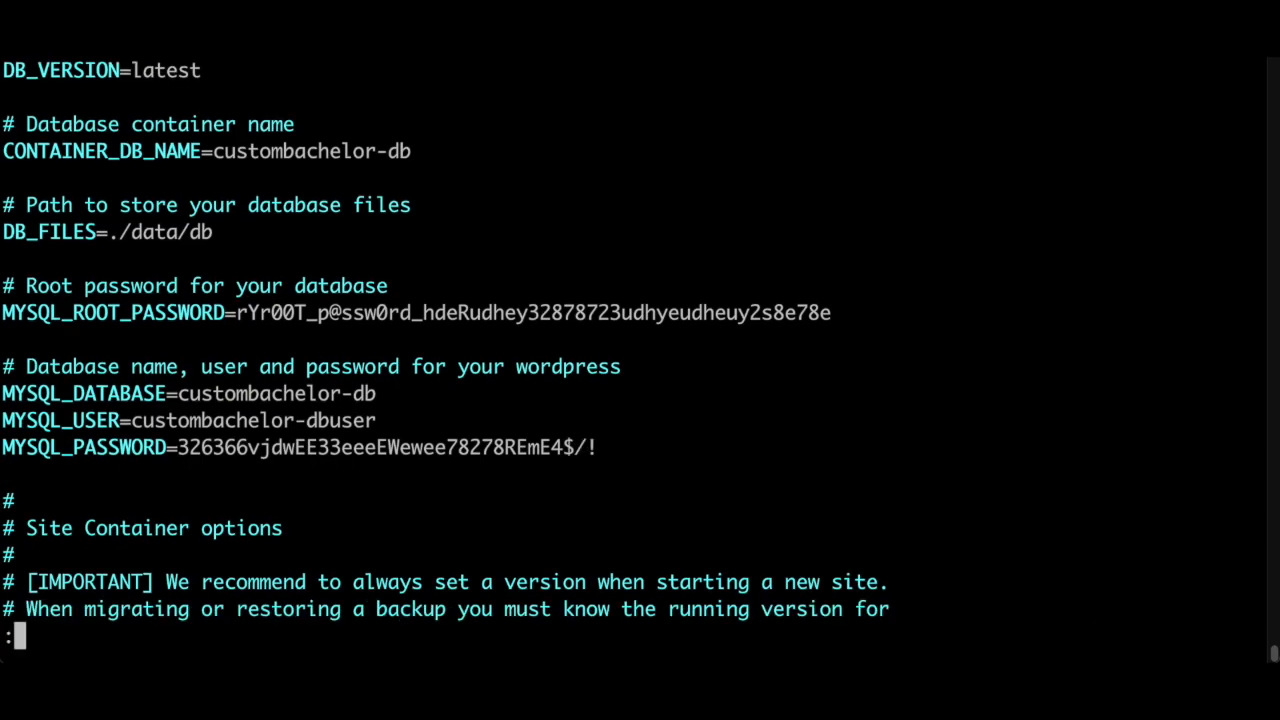
scroll(down, 3)
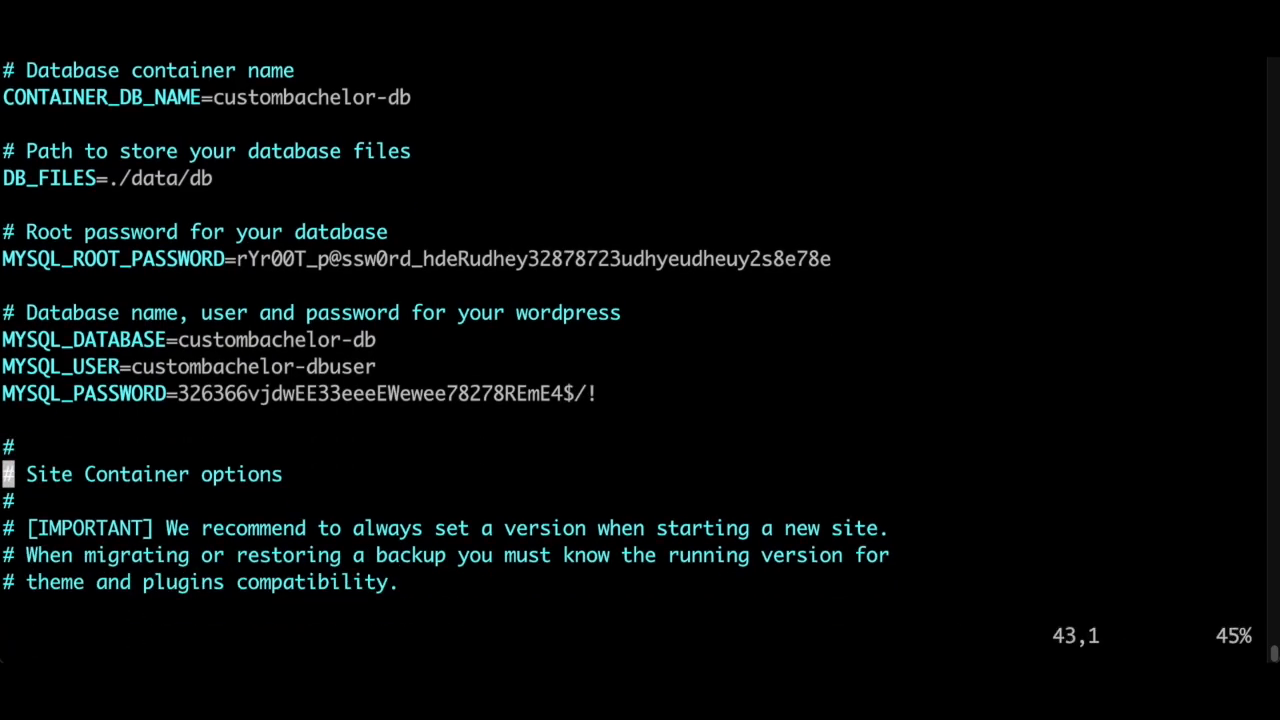
scroll(down, 3)
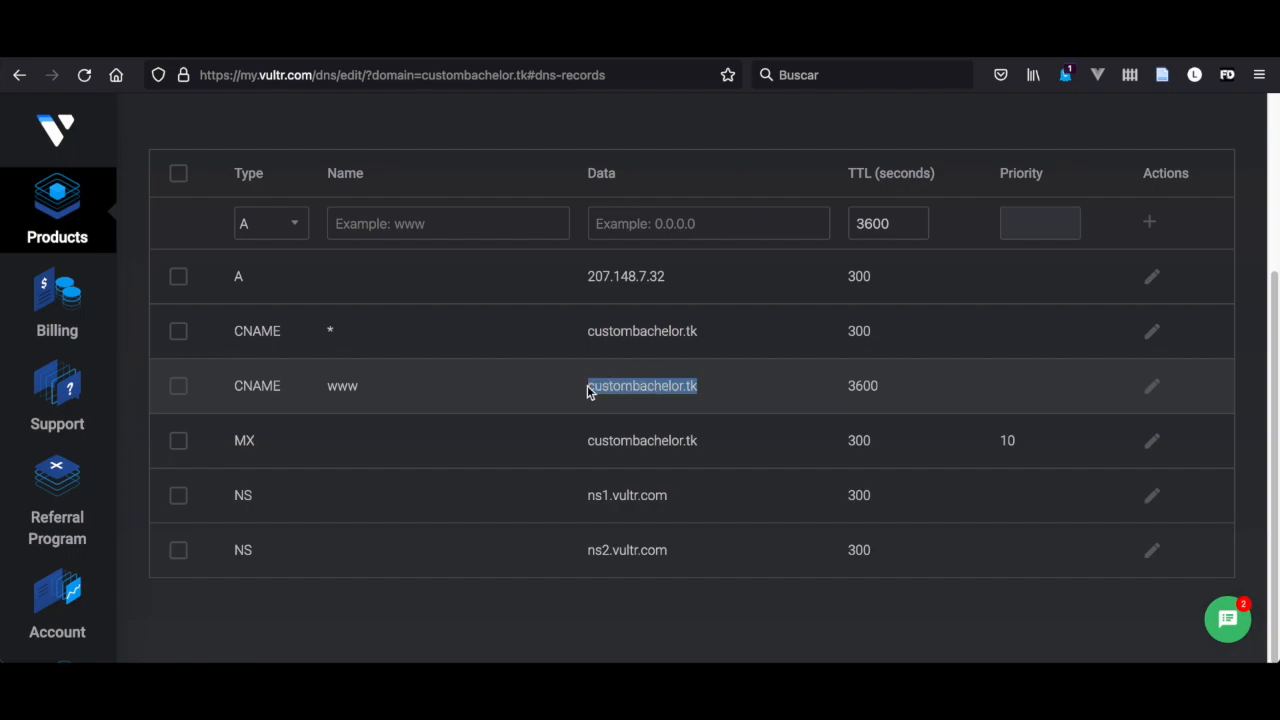
mouse_move(461, 400)
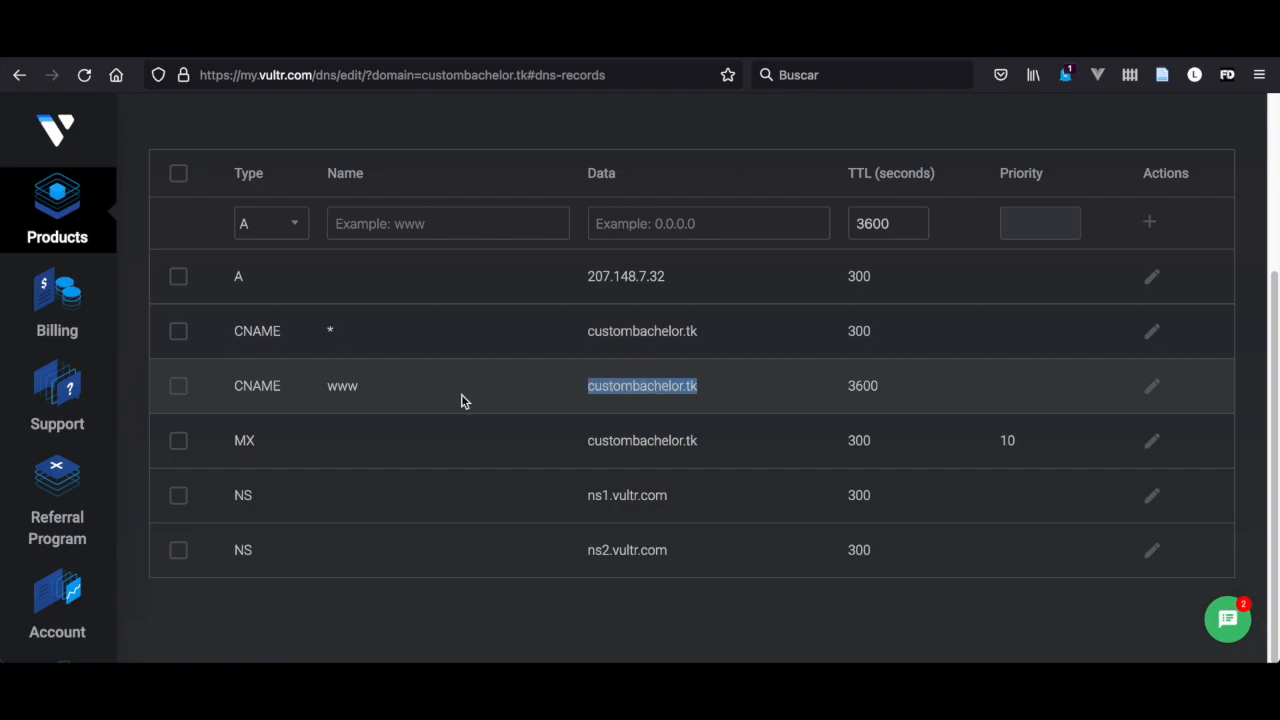
mouse_move(563, 389)
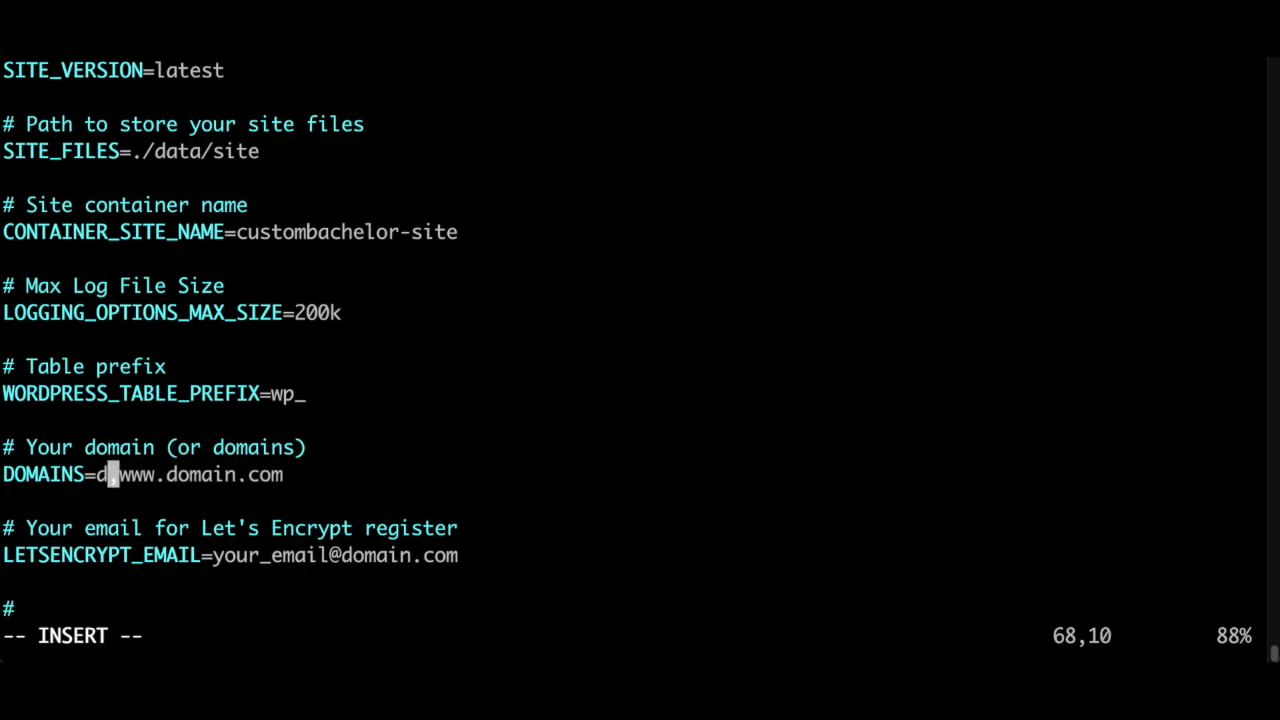
text(custombachelor.tk,)
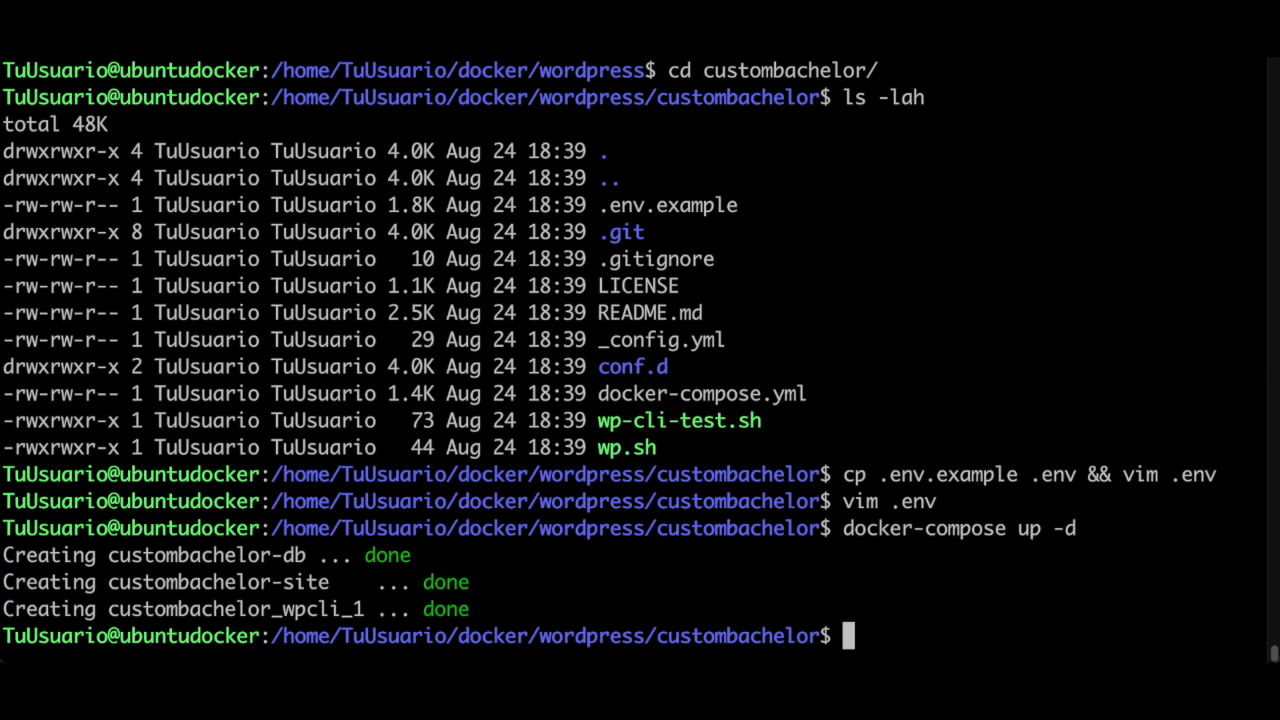
List running containers with docker ps to check custombachelor's site and database
text(docker)
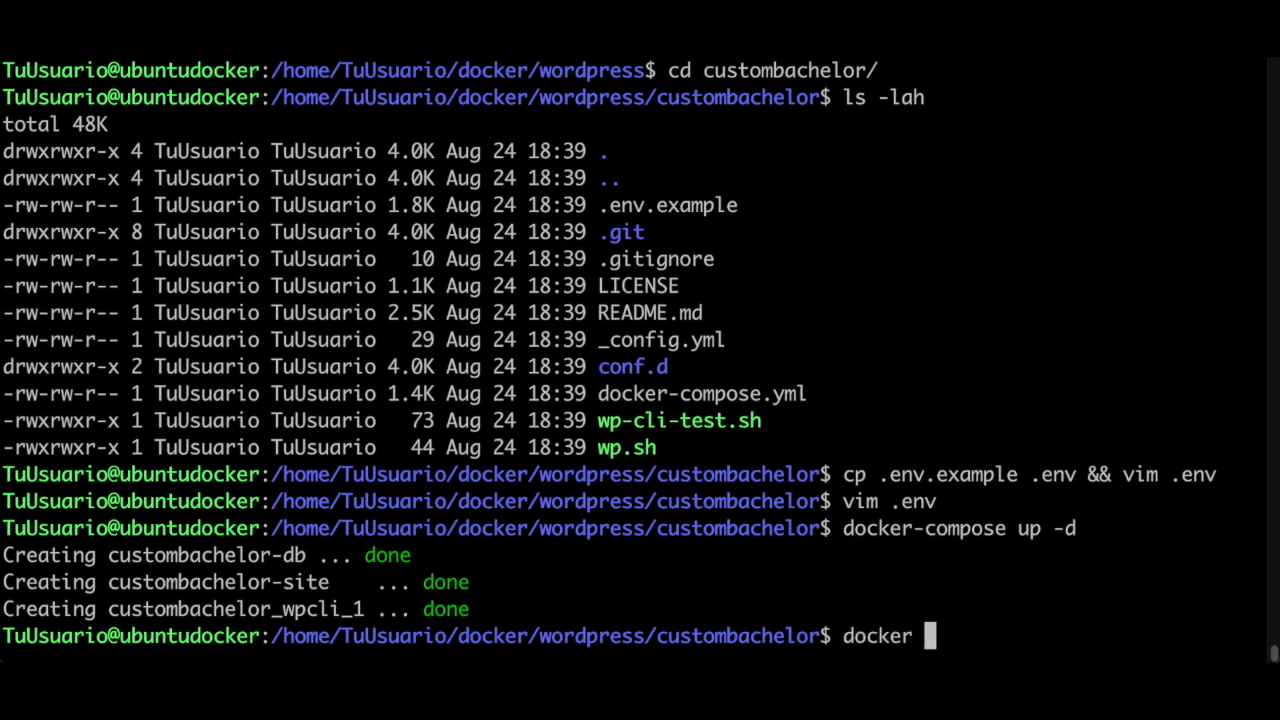
text(ps)
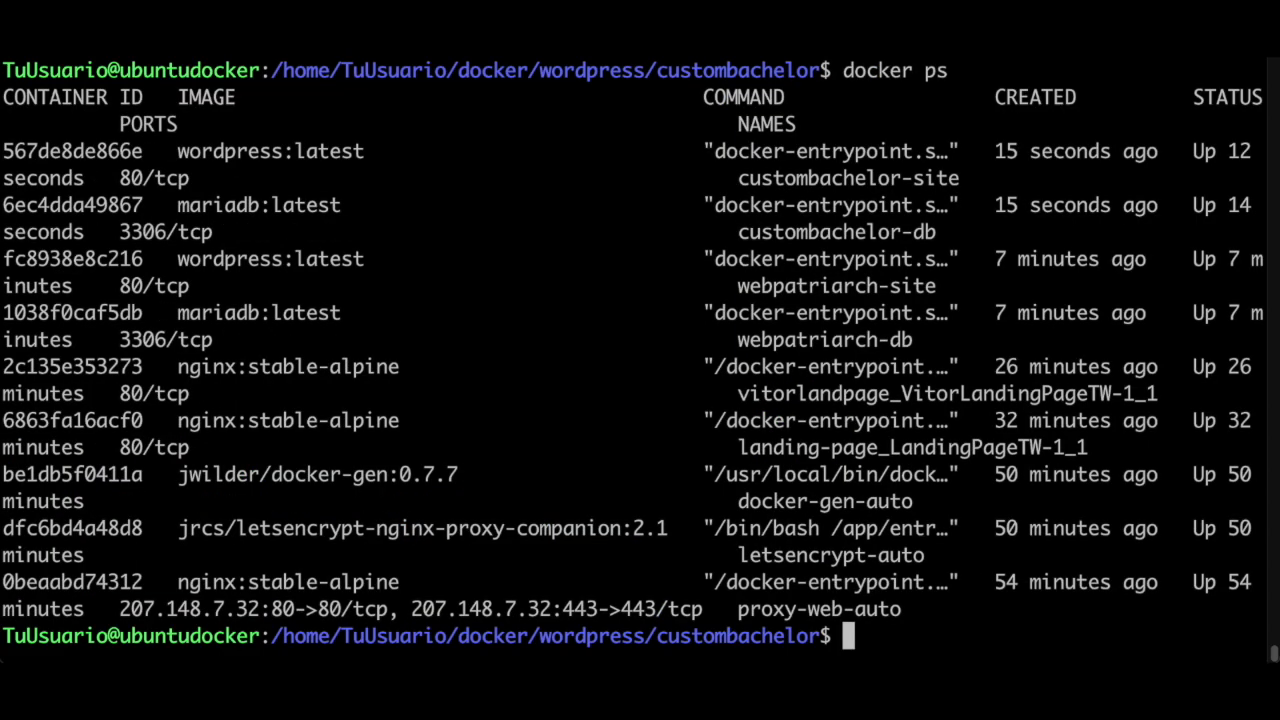
mouse_move(835, 258)
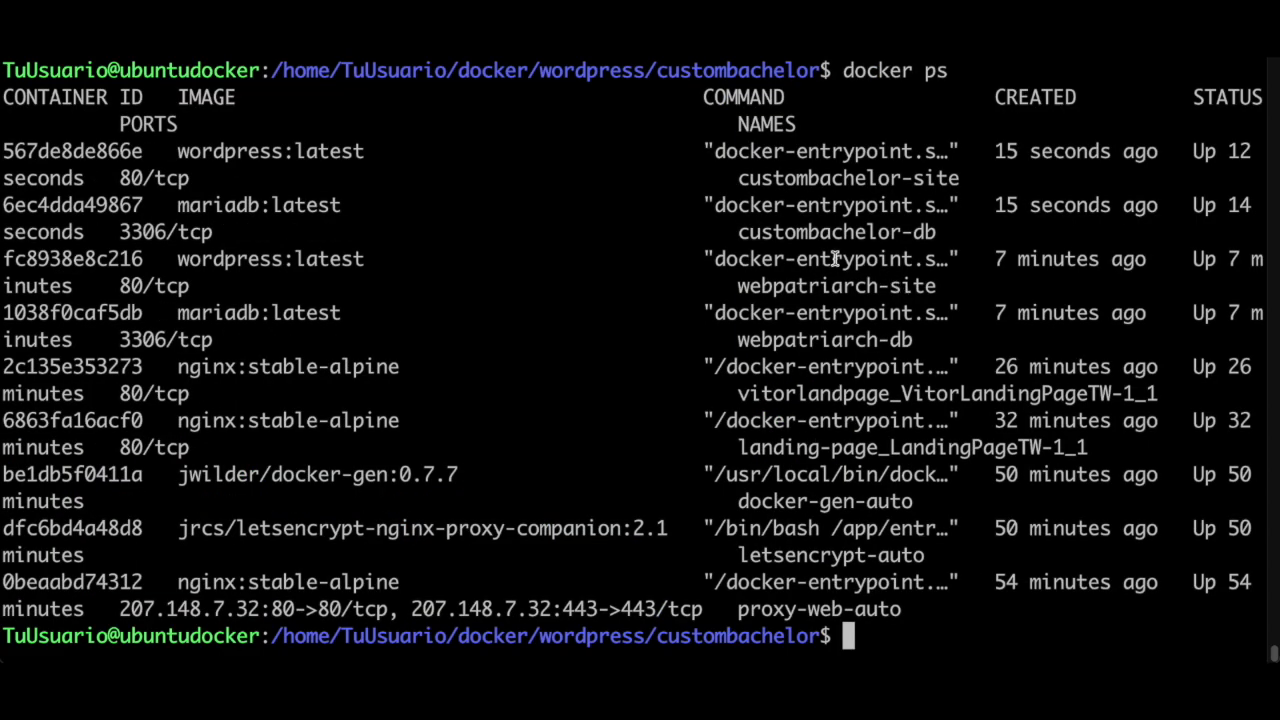
double_click(820, 231)
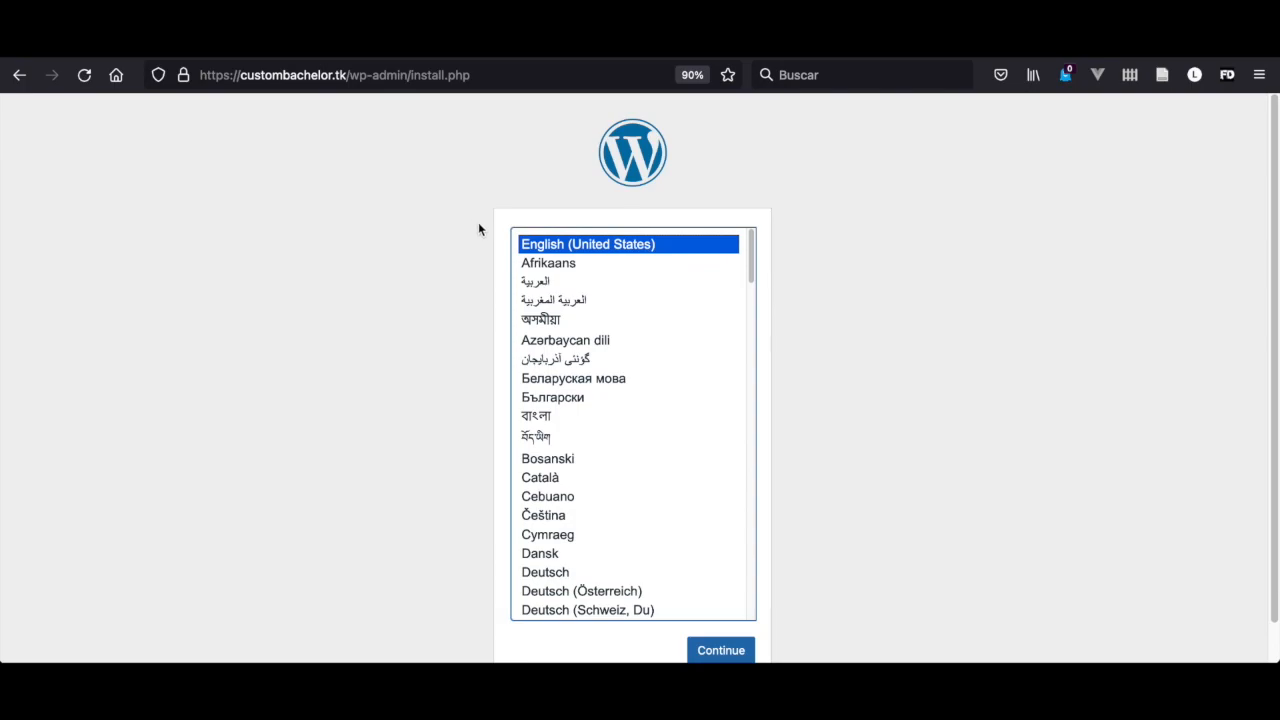
mouse_move(647, 353)
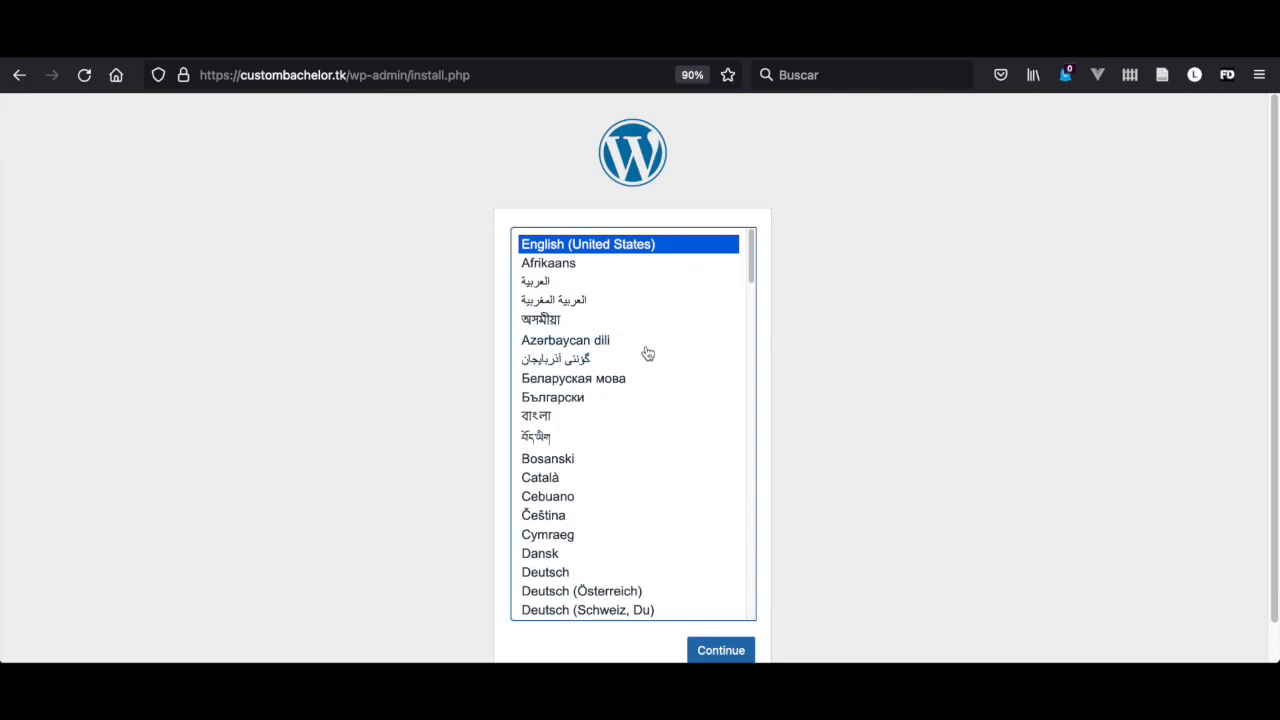
mouse_move(645, 354)
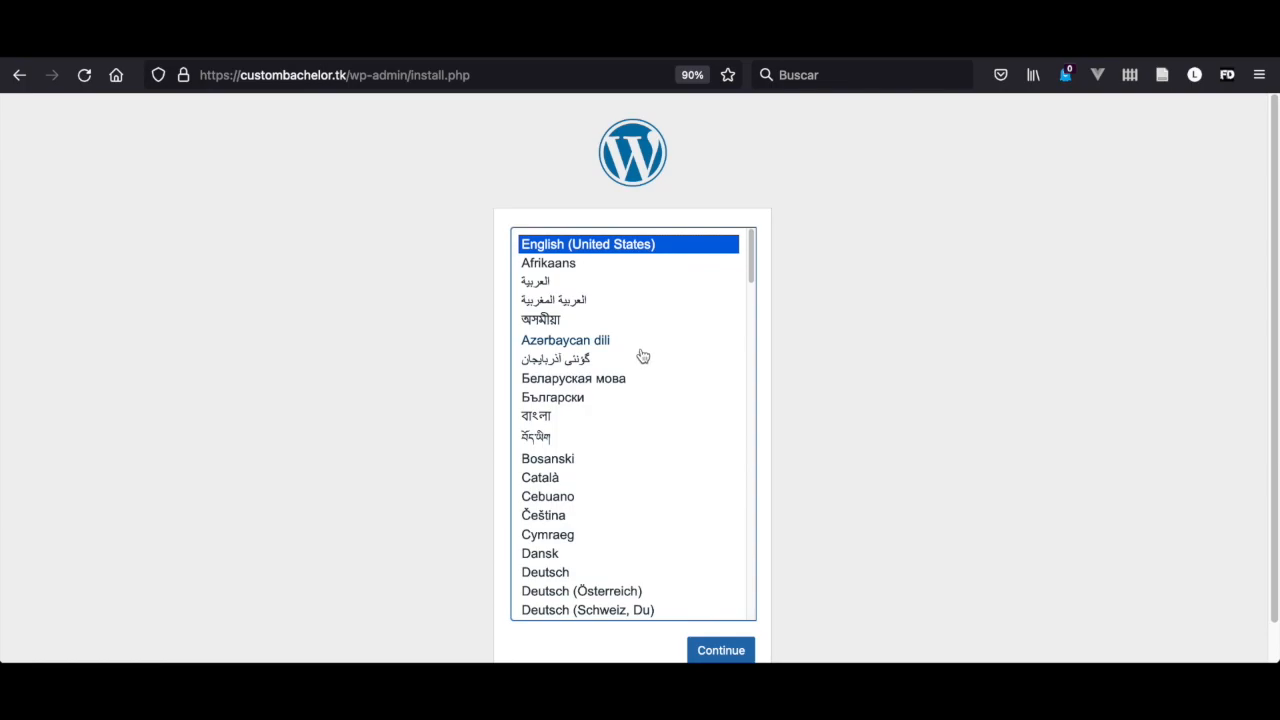
Install Custom Bachelor in Español de México and proceed to log in
scroll(down, 3)
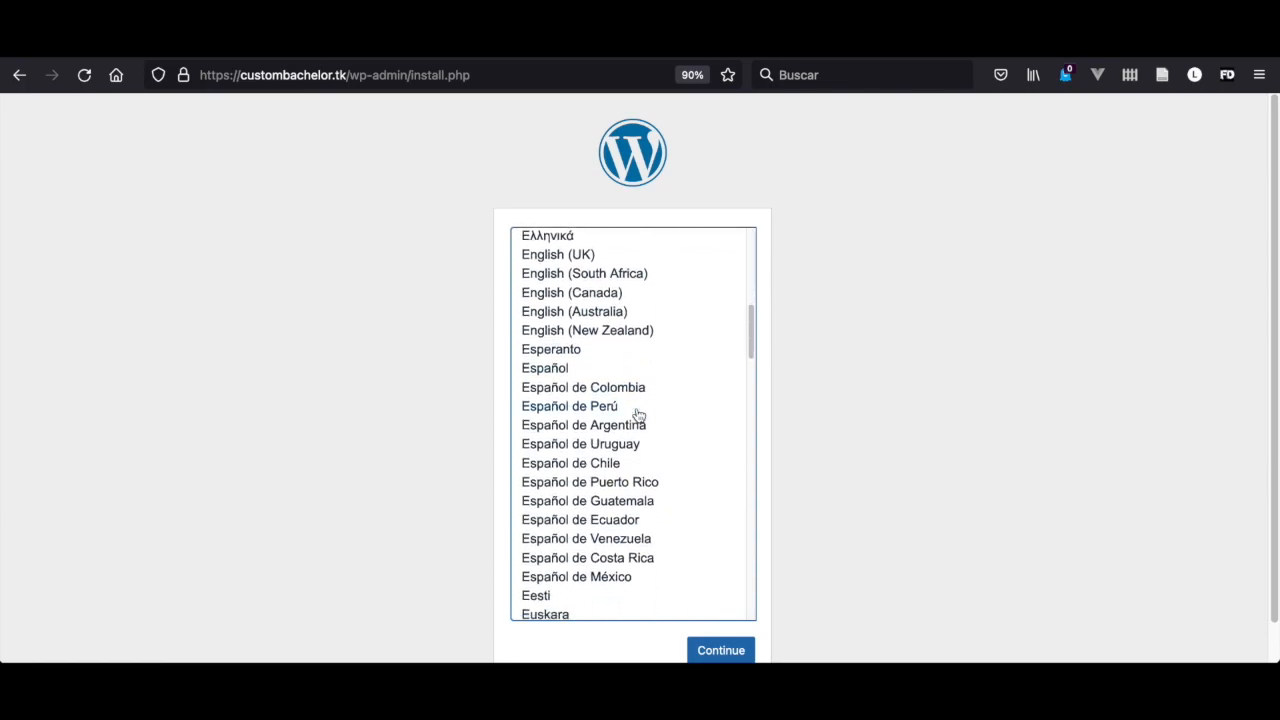
click(720, 650)
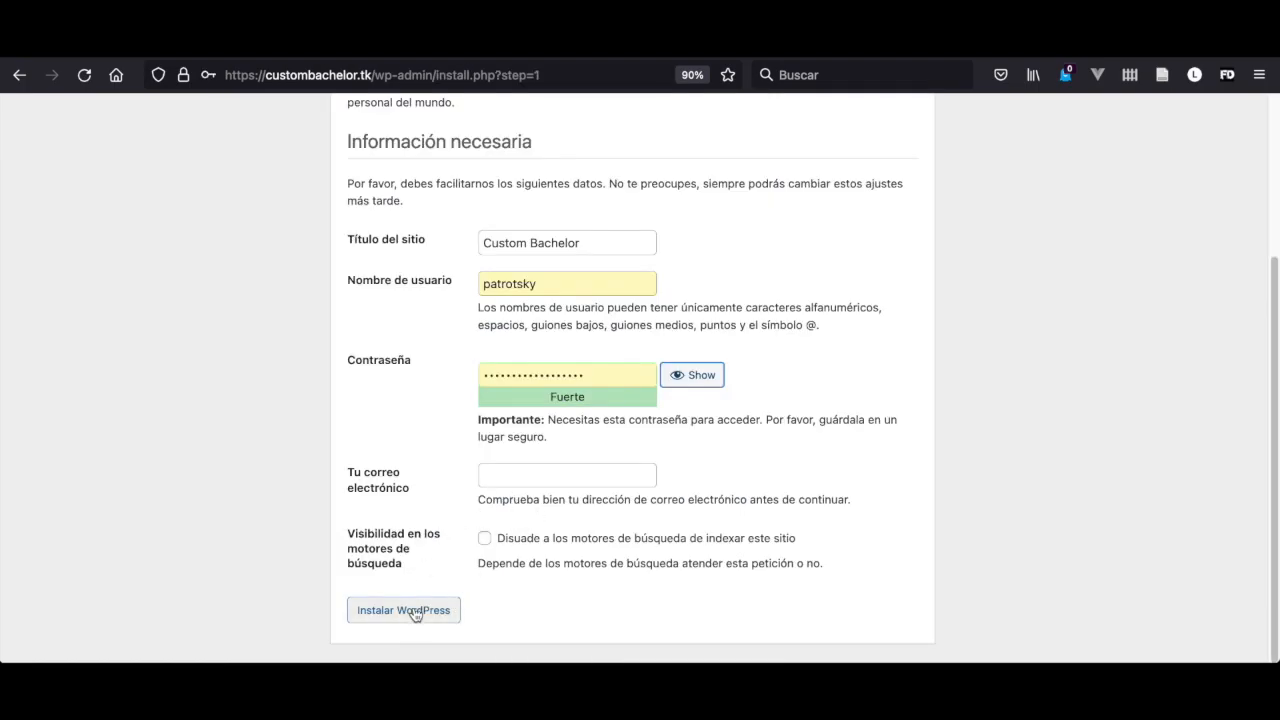
click(403, 610)
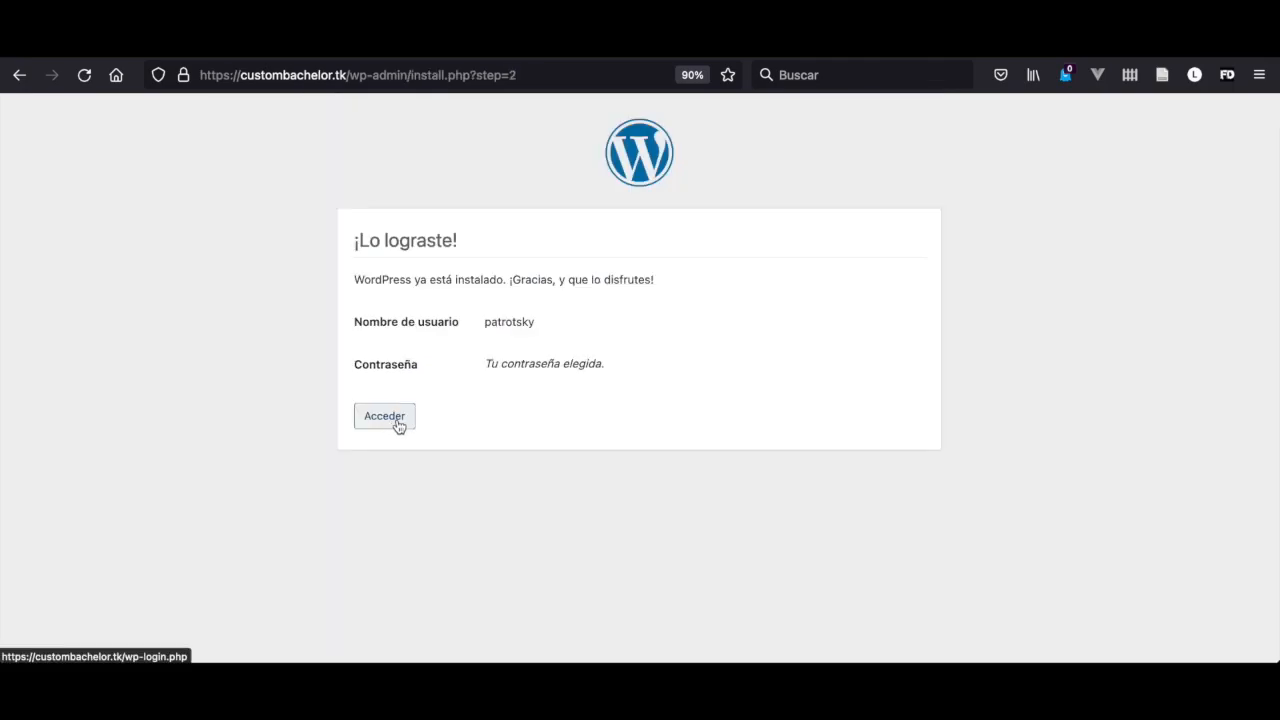
click(384, 415)
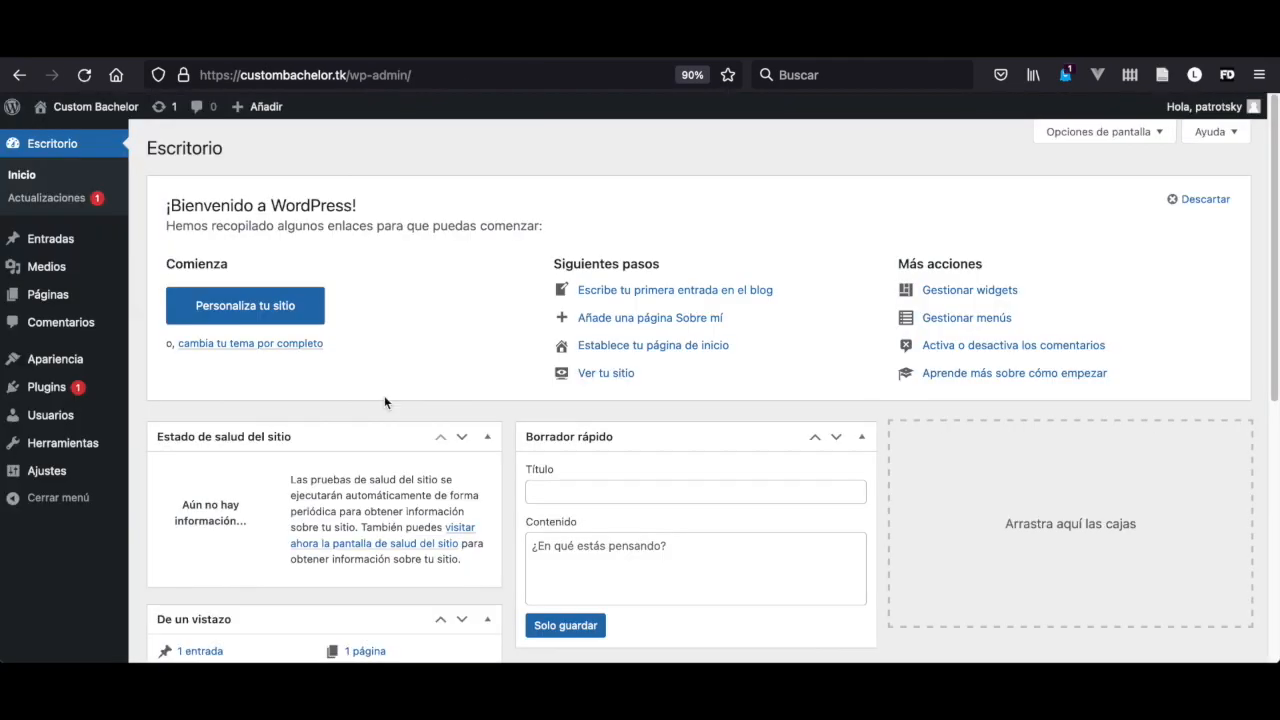
Update the Akismet Anti-Spam plugin from the Actualizaciones page
click(46, 197)
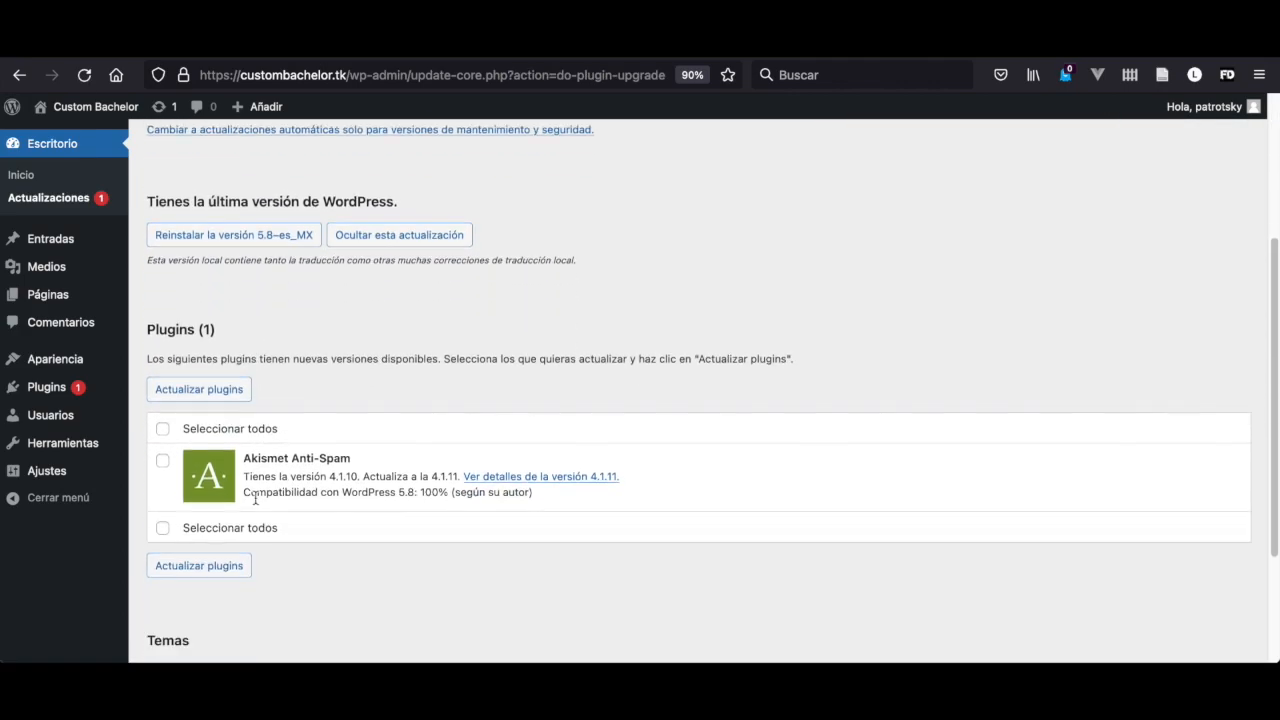
click(199, 389)
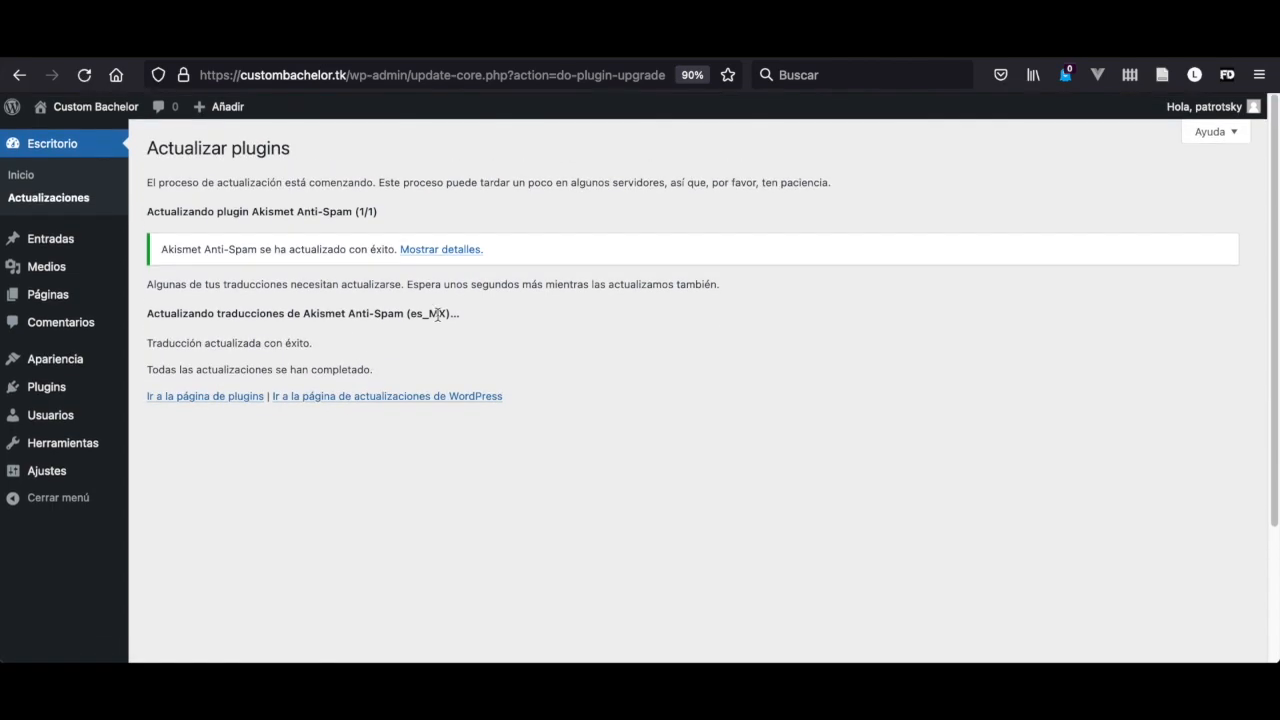
mouse_move(894, 191)
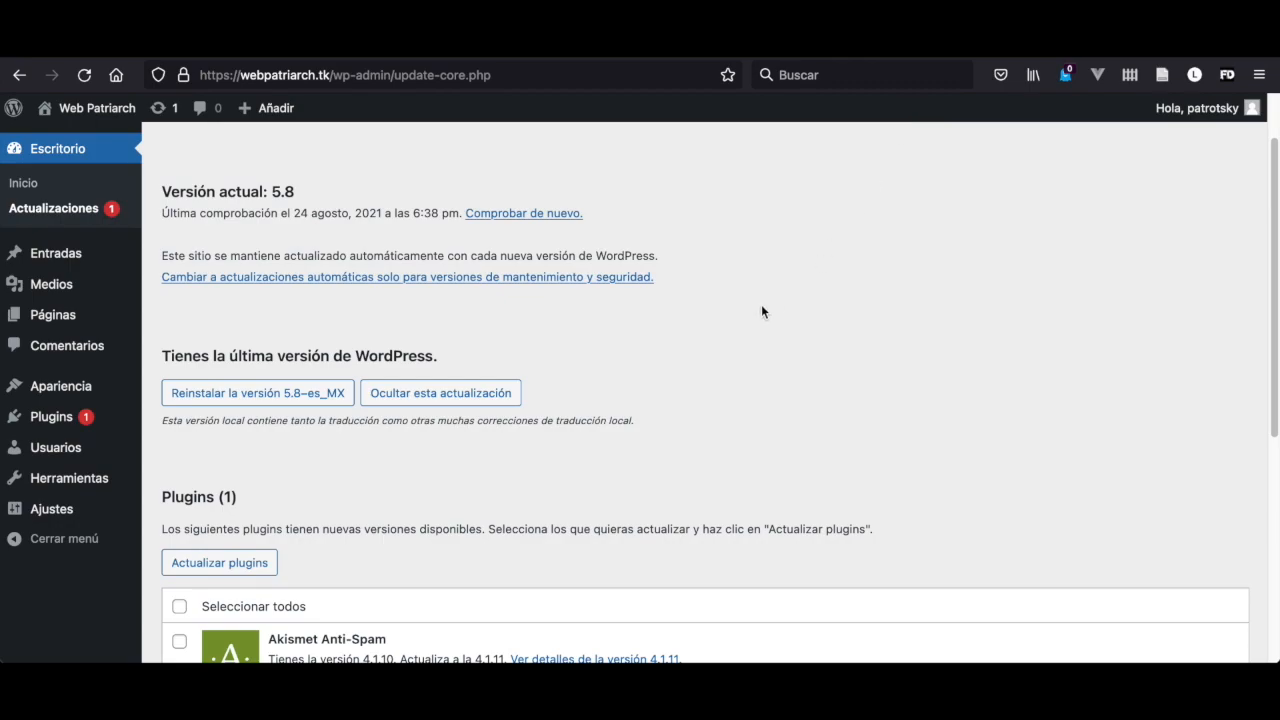
mouse_move(702, 58)
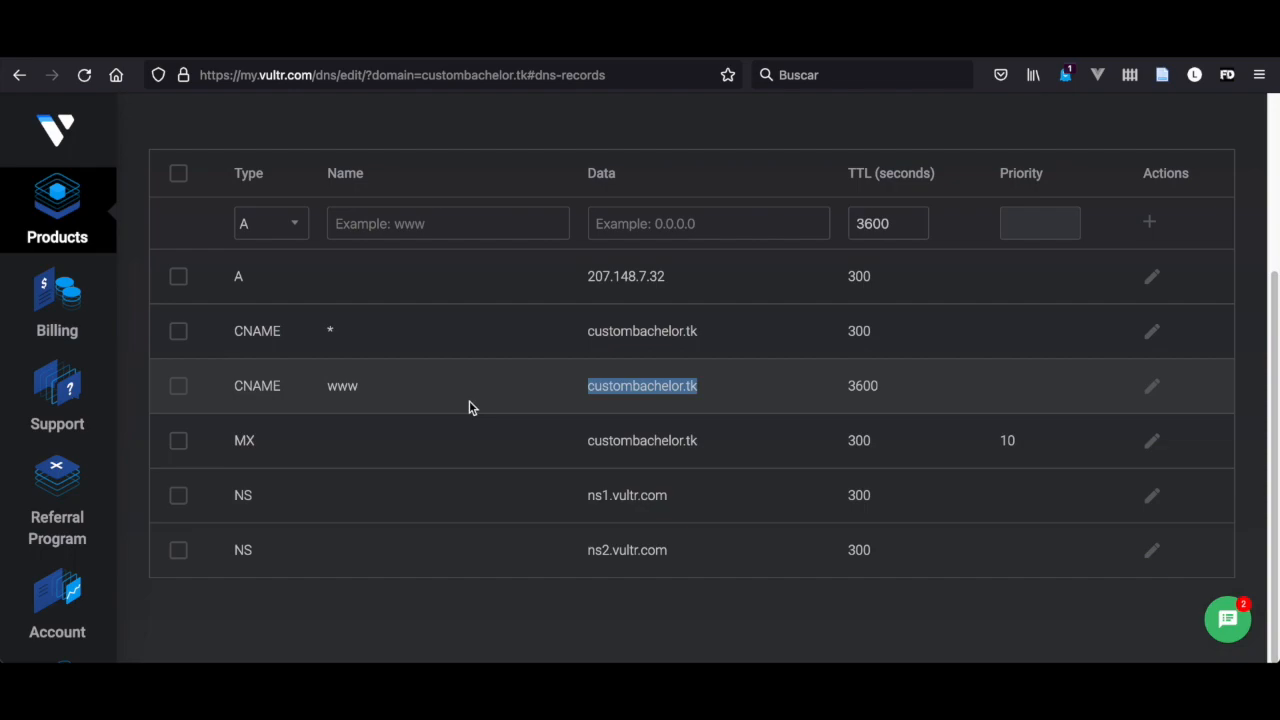
mouse_move(578, 347)
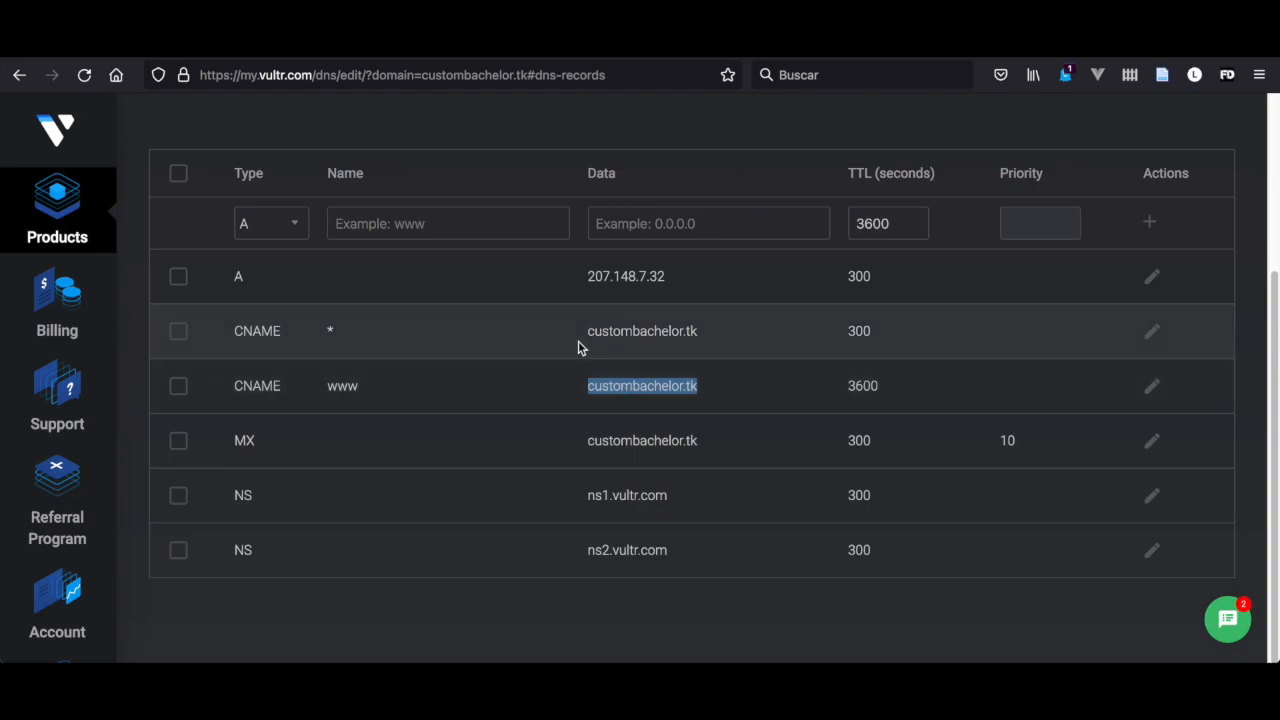
mouse_move(668, 354)
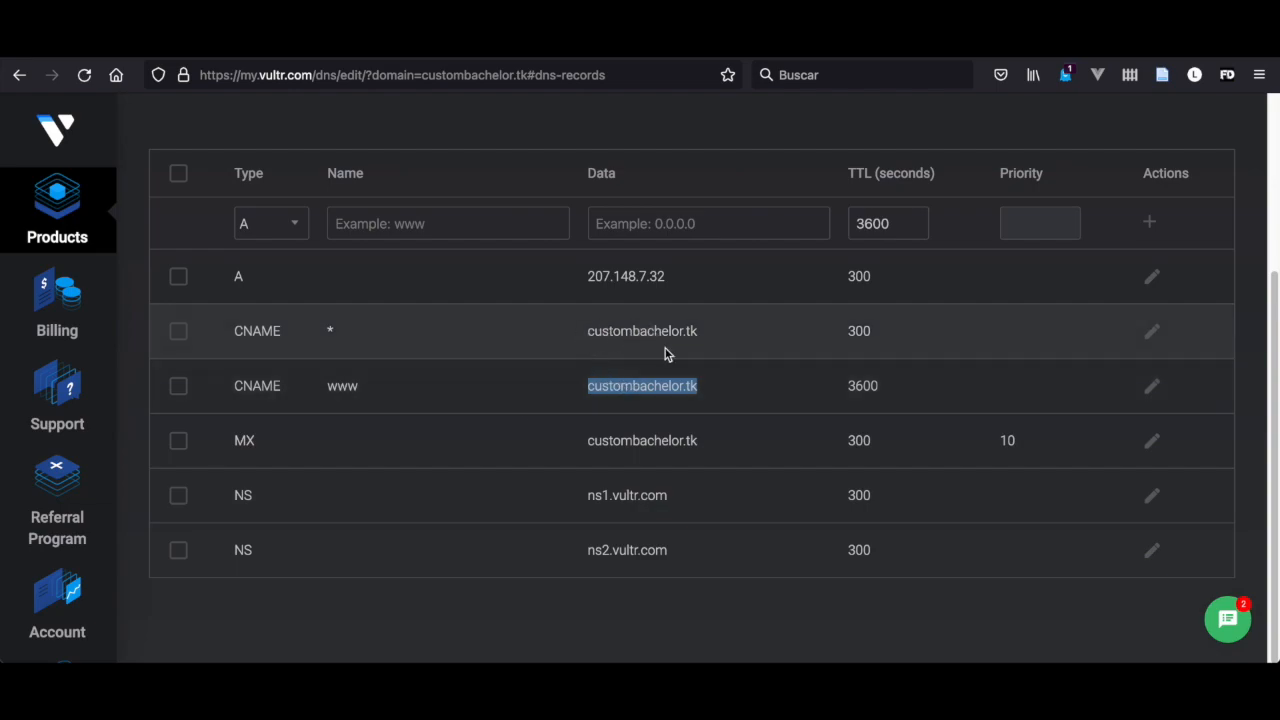